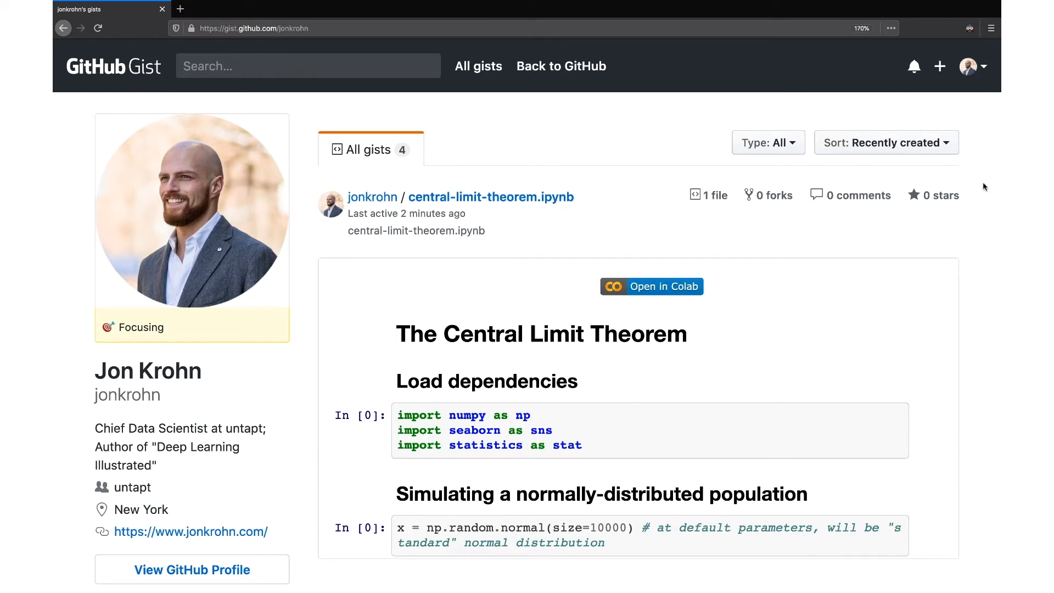
pyautogui.moveTo(321, 119)
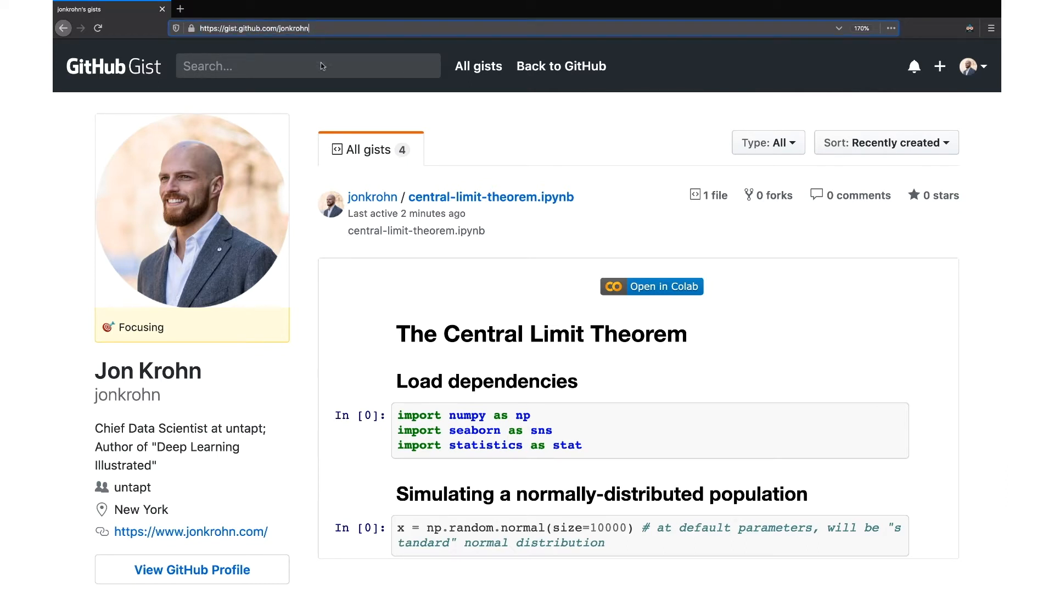
pyautogui.moveTo(306, 241)
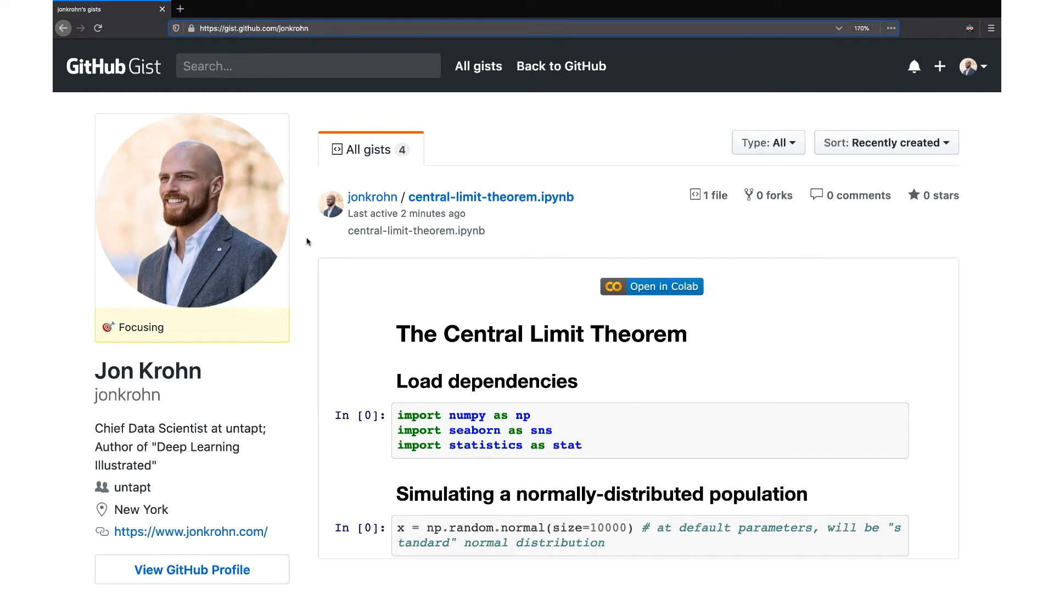
pyautogui.moveTo(477, 197)
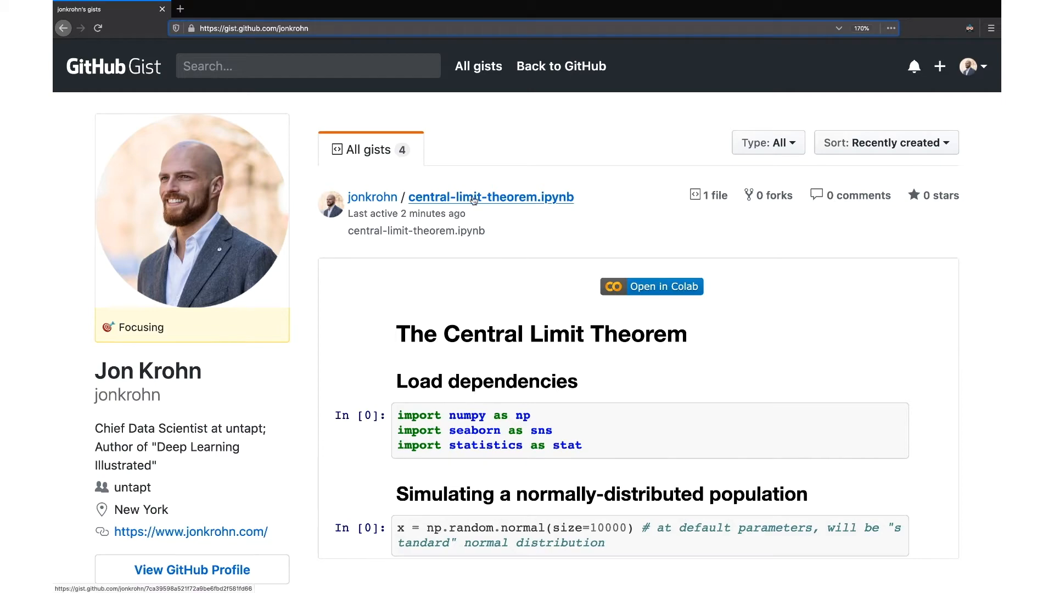
pyautogui.moveTo(471, 201)
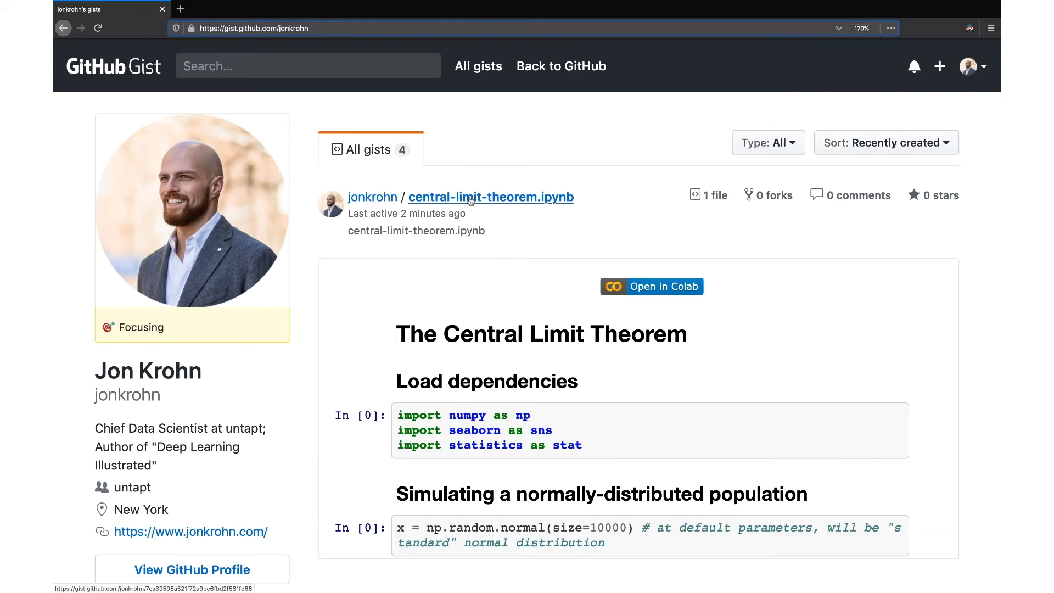
# Open the central-limit-theorem.ipynb gist page and scroll through the rendered notebook.
pyautogui.scroll(-3)
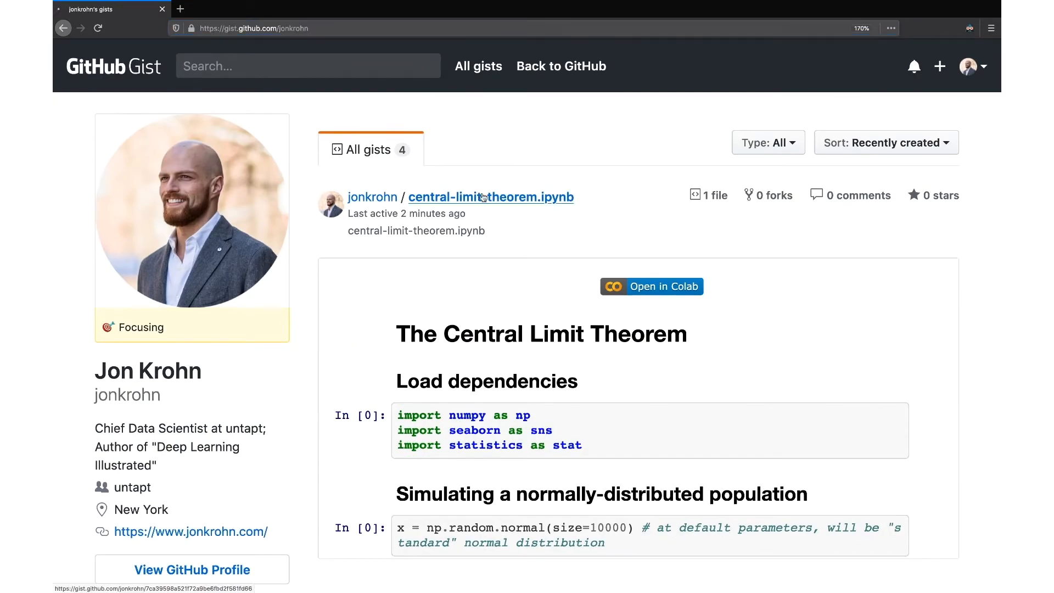
pyautogui.click(490, 197)
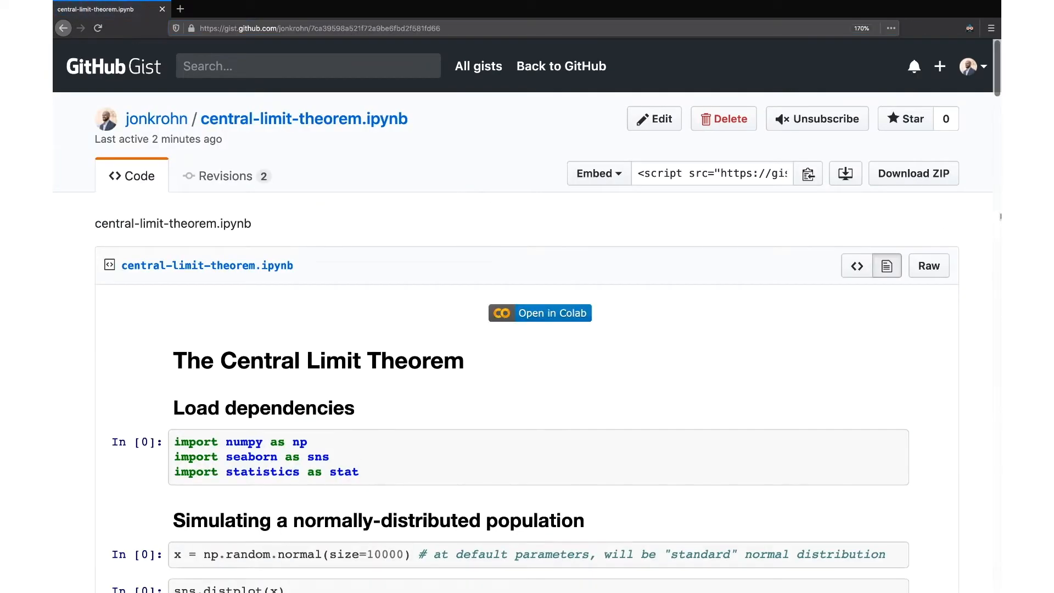
pyautogui.scroll(-3)
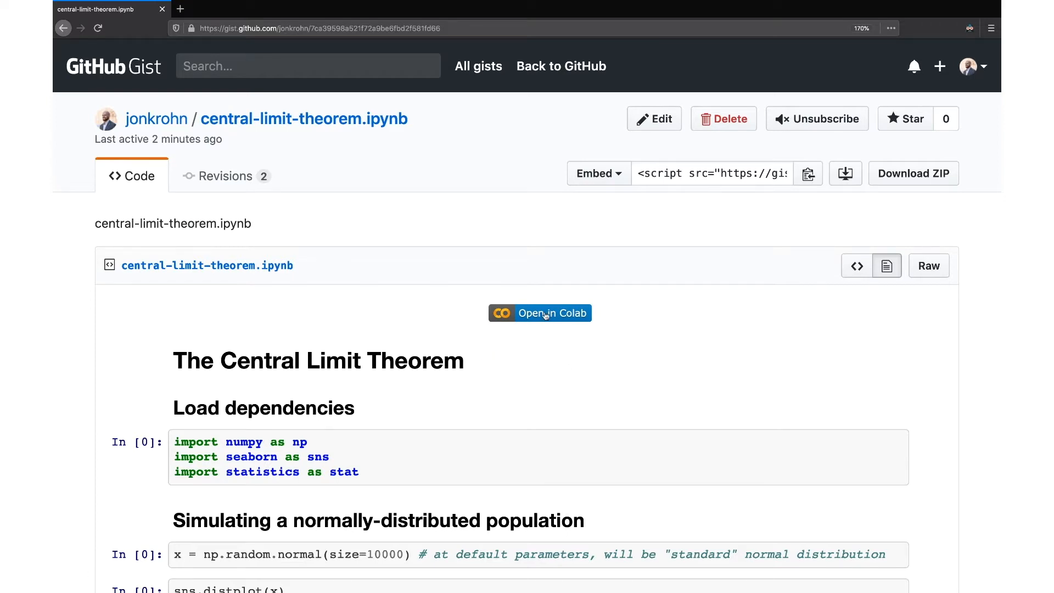
# Load the central-limit-theorem notebook in Colab via the gist's Open in Colab badge.
pyautogui.click(540, 313)
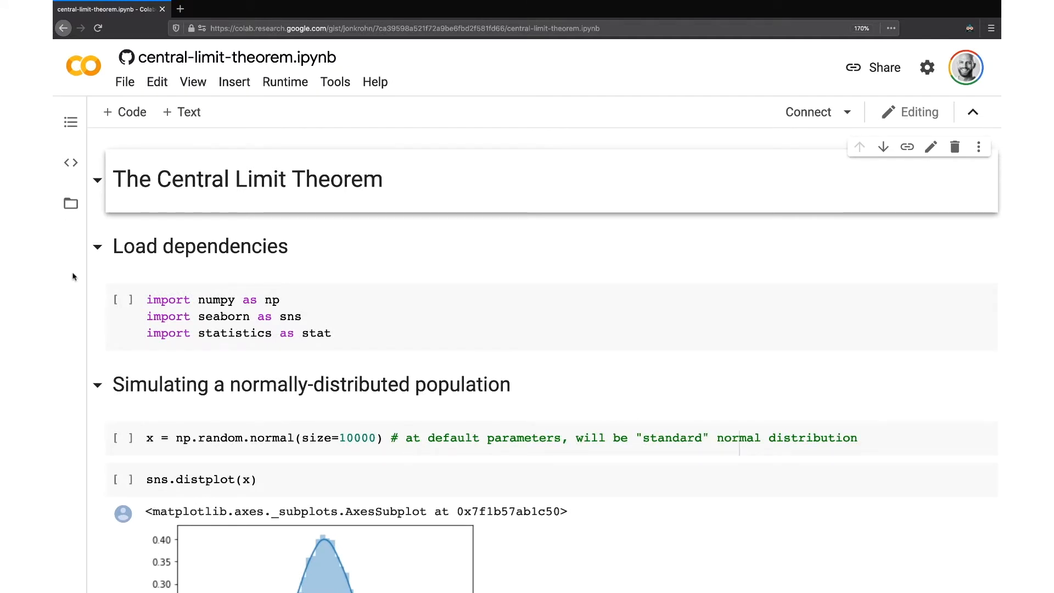
pyautogui.moveTo(587, 81)
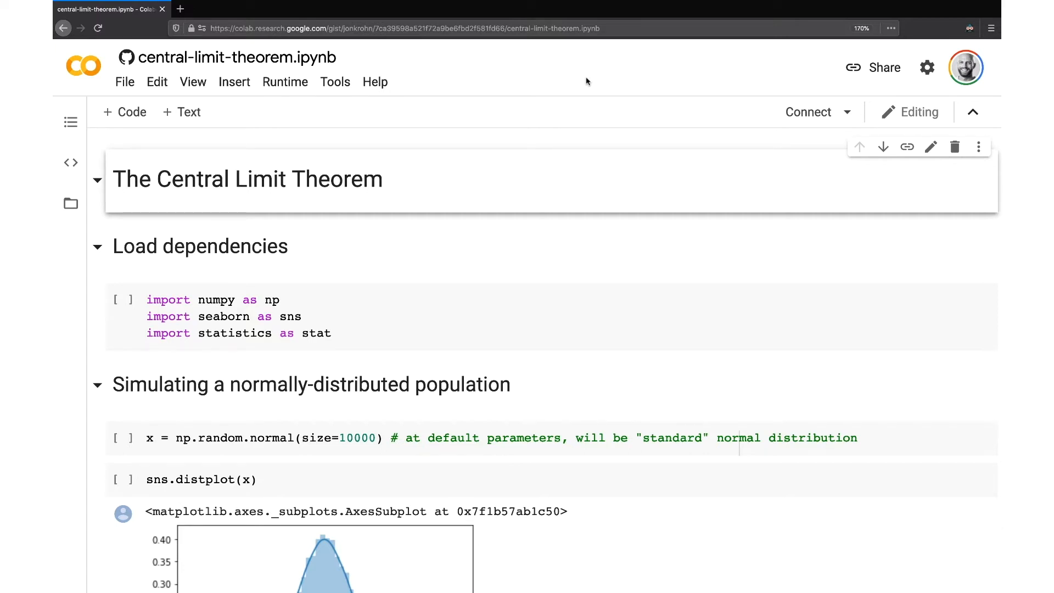
pyautogui.moveTo(362, 119)
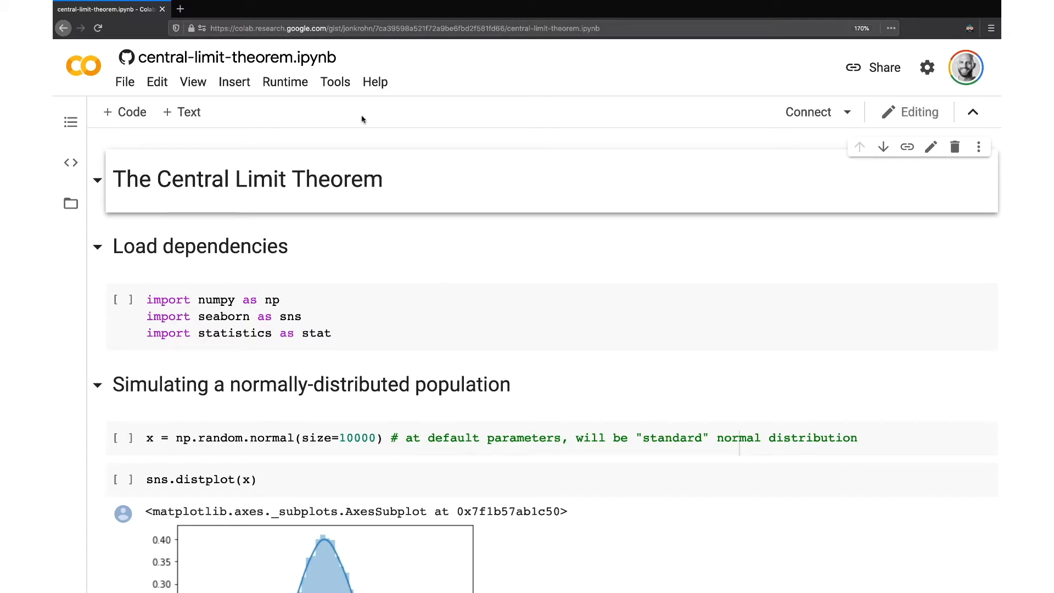
pyautogui.moveTo(318, 113)
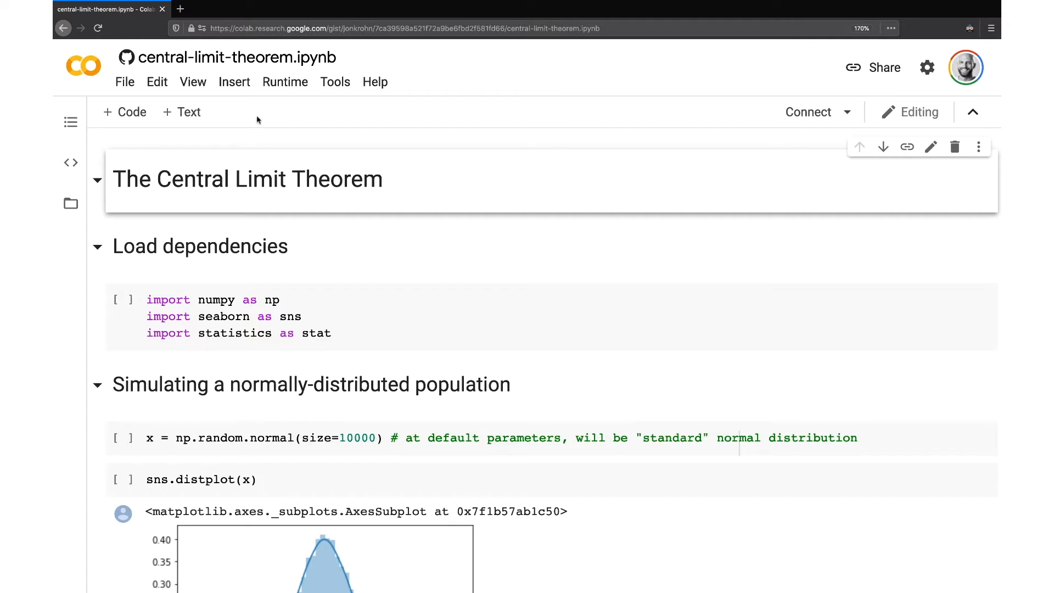
# Open the notebook's Edit menu to clear all outputs.
pyautogui.click(156, 82)
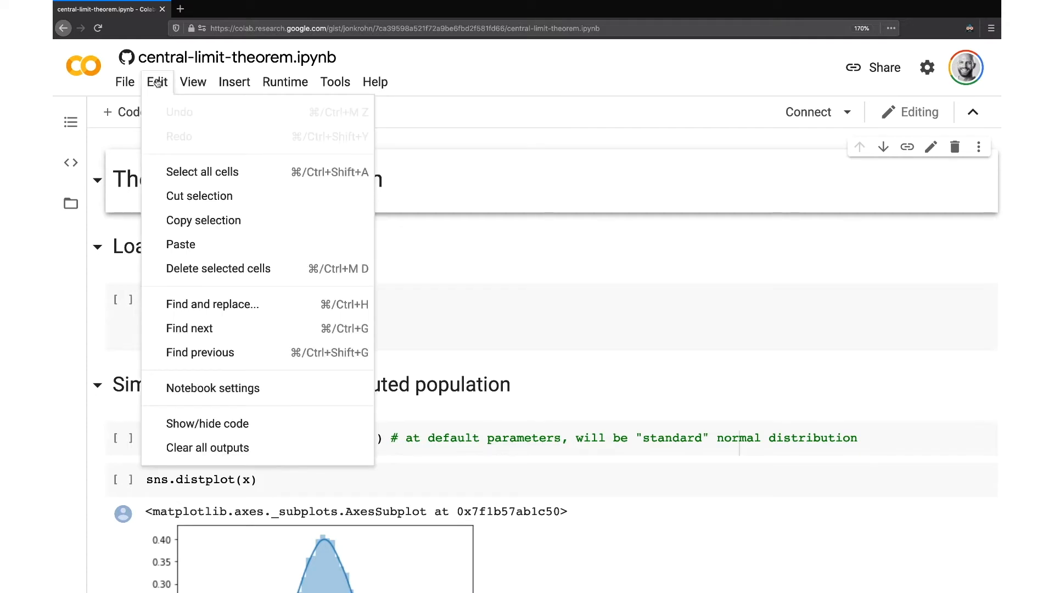
pyautogui.moveTo(168, 408)
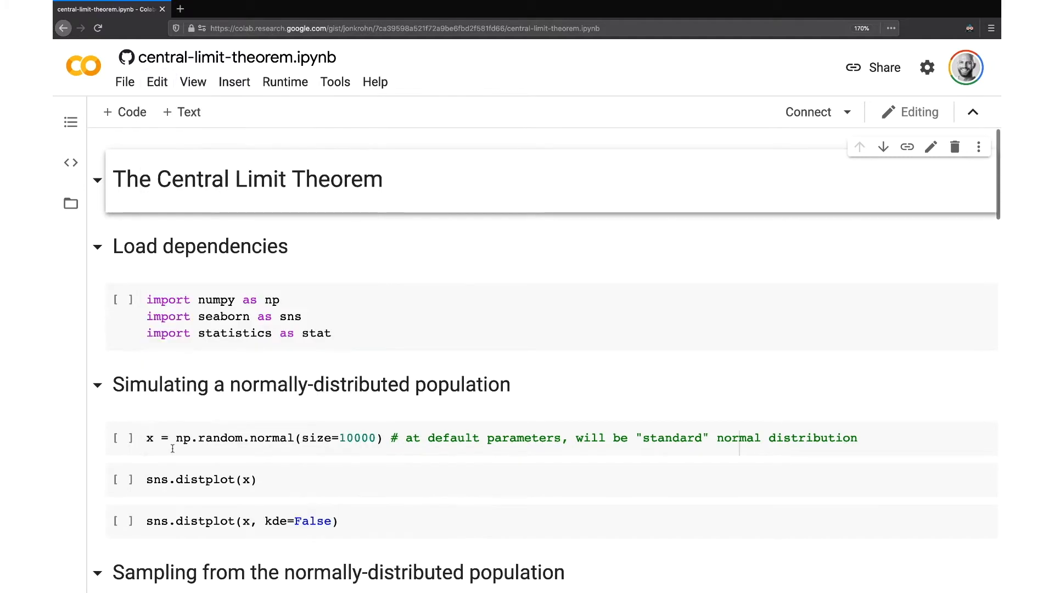
pyautogui.moveTo(419, 231)
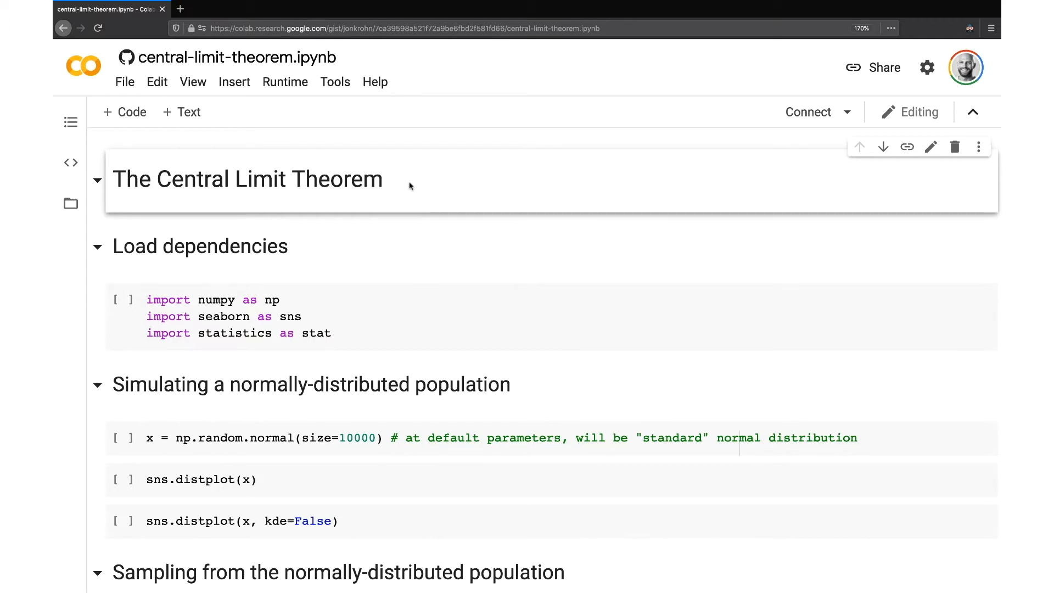
pyautogui.moveTo(390, 182)
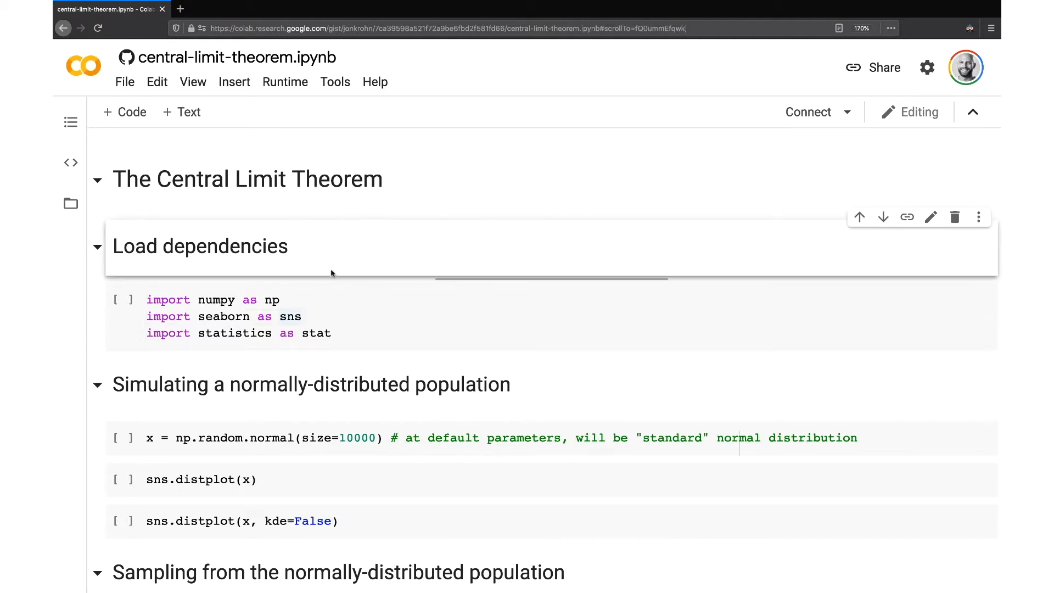
# Run the dependency-import cell, choosing RUN ANYWAY on the authorship warning to connect a runtime.
pyautogui.click(269, 300)
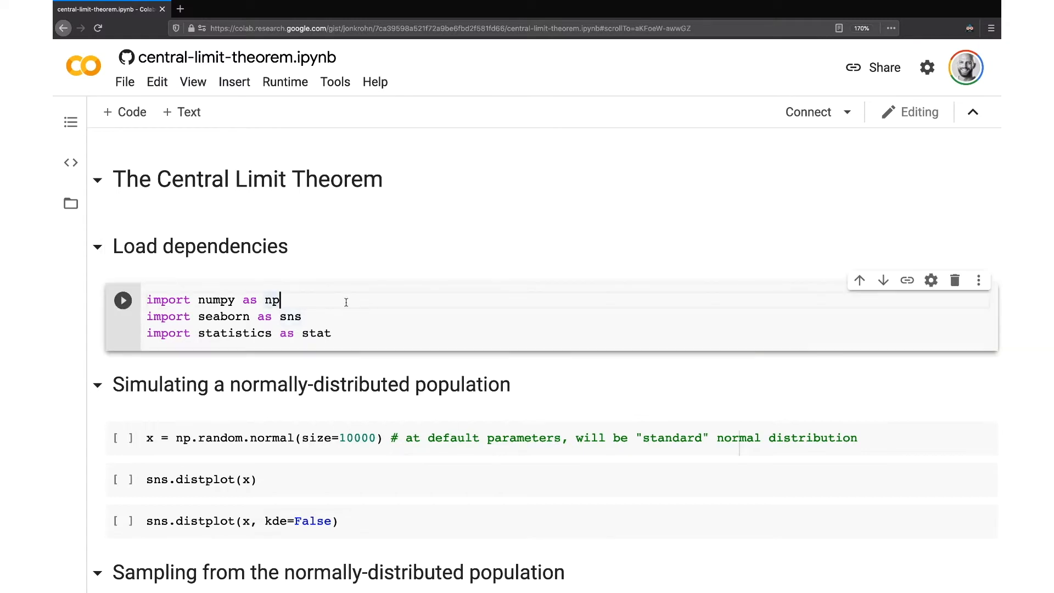
pyautogui.moveTo(168, 170)
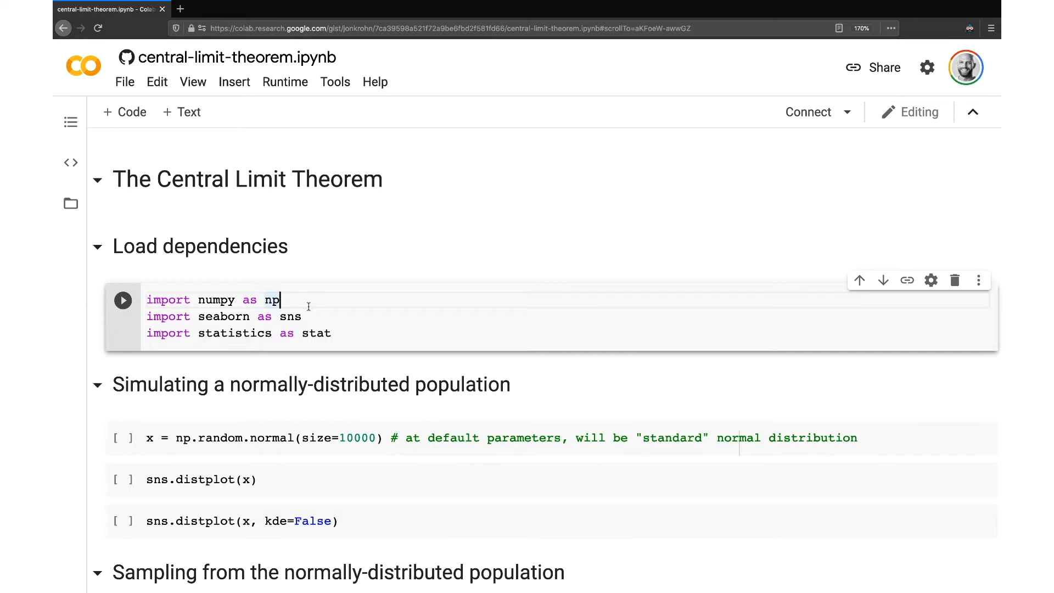
pyautogui.moveTo(236, 315)
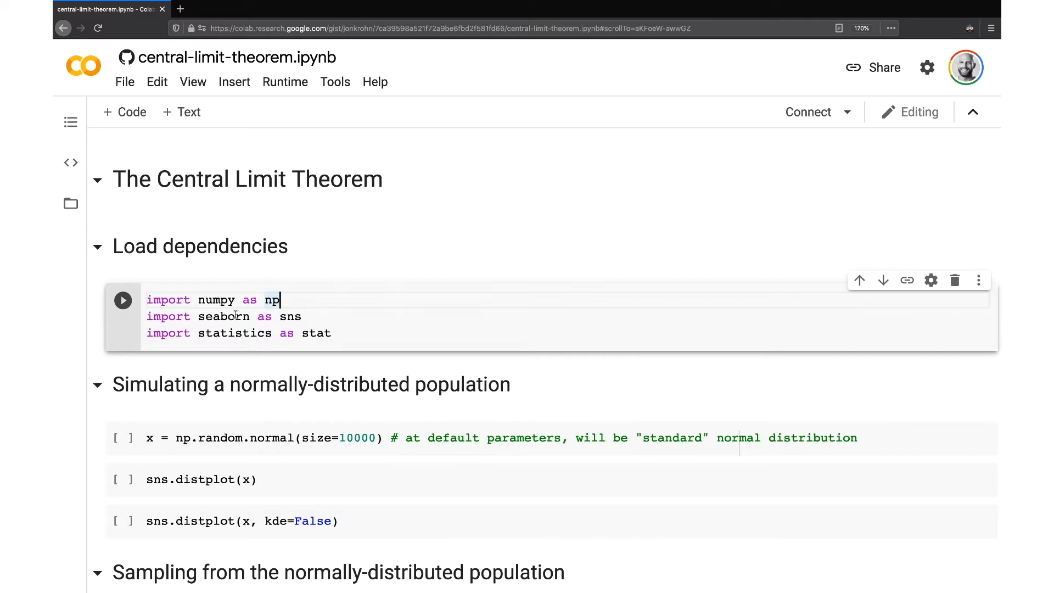
pyautogui.doubleClick(234, 333)
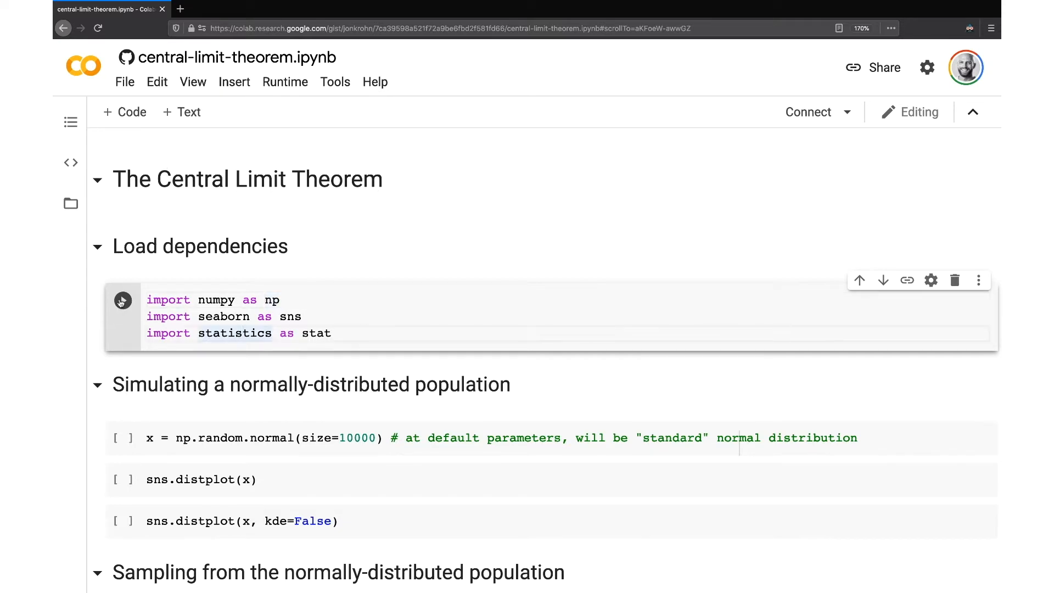
pyautogui.click(122, 301)
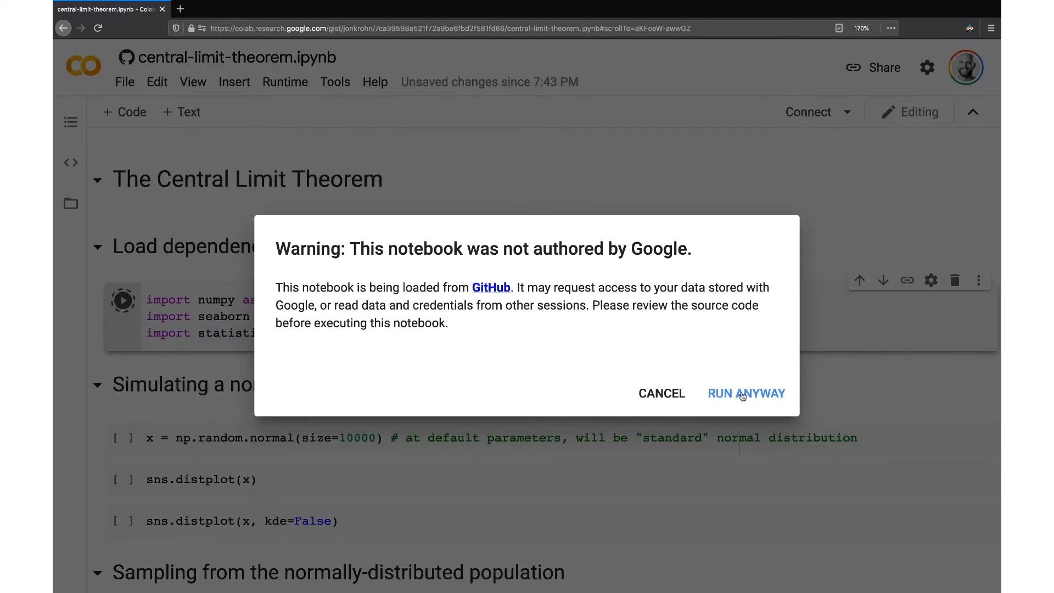
pyautogui.click(746, 393)
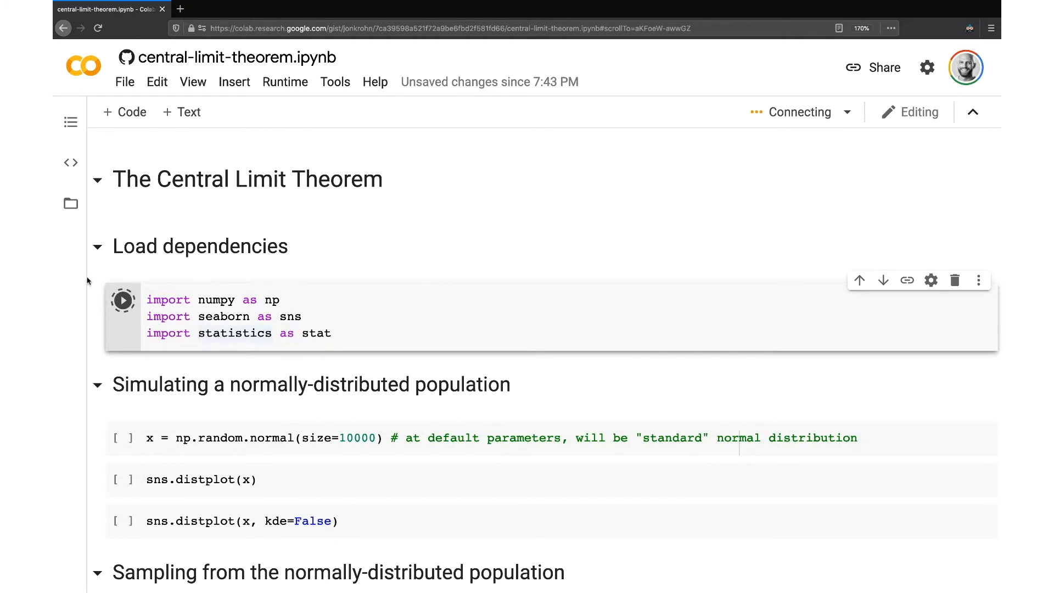
pyautogui.click(123, 300)
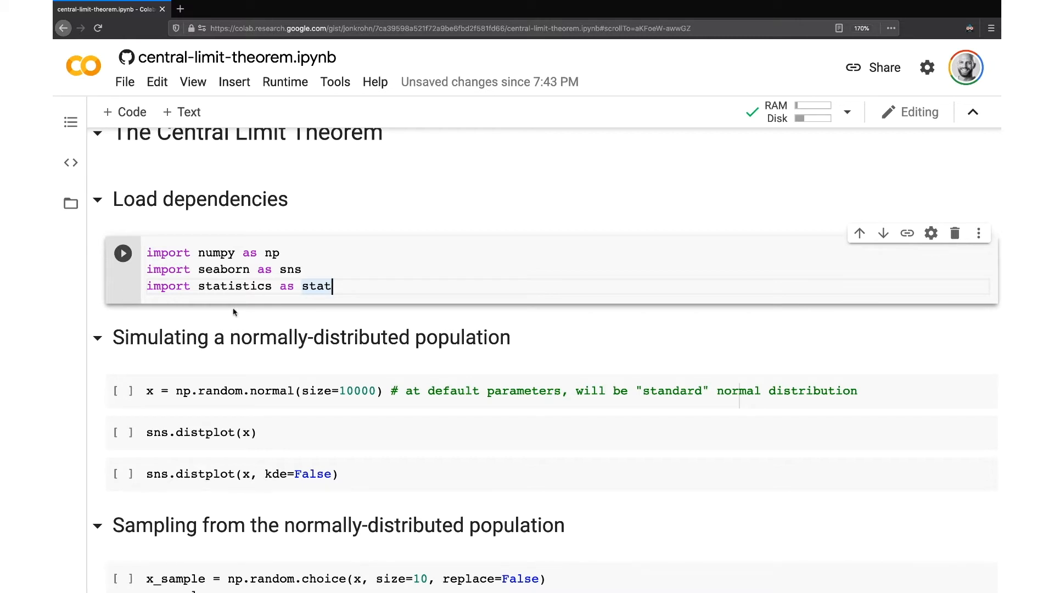
pyautogui.moveTo(511, 308)
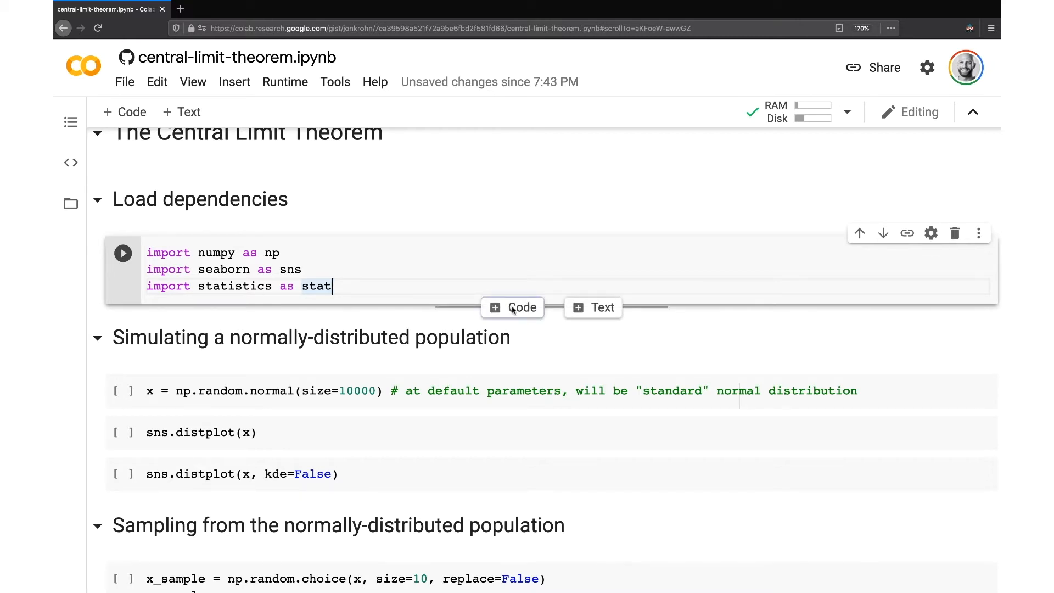
pyautogui.moveTo(459, 309)
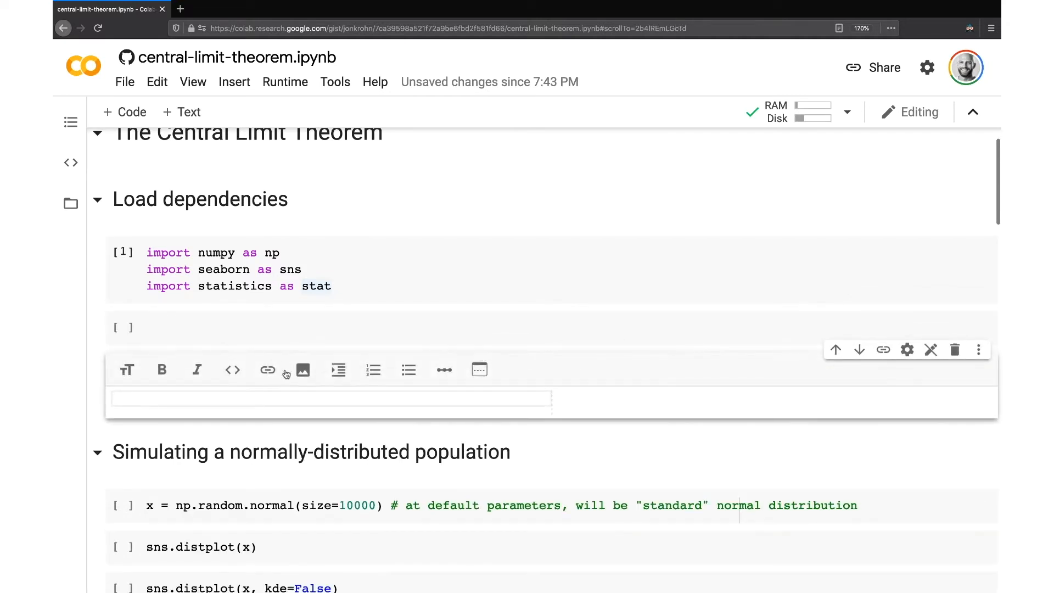
# Scroll down past the imports to the 10,000-value normal population cell.
pyautogui.scroll(-3)
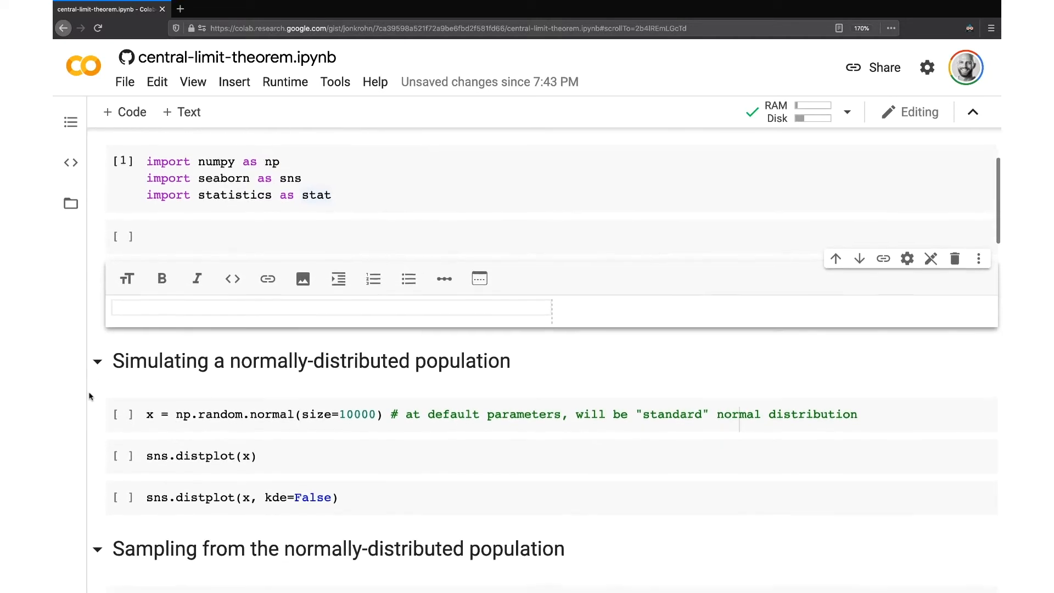
pyautogui.scroll(-3)
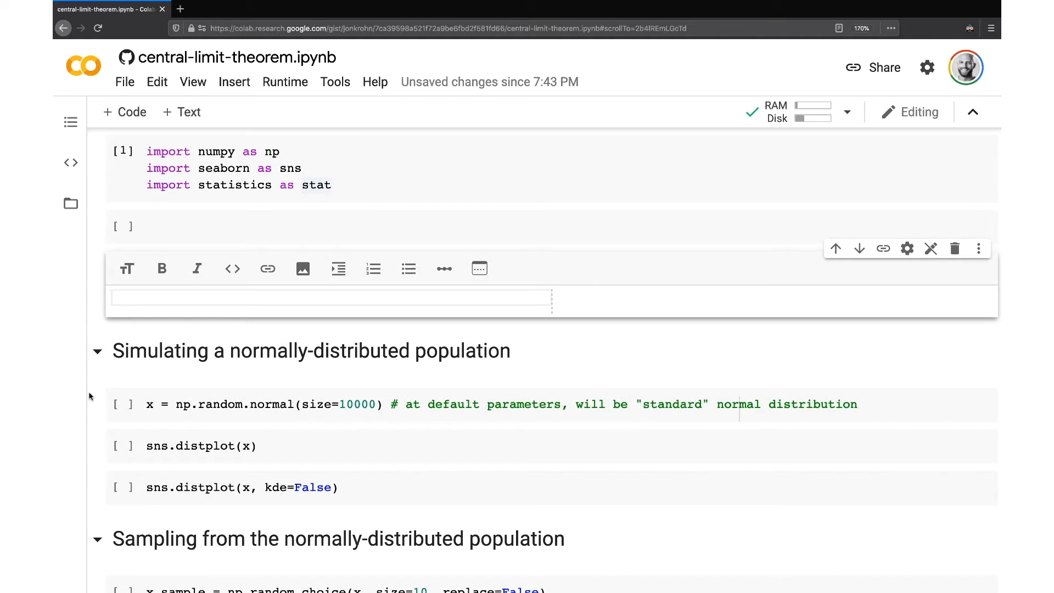
pyautogui.scroll(-3)
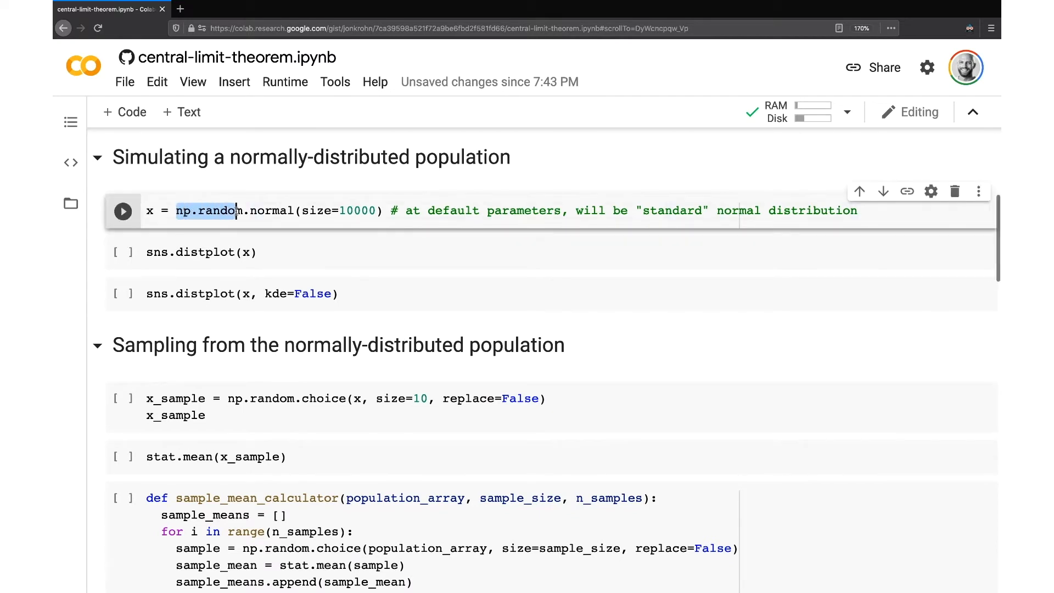
# Select np.random.normal in the x = np.random.normal(size=10000) cell.
pyautogui.doubleClick(263, 211)
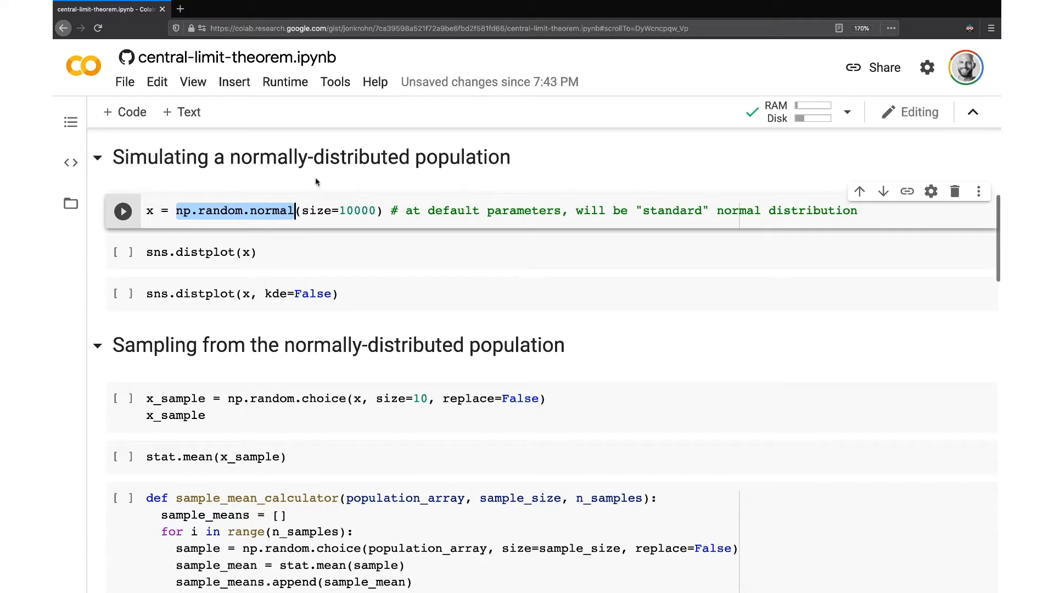
pyautogui.moveTo(316, 176)
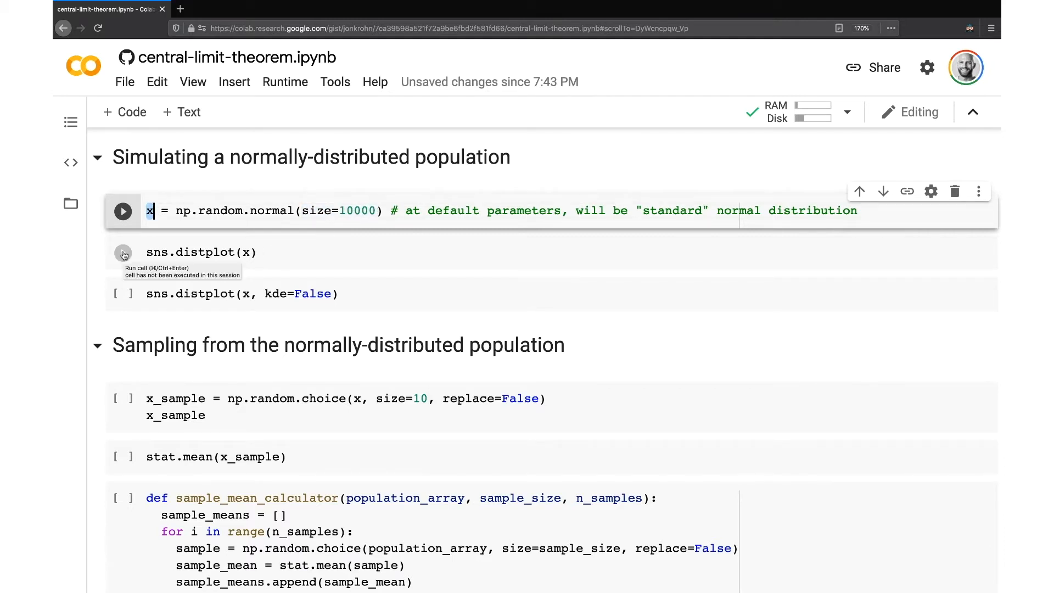
# Run sns.distplot(x) to plot x's bell-shaped histogram with its density curve.
pyautogui.doubleClick(195, 252)
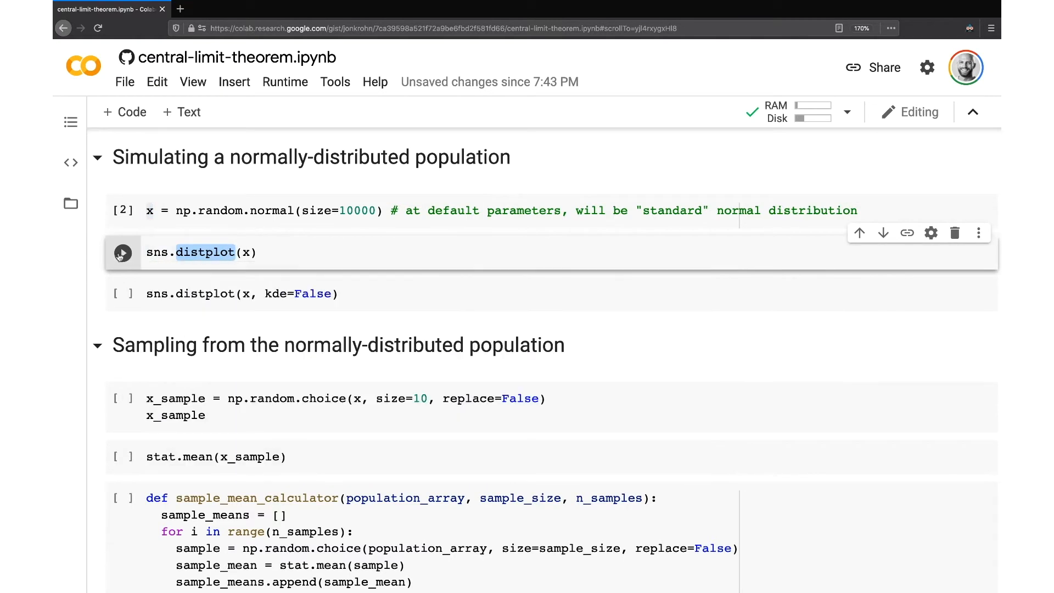
pyautogui.click(123, 252)
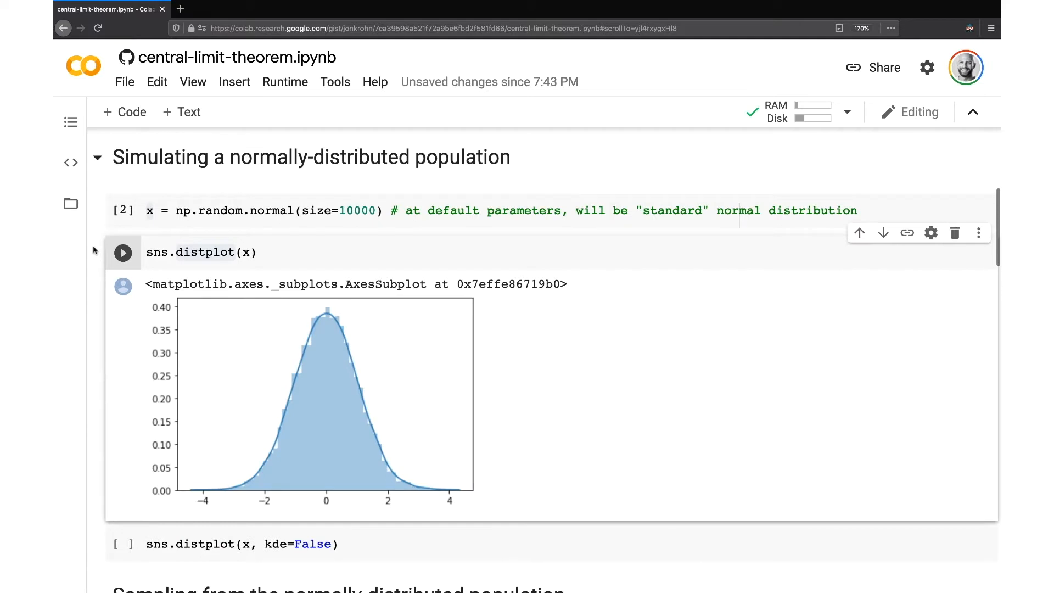
pyautogui.scroll(-3)
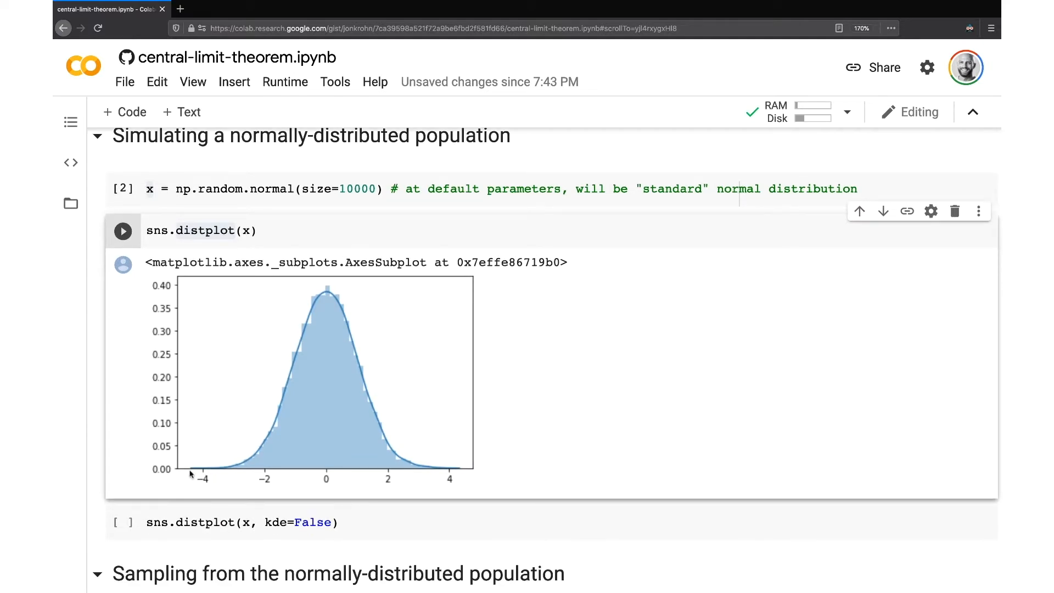
pyautogui.moveTo(431, 478)
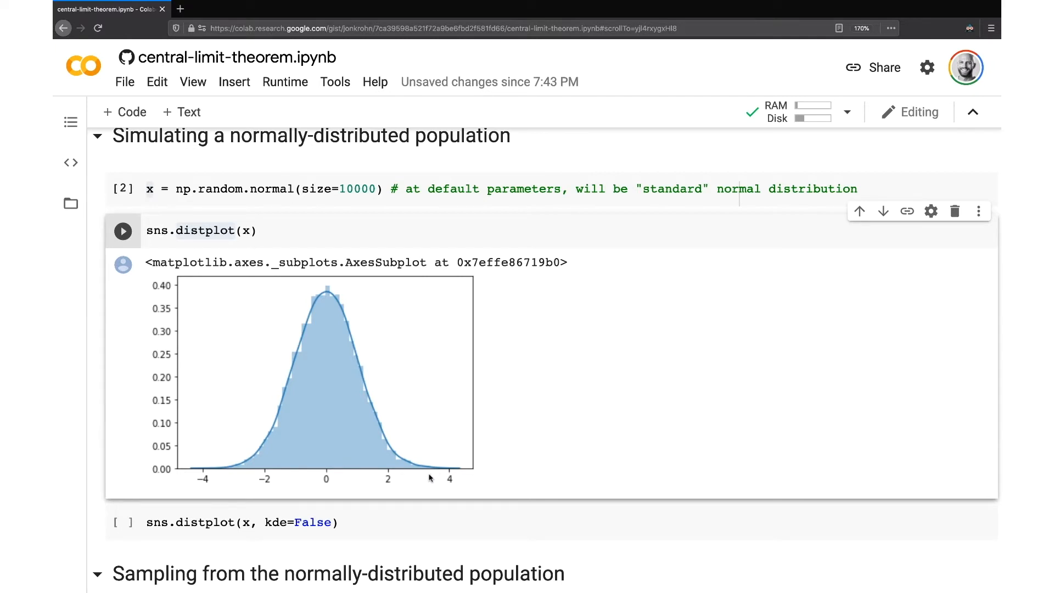
pyautogui.moveTo(345, 488)
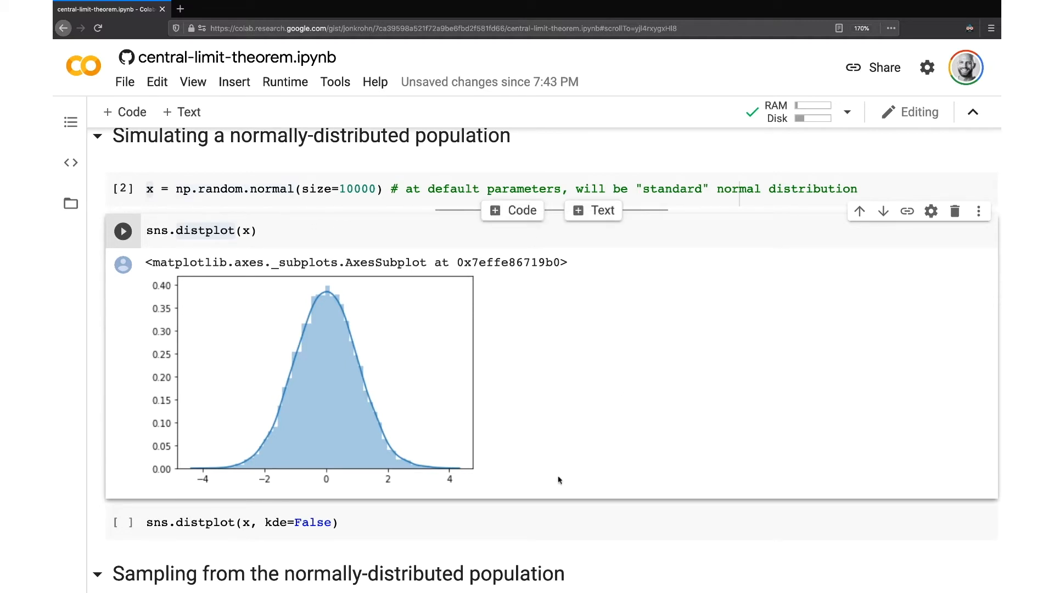
pyautogui.moveTo(328, 289)
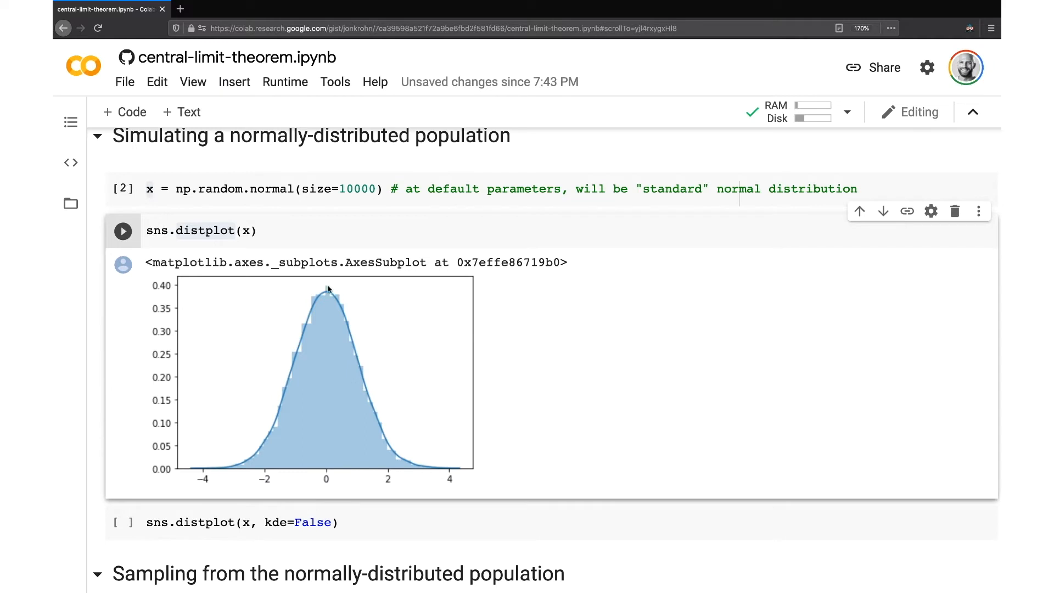
pyautogui.moveTo(322, 361)
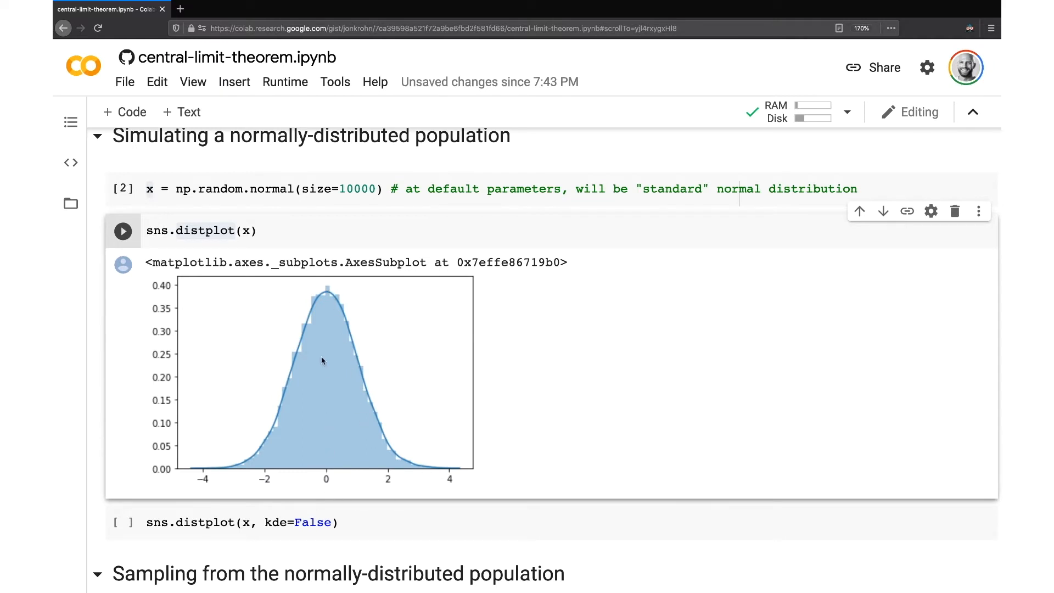
pyautogui.moveTo(324, 469)
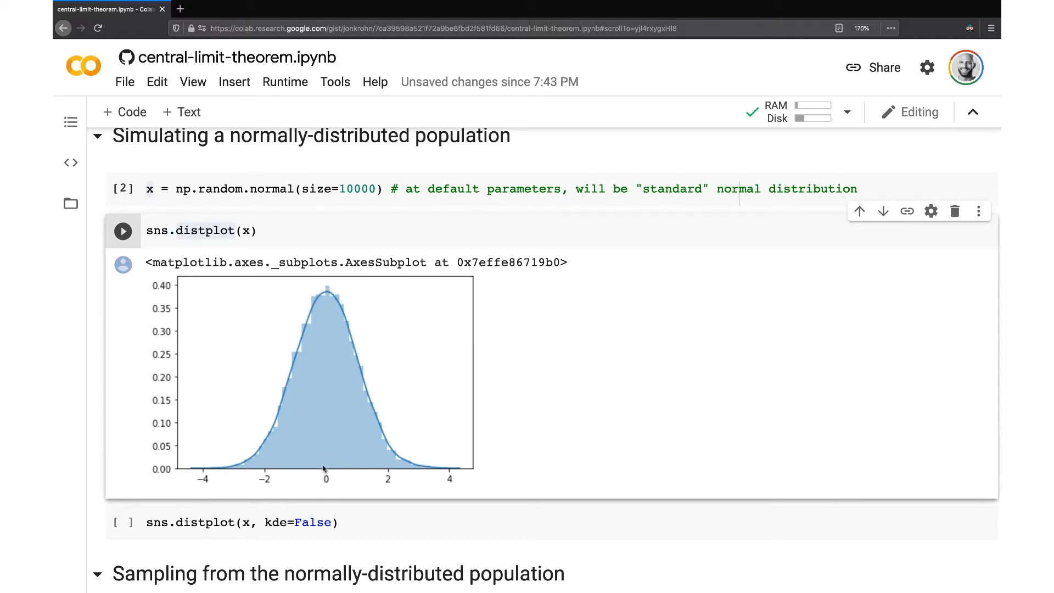
pyautogui.moveTo(316, 456)
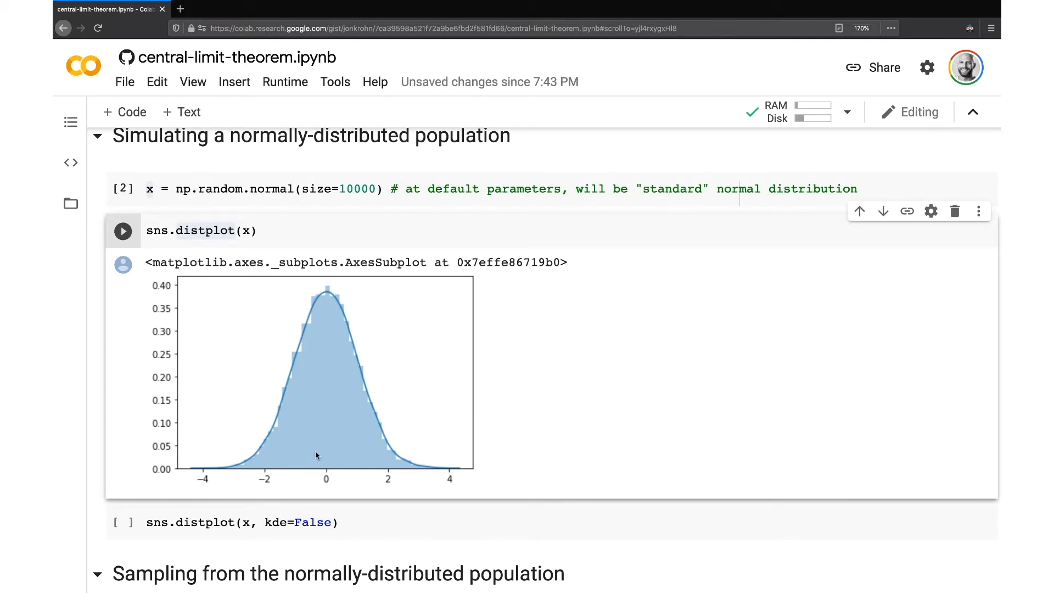
pyautogui.moveTo(223, 450)
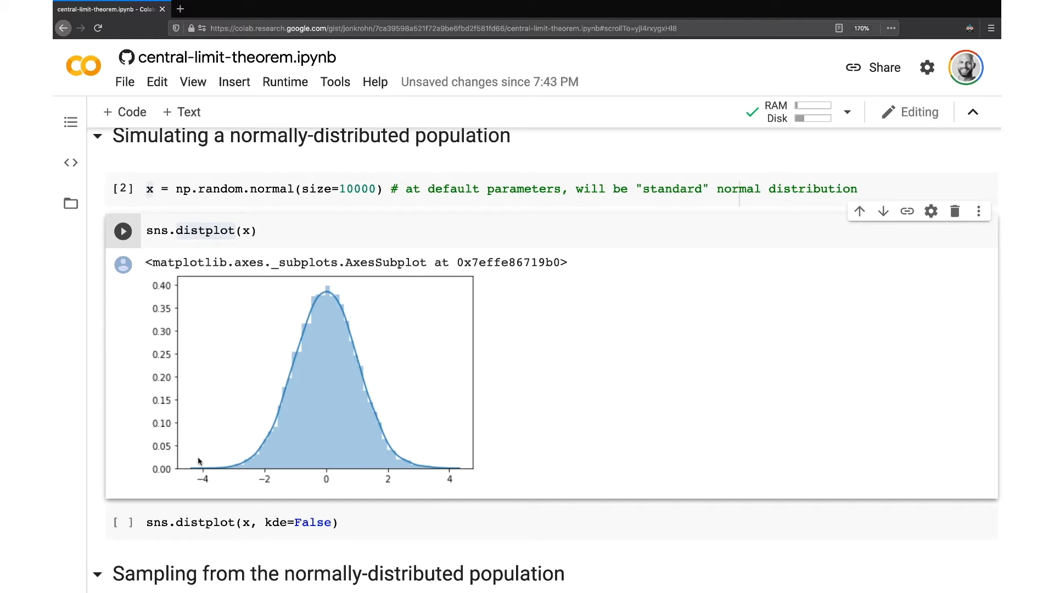
pyautogui.moveTo(328, 477)
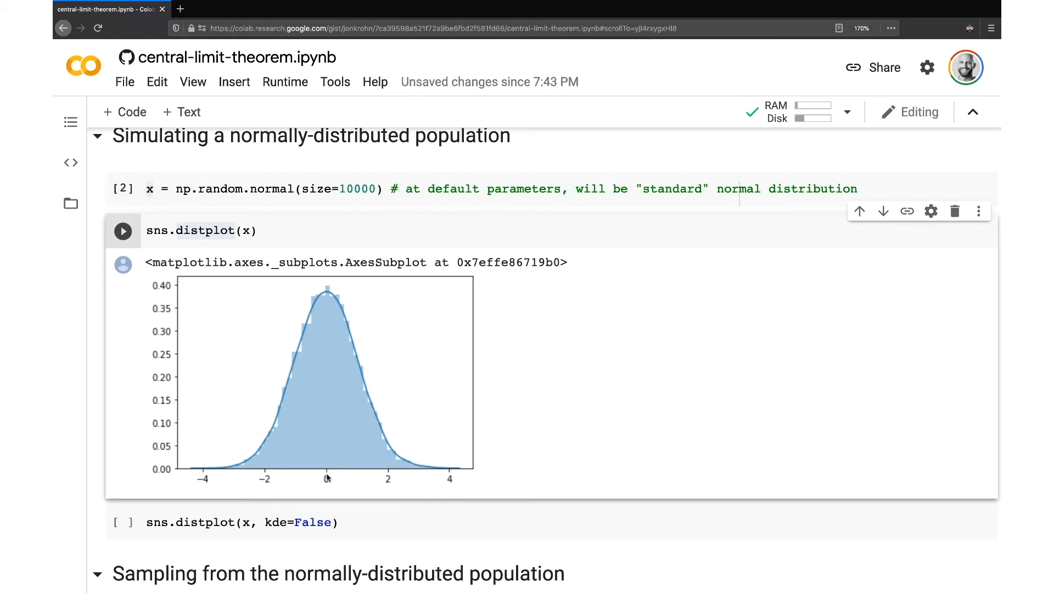
pyautogui.moveTo(329, 478)
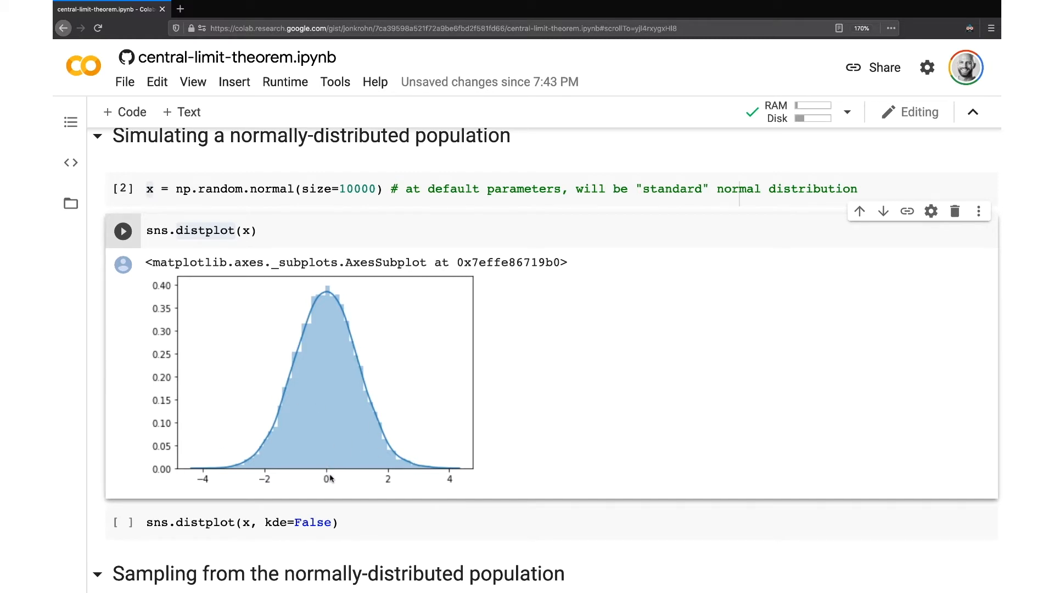
pyautogui.moveTo(182, 229)
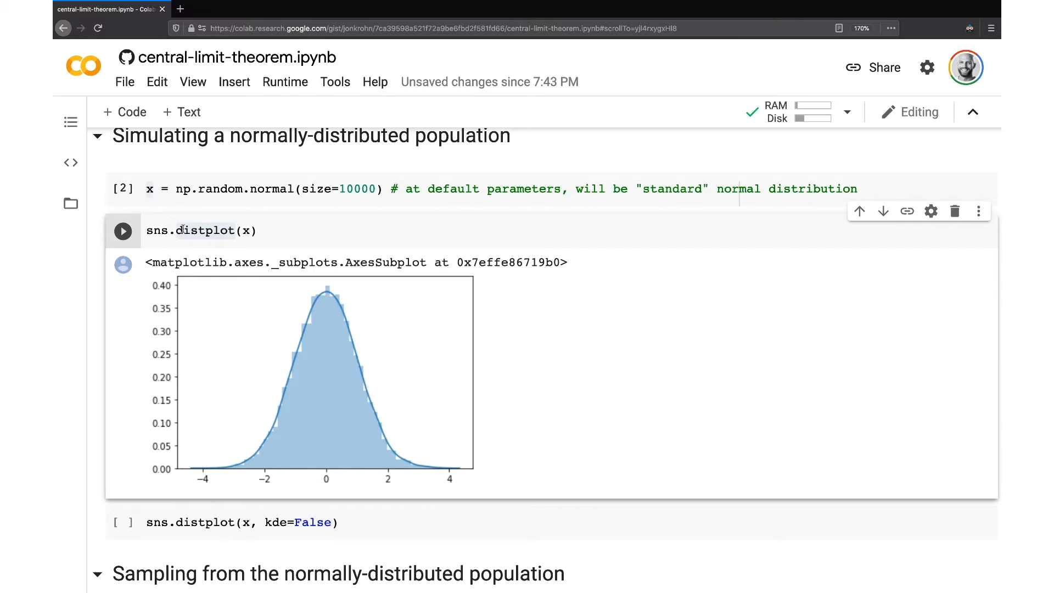
pyautogui.doubleClick(206, 230)
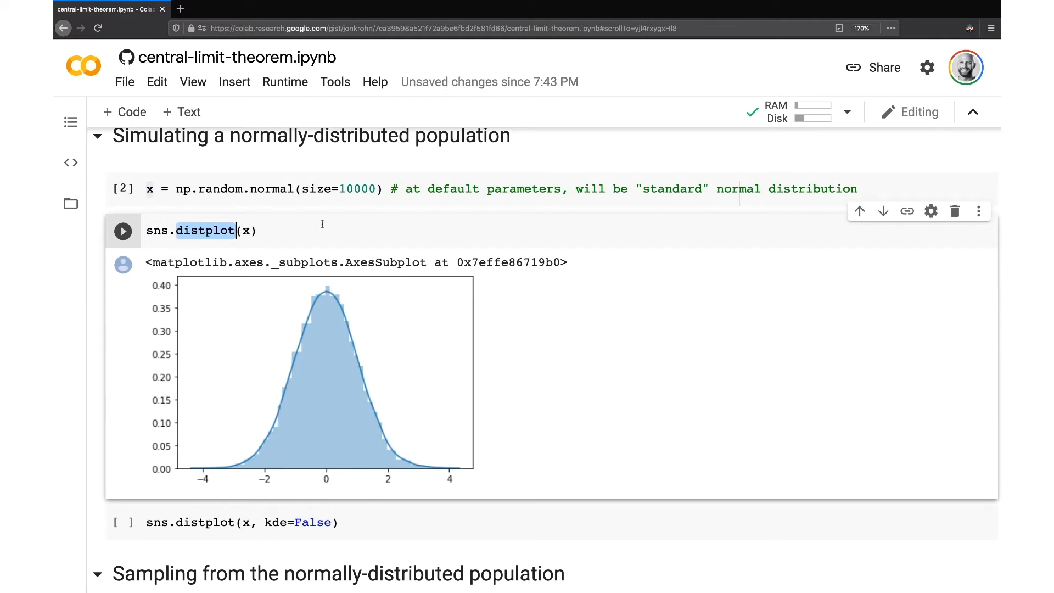
pyautogui.moveTo(263, 448)
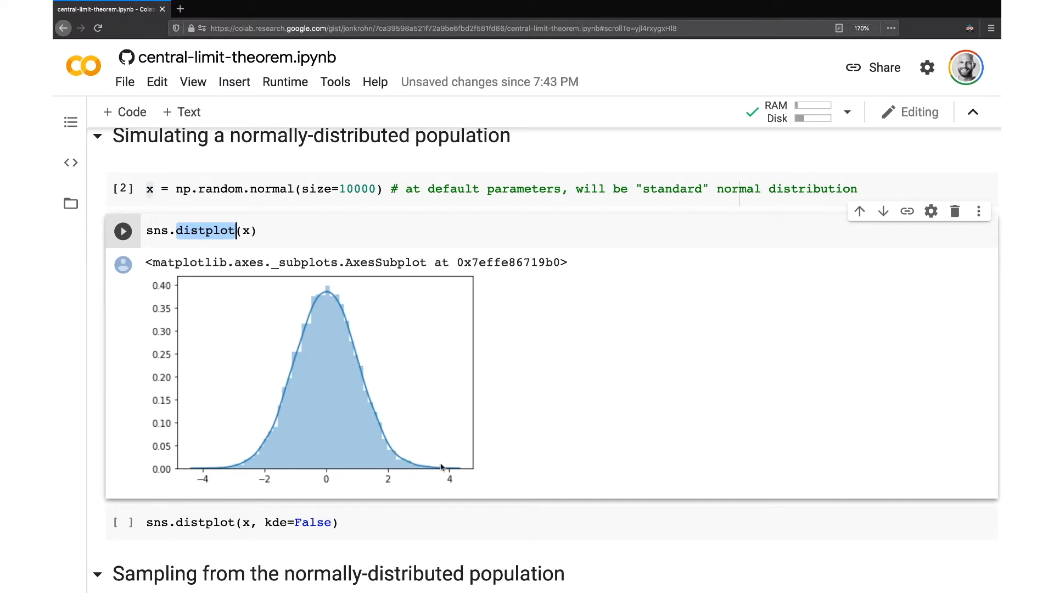
pyautogui.moveTo(240, 481)
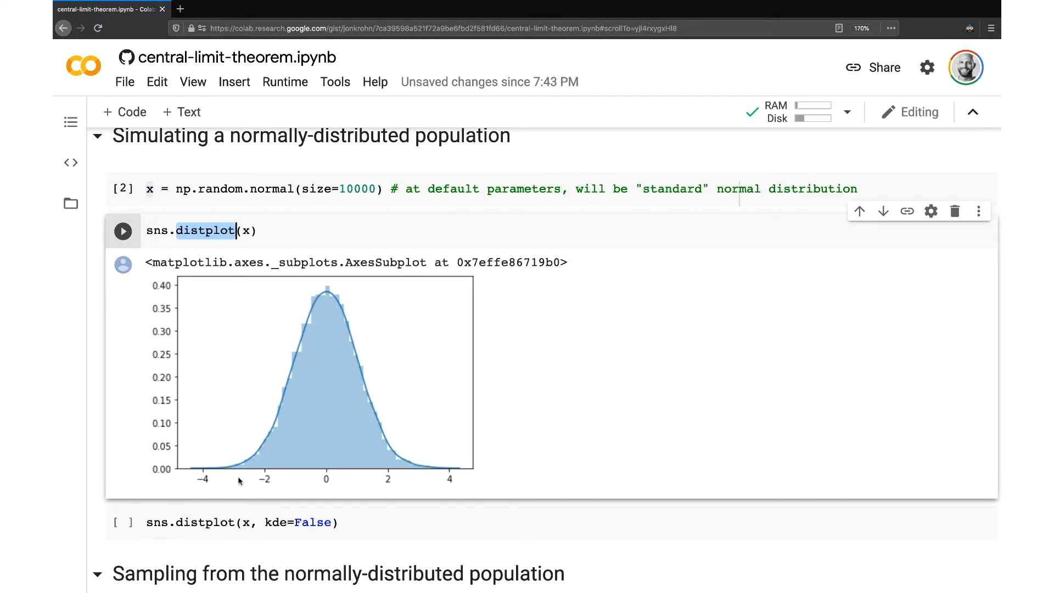
pyautogui.moveTo(369, 514)
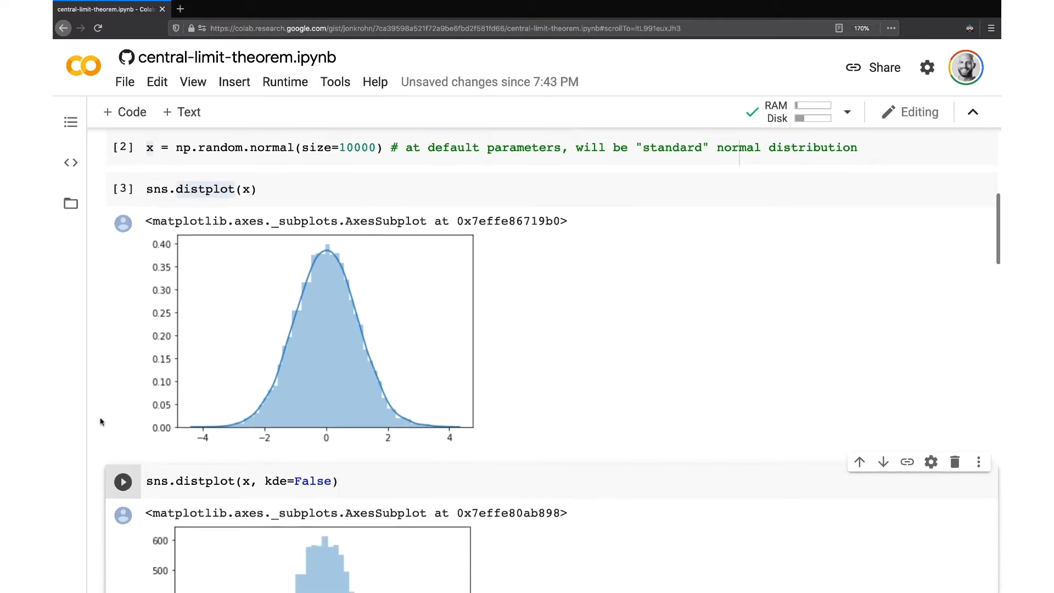
pyautogui.scroll(-3)
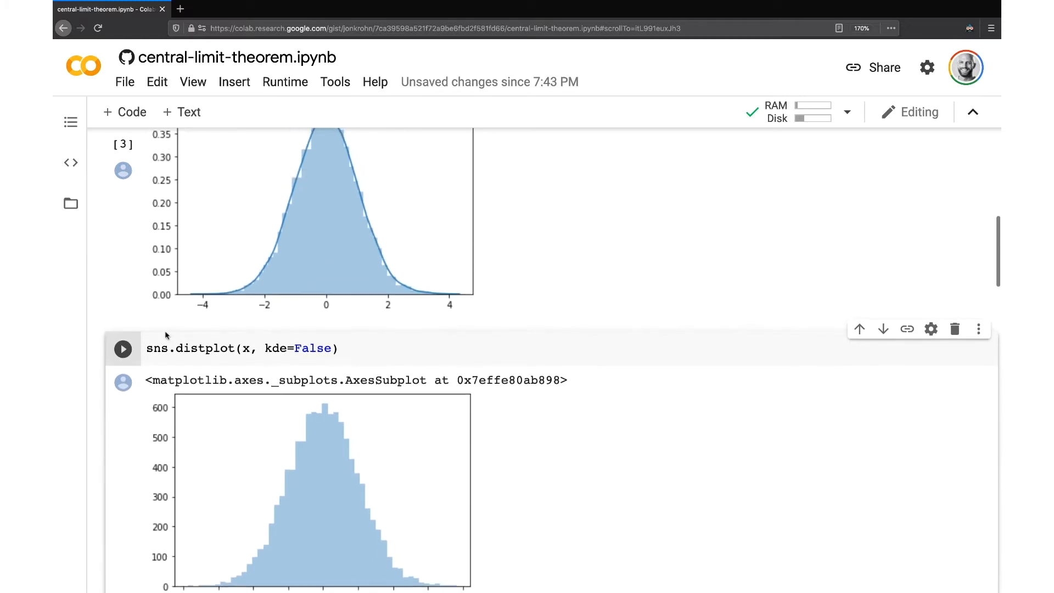
pyautogui.scroll(-3)
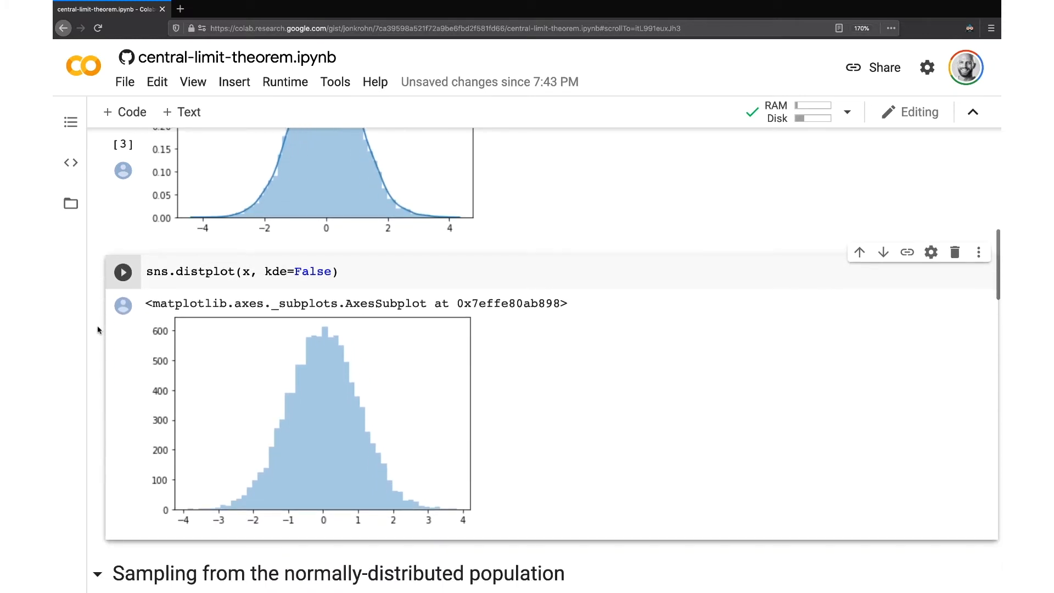
pyautogui.moveTo(438, 494)
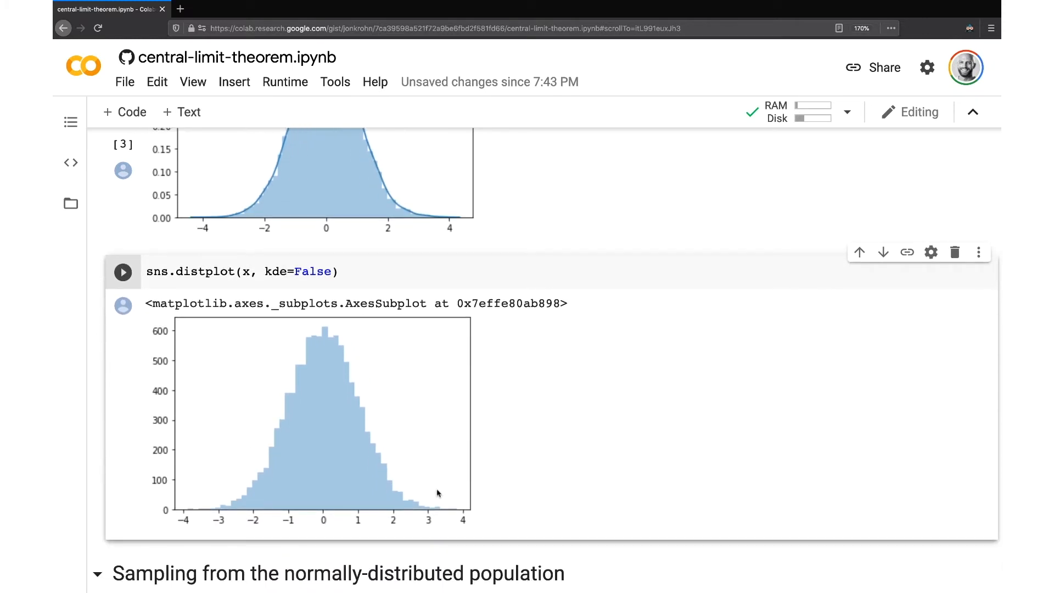
pyautogui.moveTo(246, 456)
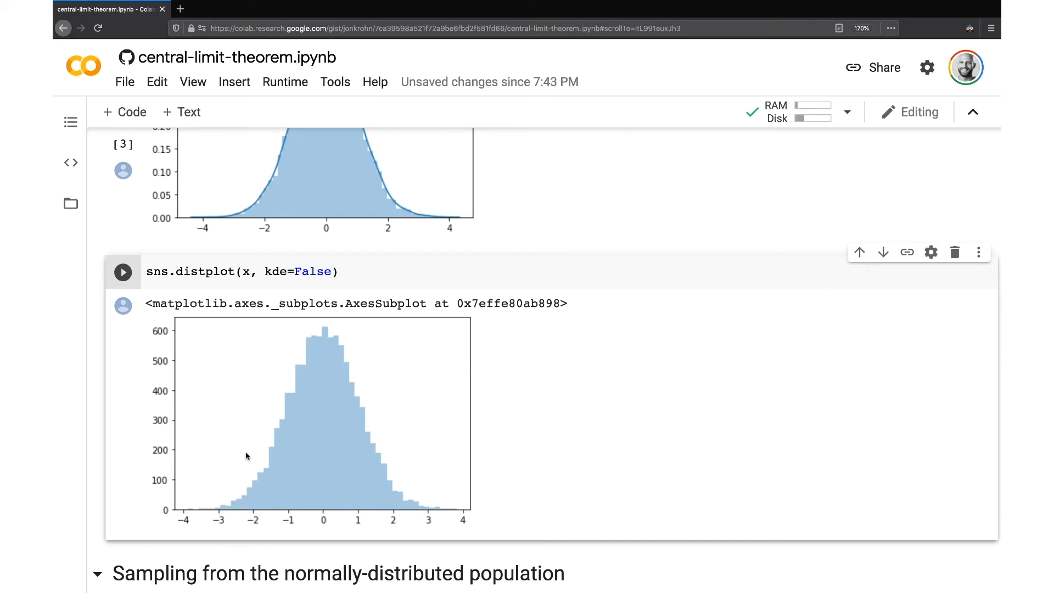
pyautogui.moveTo(430, 500)
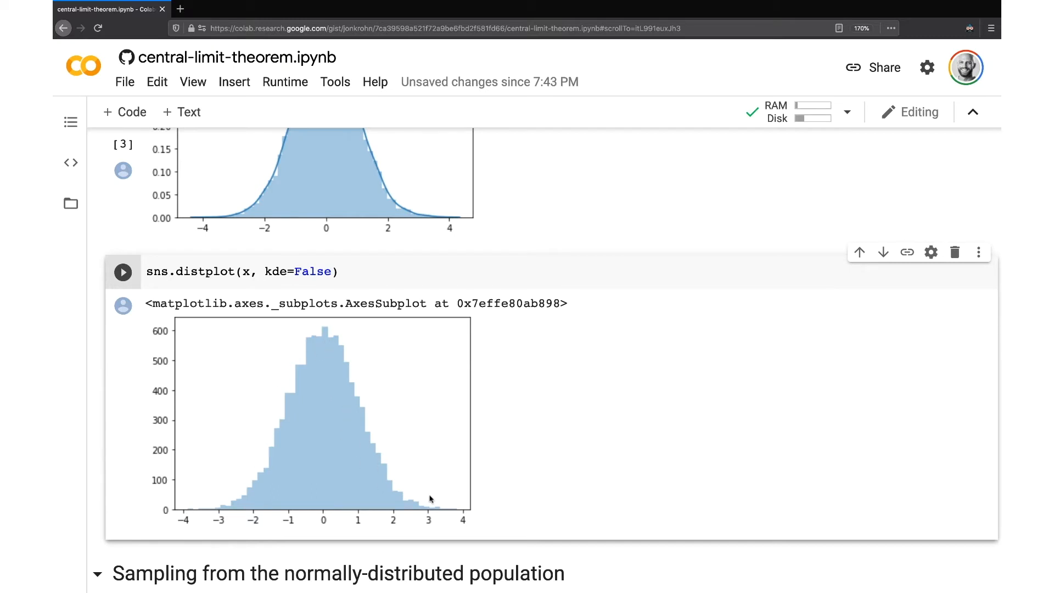
pyautogui.moveTo(172, 460)
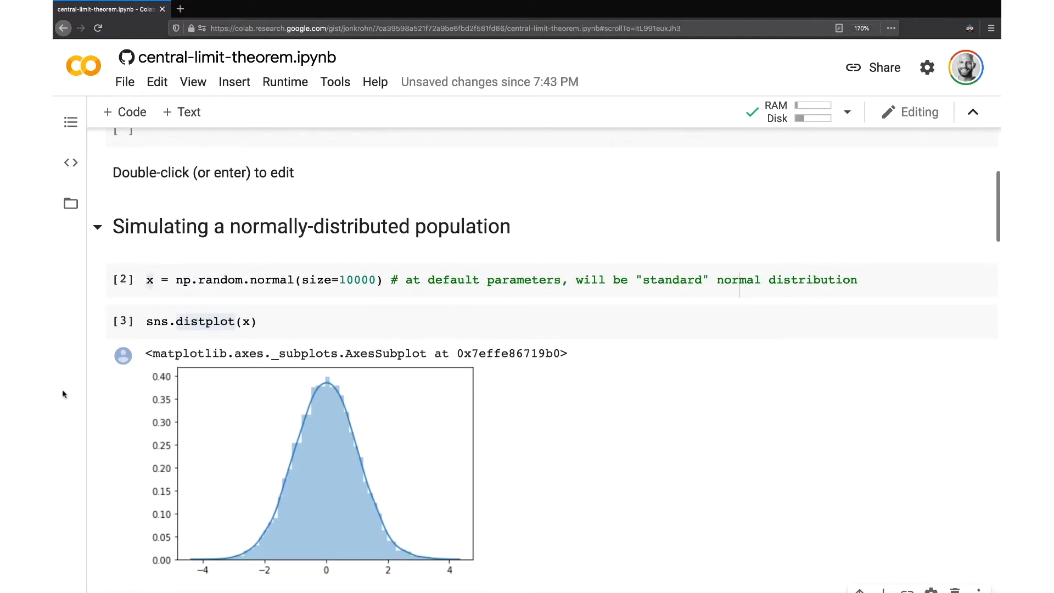
pyautogui.scroll(-3)
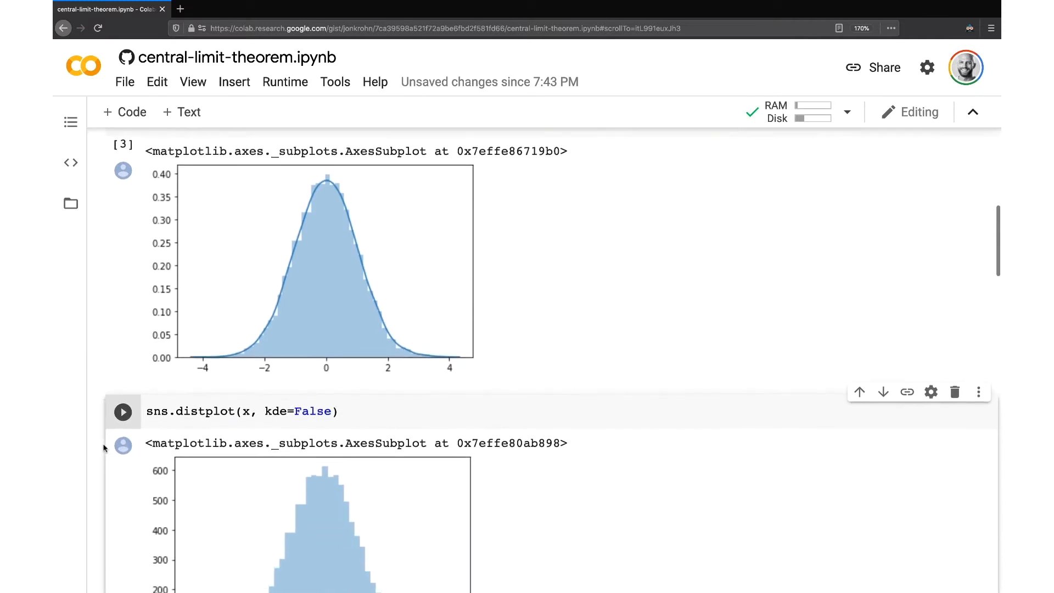
pyautogui.scroll(-3)
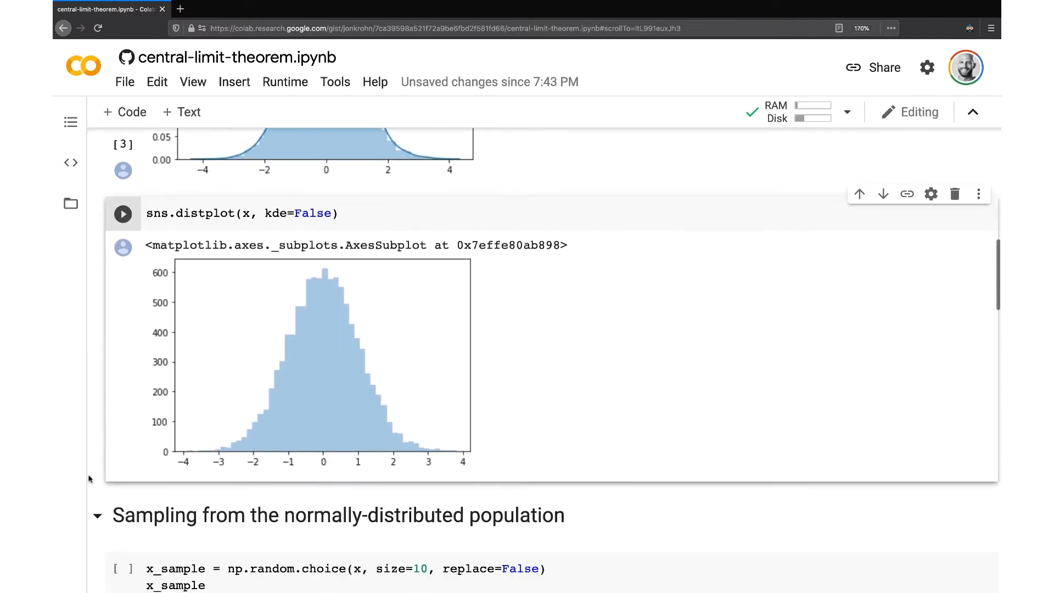
pyautogui.scroll(-3)
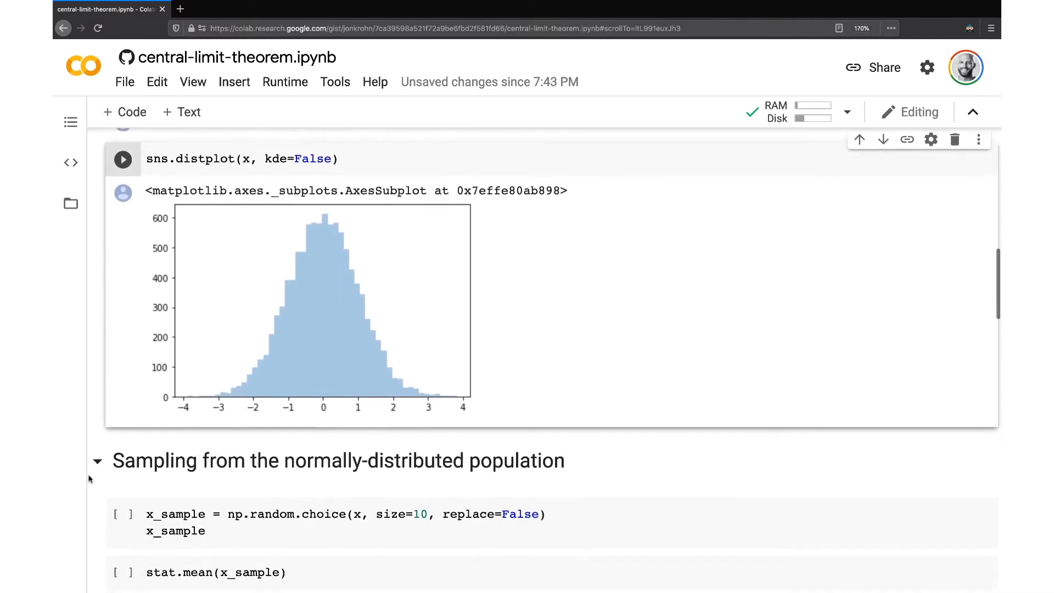
pyautogui.scroll(-3)
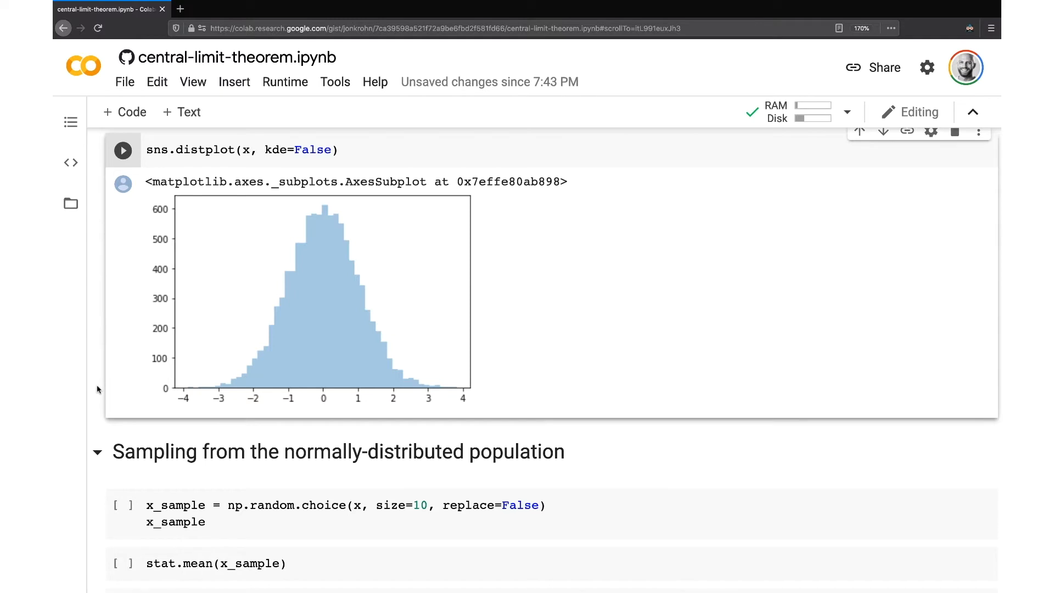
pyautogui.scroll(3)
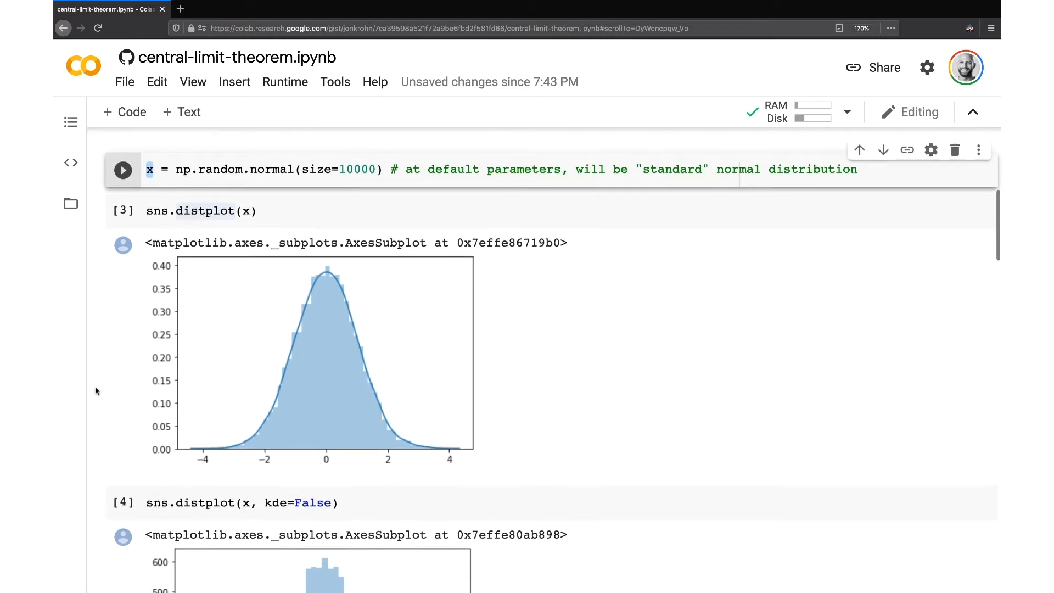
# Add a comma after x in the np.random.choice line and mark size=10.
pyautogui.scroll(-3)
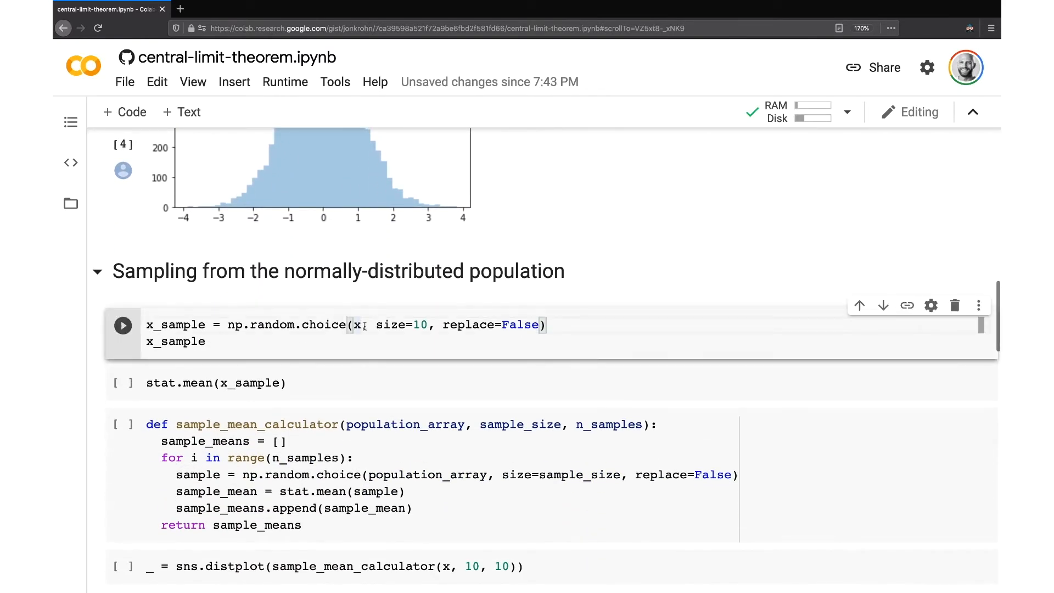
pyautogui.write(',')
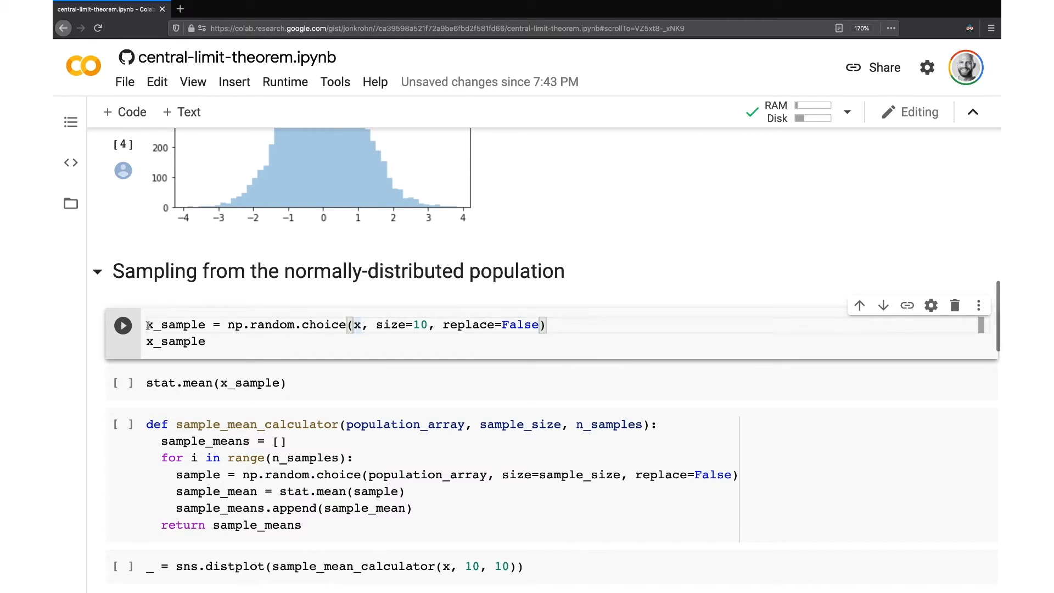
pyautogui.doubleClick(176, 324)
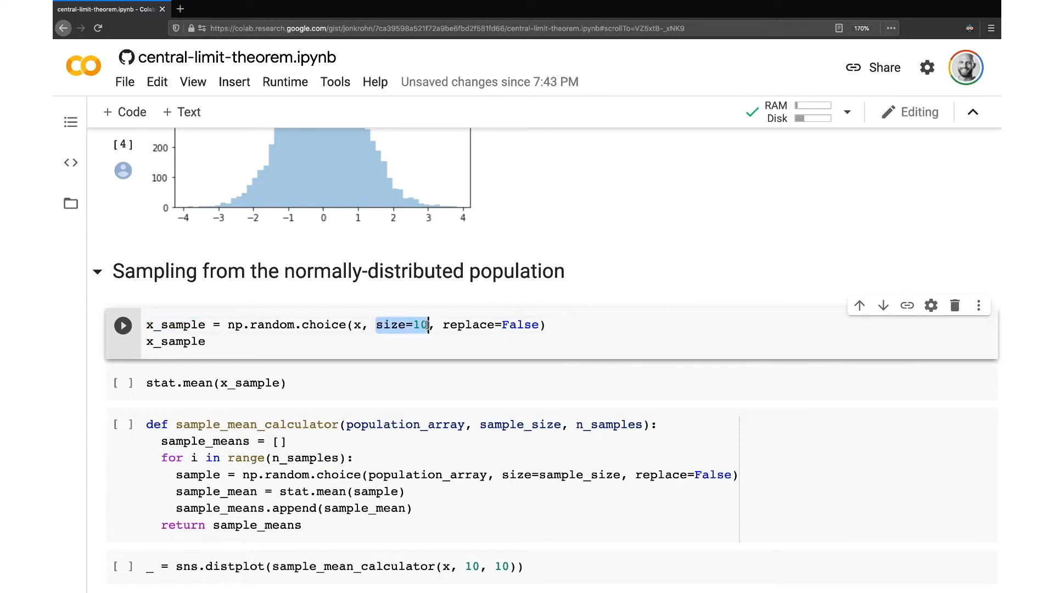
pyautogui.moveTo(635, 285)
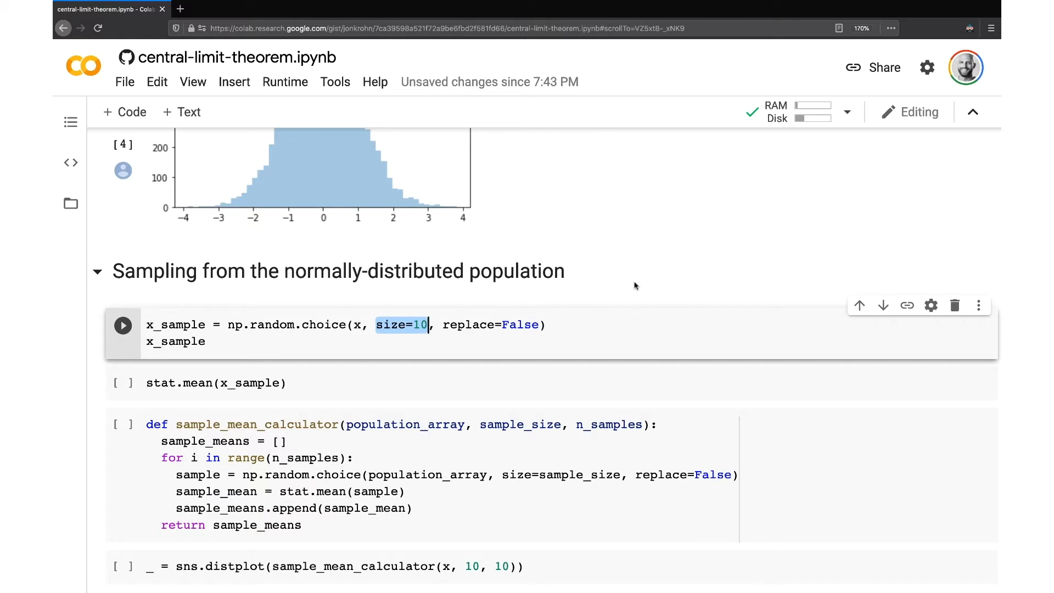
pyautogui.moveTo(631, 287)
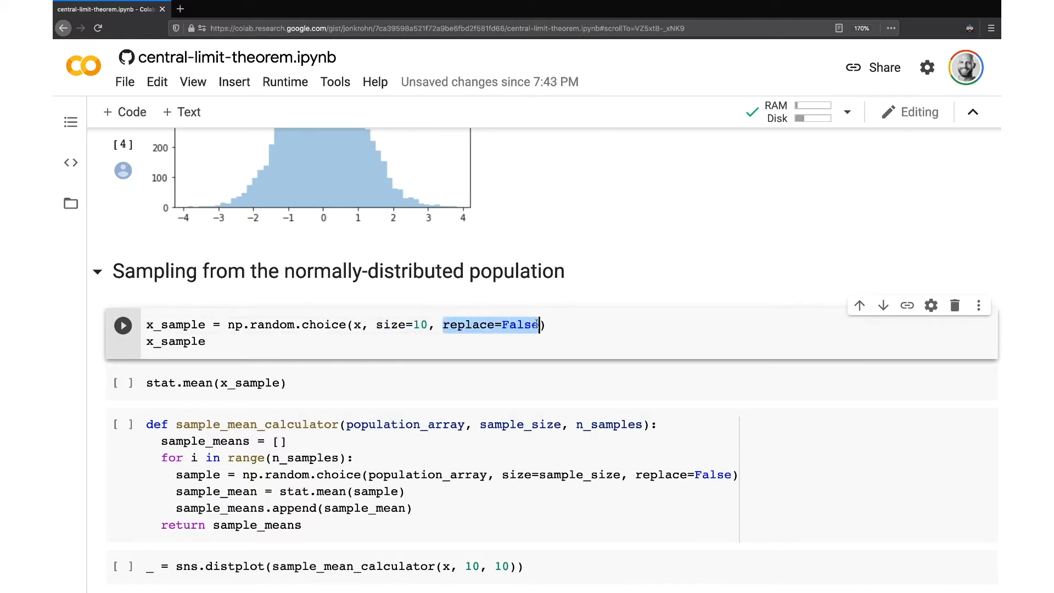
pyautogui.moveTo(638, 269)
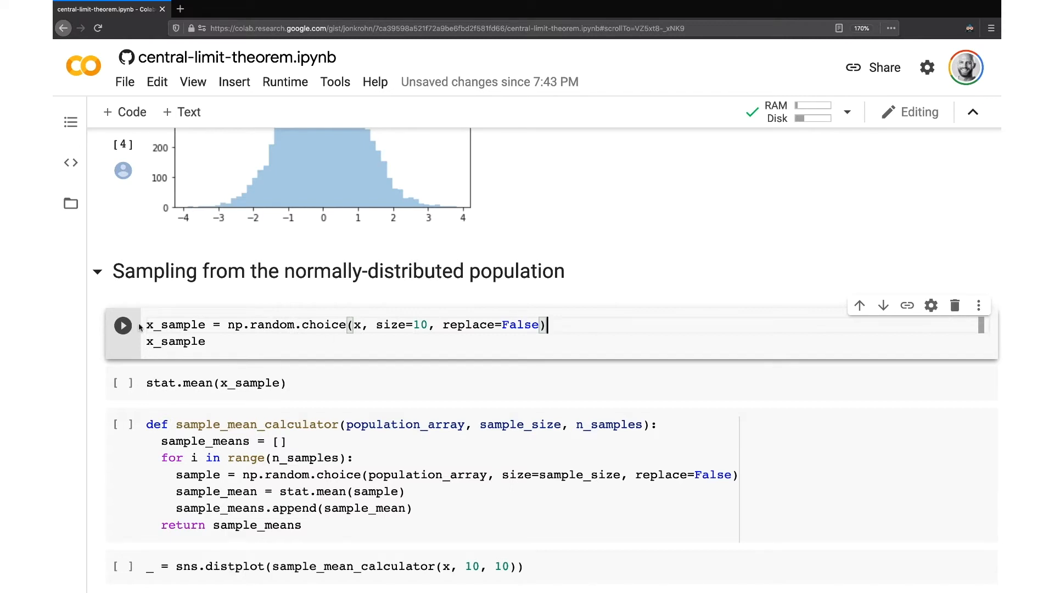
# Draw ten values from x and compute their sample mean, about 0.256.
pyautogui.click(207, 325)
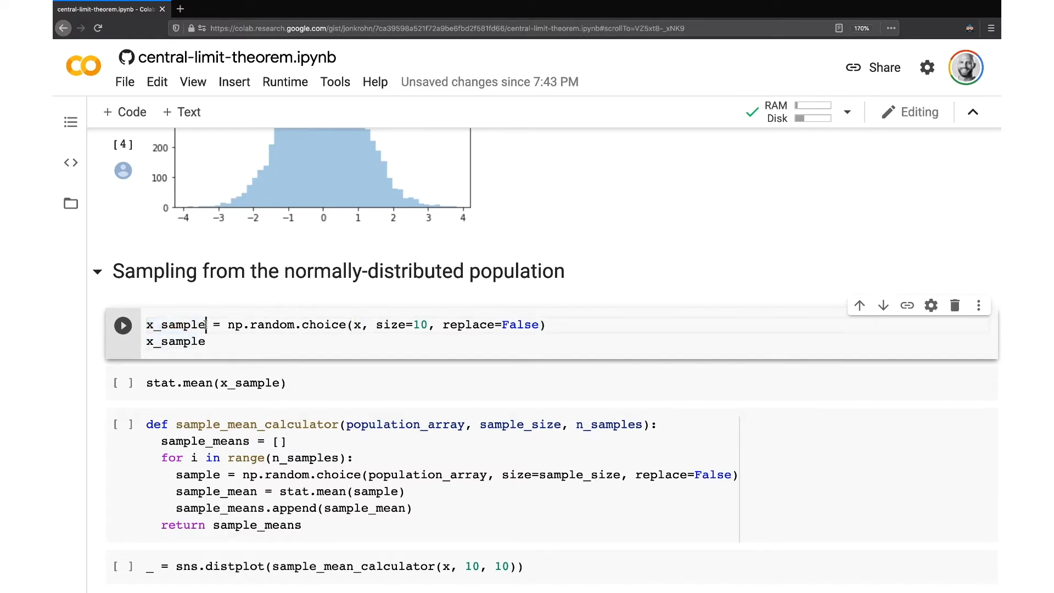
pyautogui.click(123, 325)
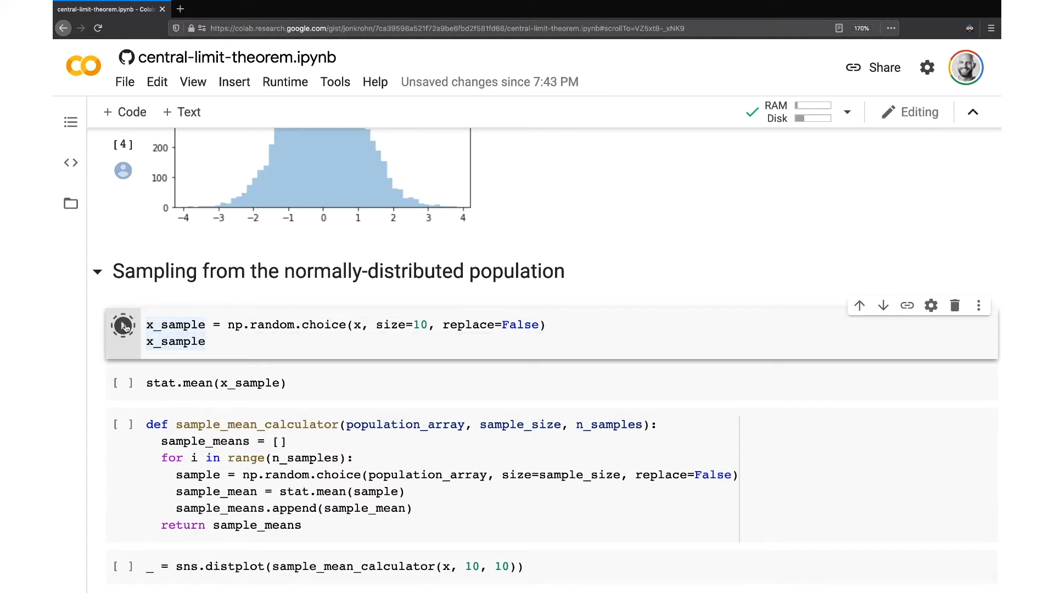
pyautogui.click(123, 324)
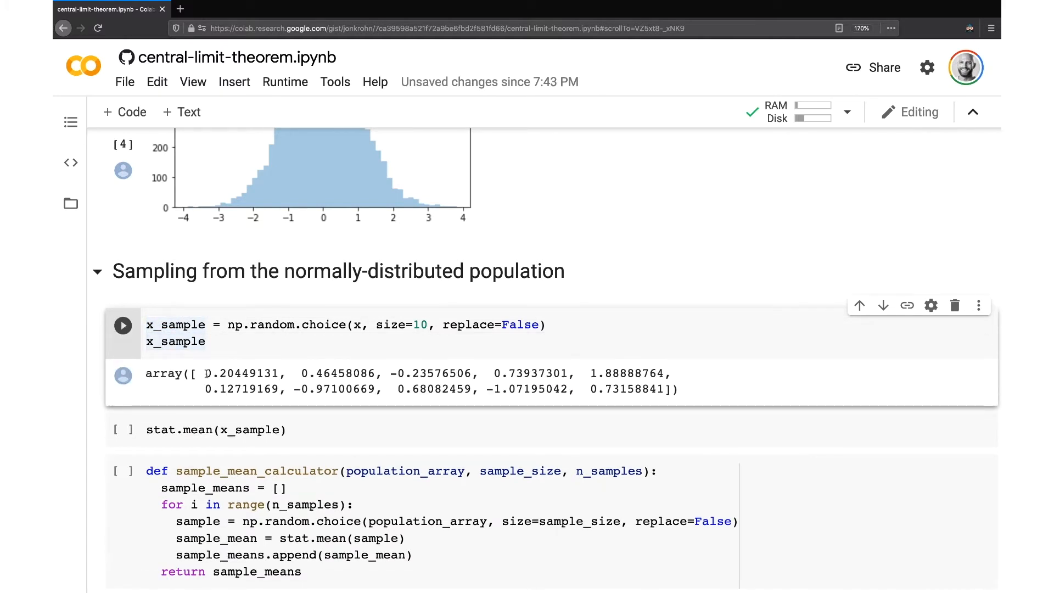
pyautogui.scroll(-3)
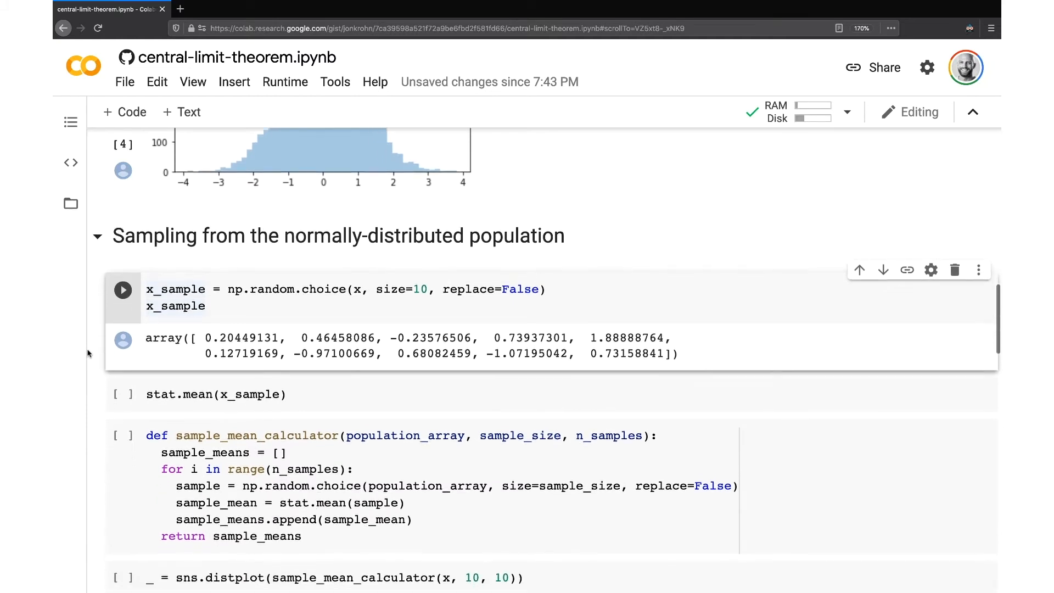
pyautogui.scroll(-3)
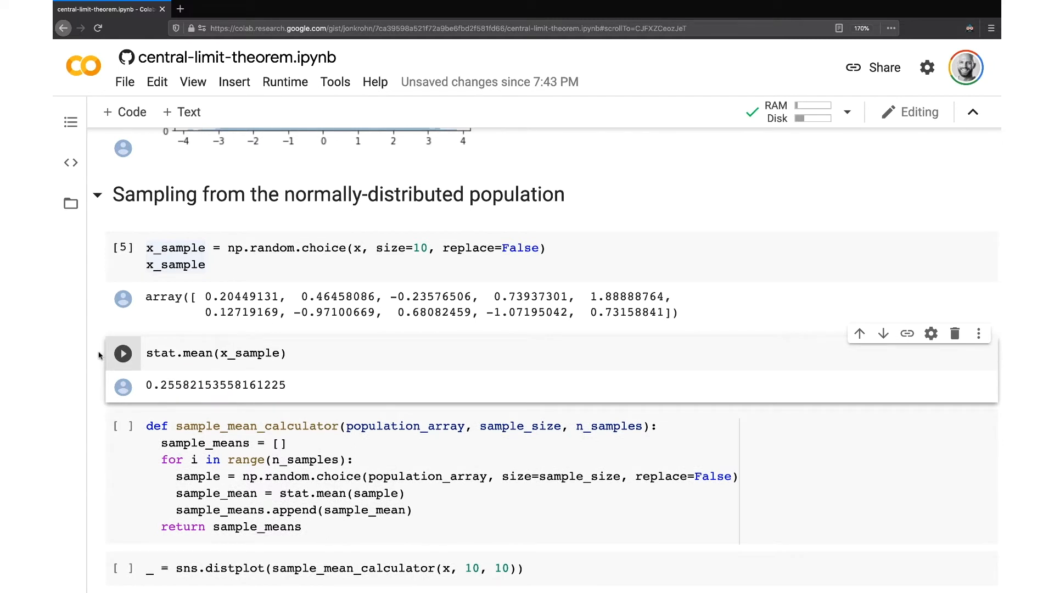
pyautogui.moveTo(311, 348)
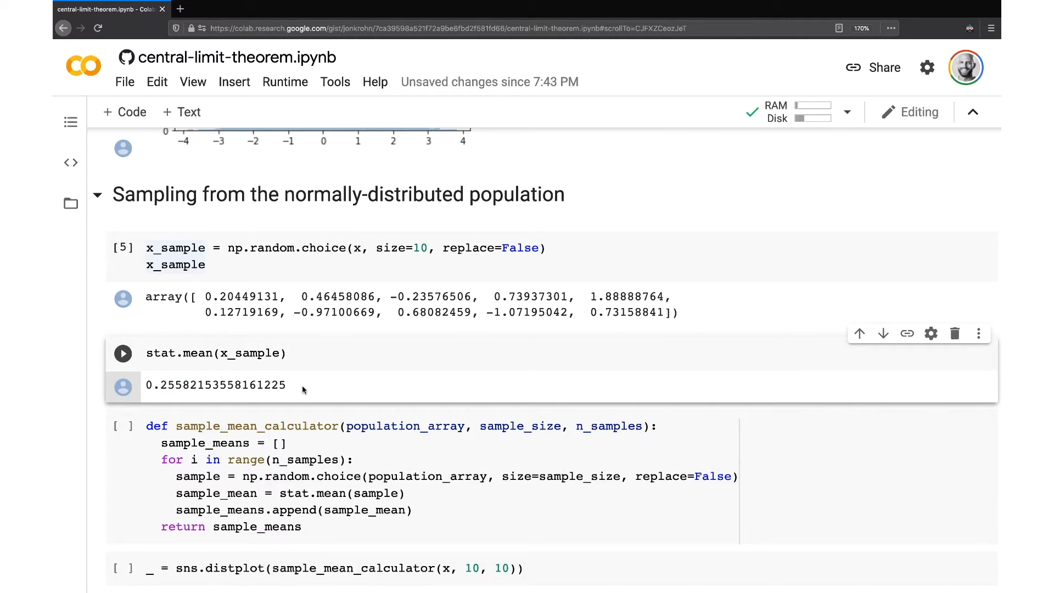
pyautogui.moveTo(90, 328)
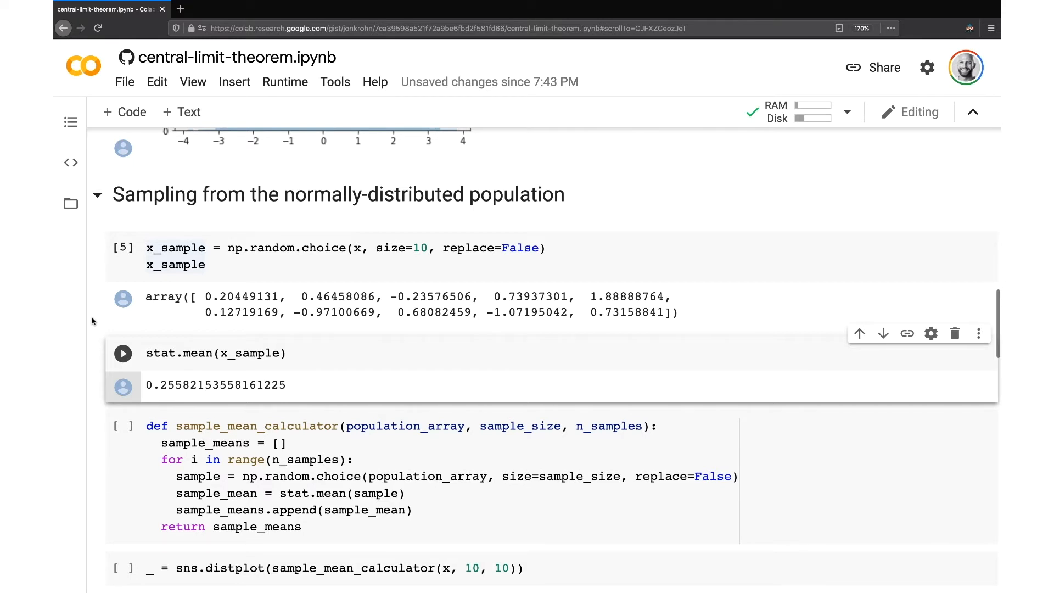
# Highlight sample_mean_calculator and its population_array and sample_size parameters, plus the value 10.
pyautogui.scroll(-3)
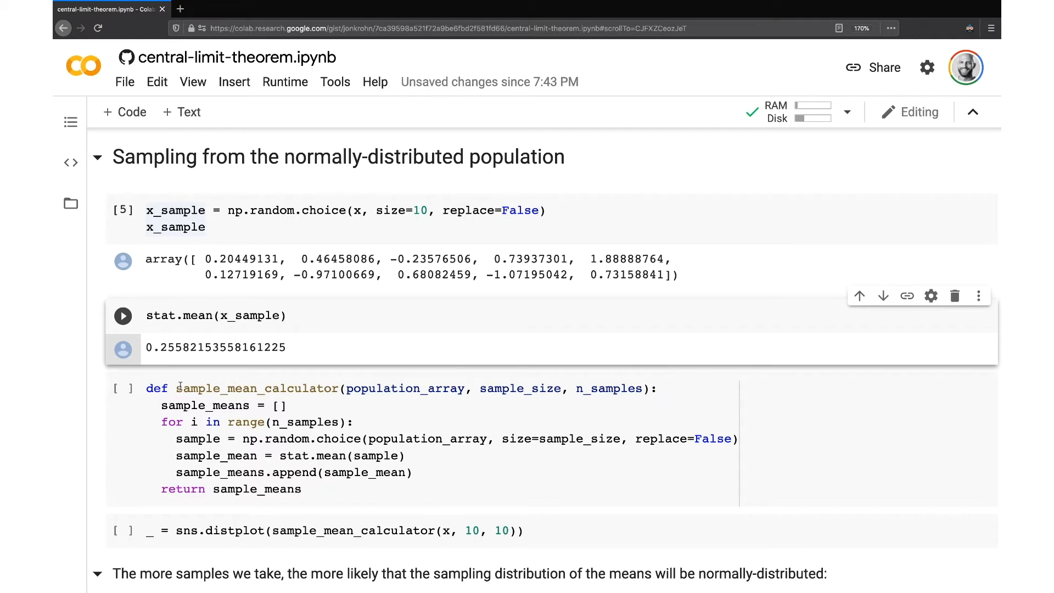
pyautogui.doubleClick(257, 388)
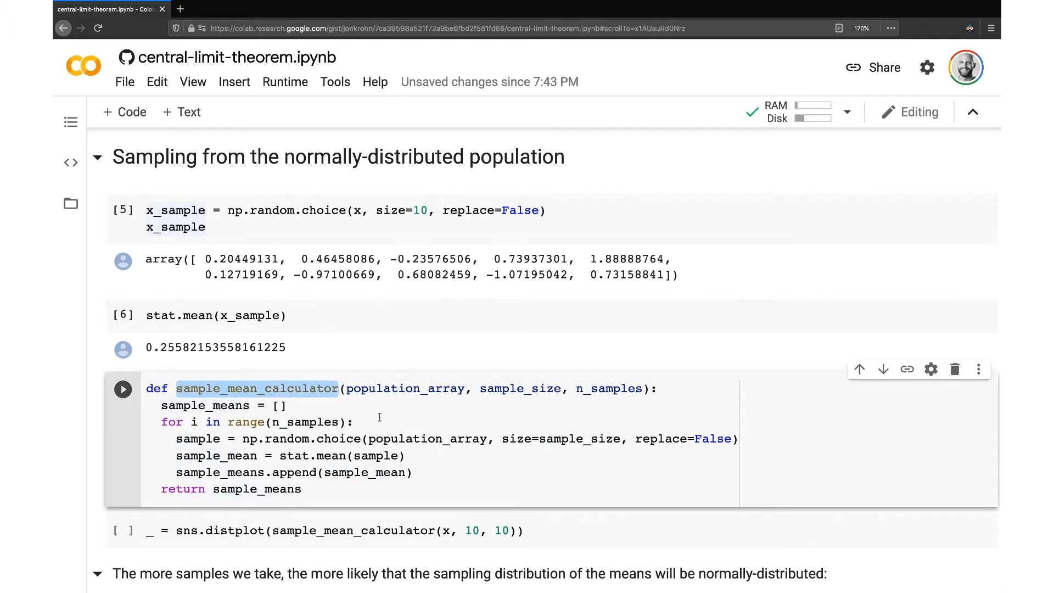
pyautogui.moveTo(416, 429)
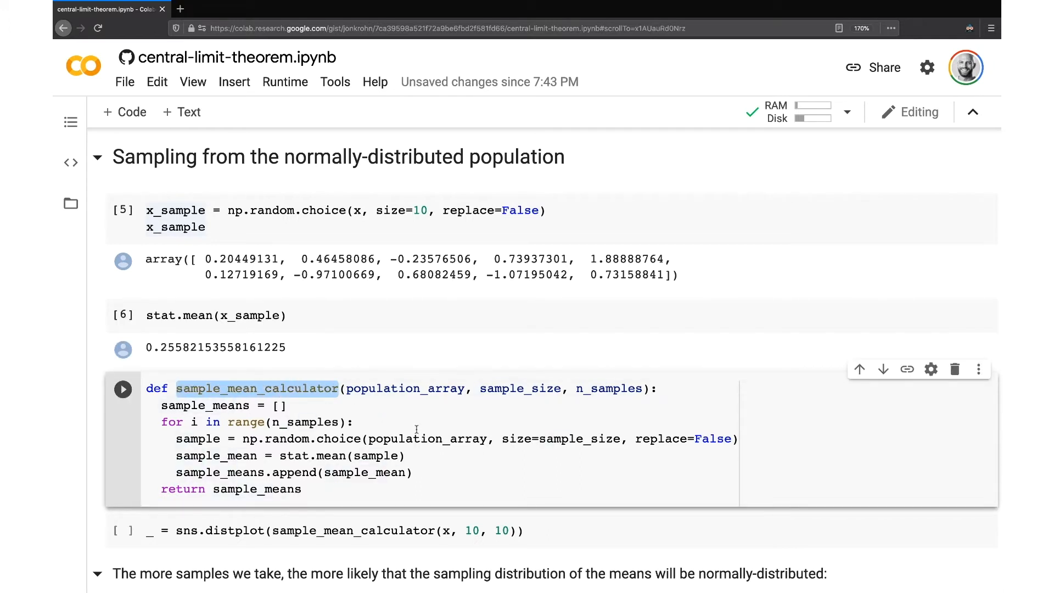
pyautogui.click(403, 389)
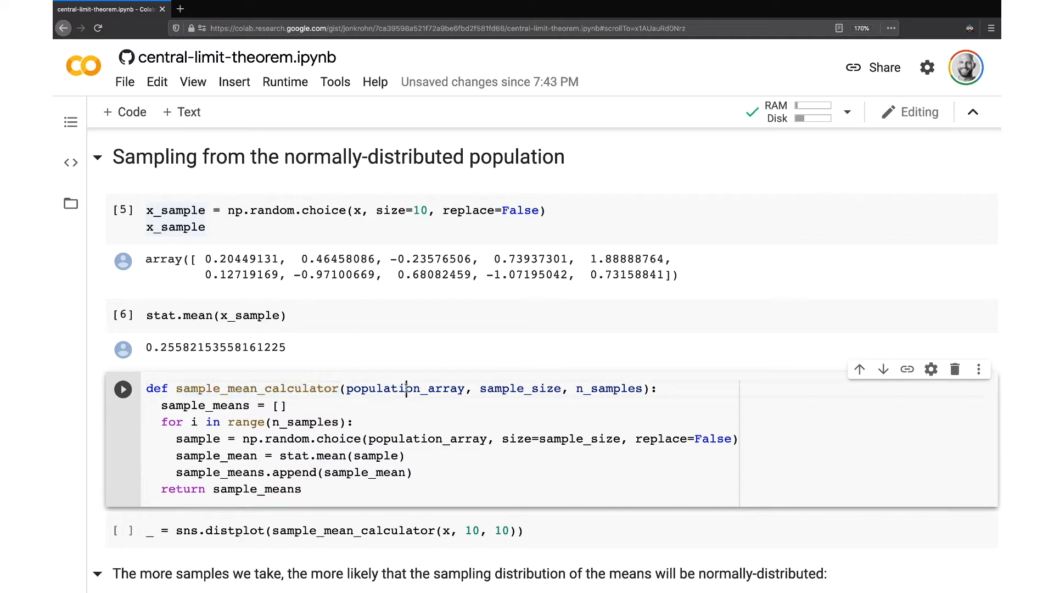
pyautogui.doubleClick(405, 389)
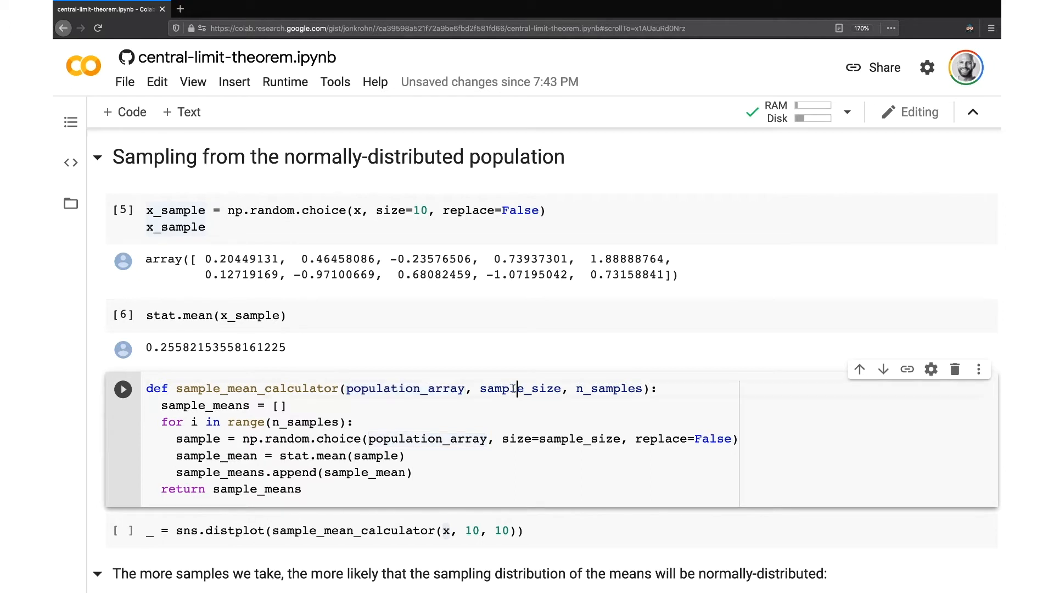
pyautogui.doubleClick(520, 388)
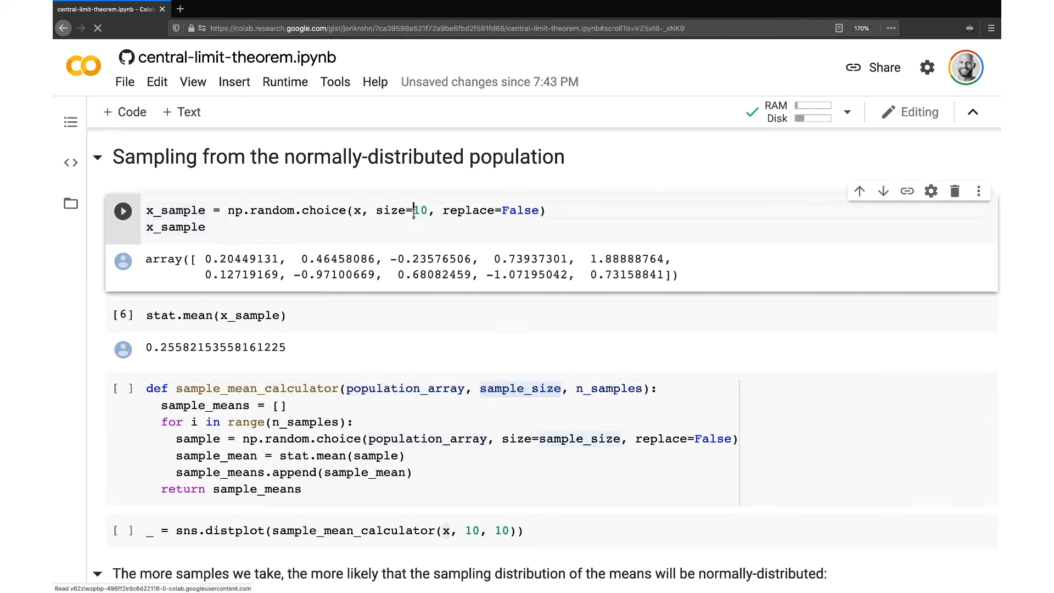
pyautogui.doubleClick(420, 211)
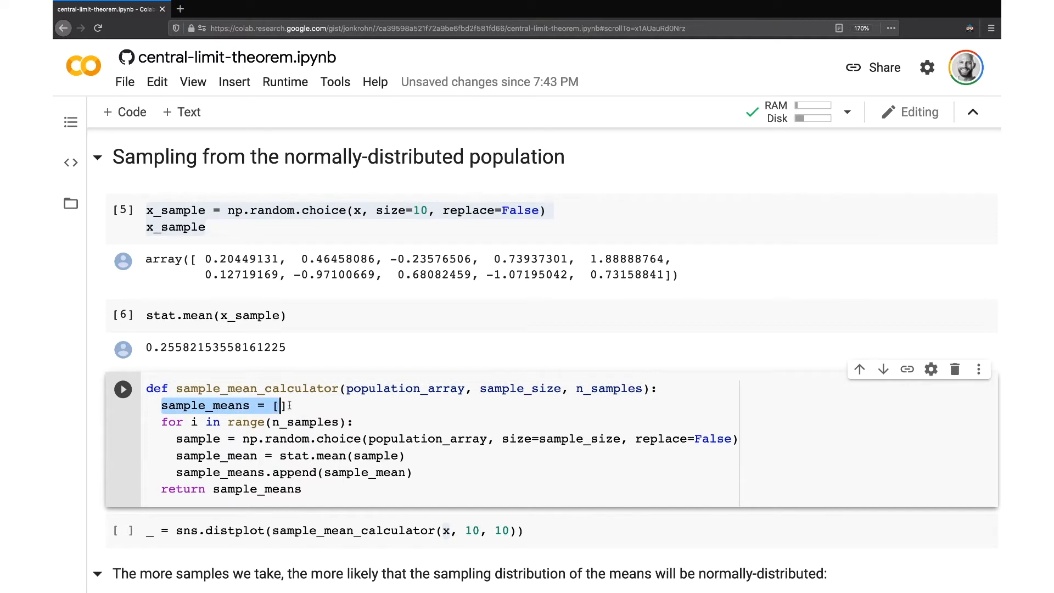
# Type ] and highlight n_samples, size=sample_size, sample, sample_mean and the sample_means list.
pyautogui.write(']')
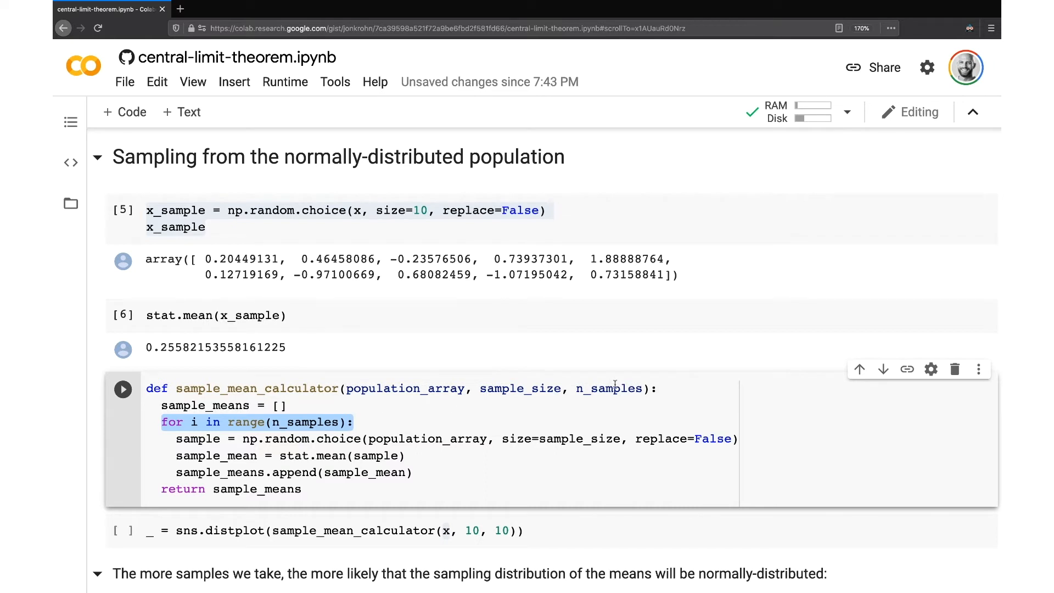
pyautogui.doubleClick(609, 388)
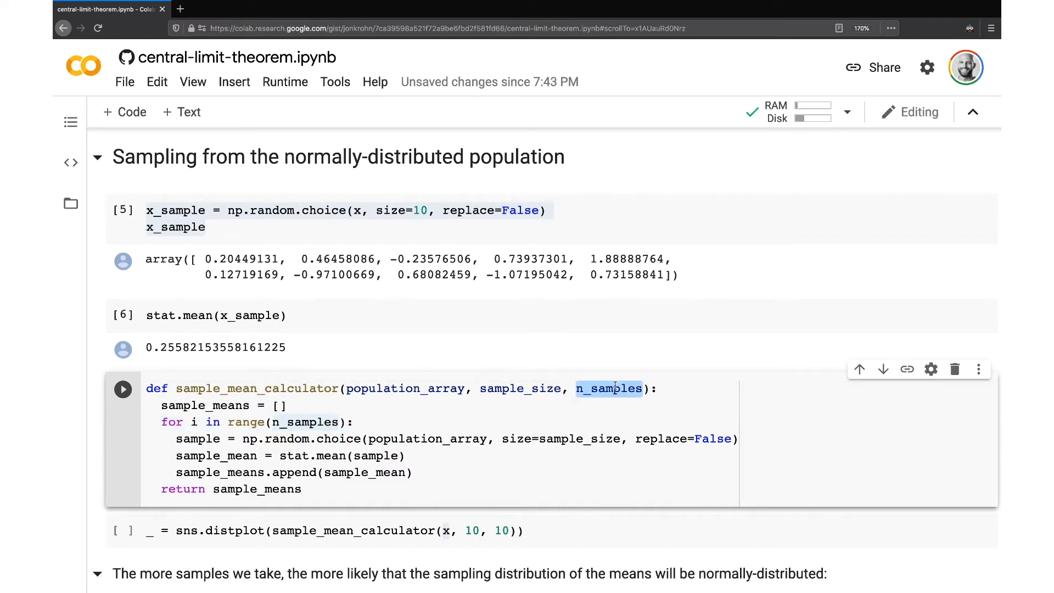
pyautogui.doubleClick(199, 439)
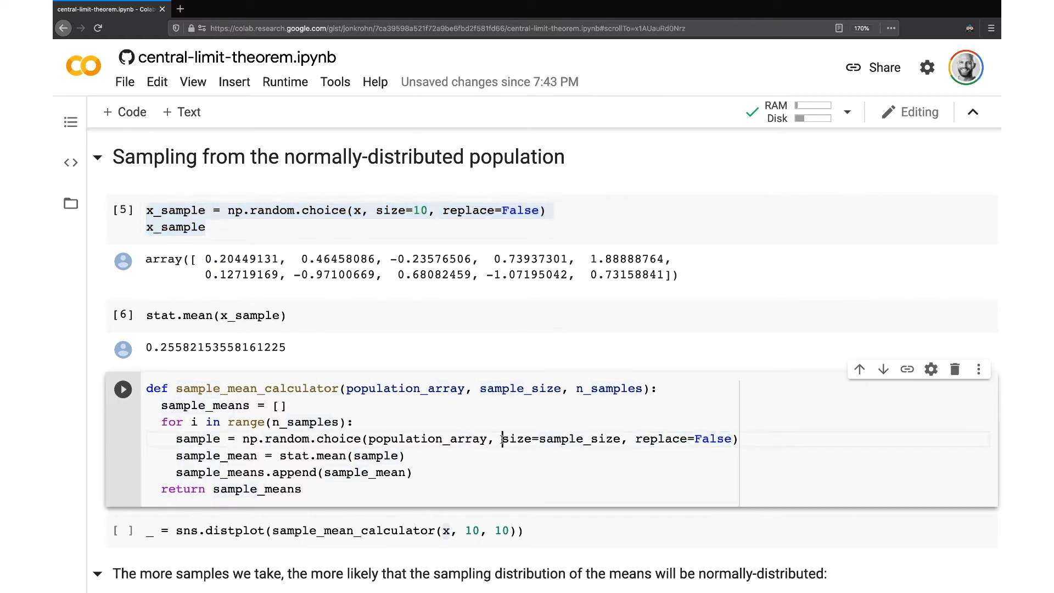
pyautogui.moveTo(501, 438); pyautogui.dragTo(622, 439)
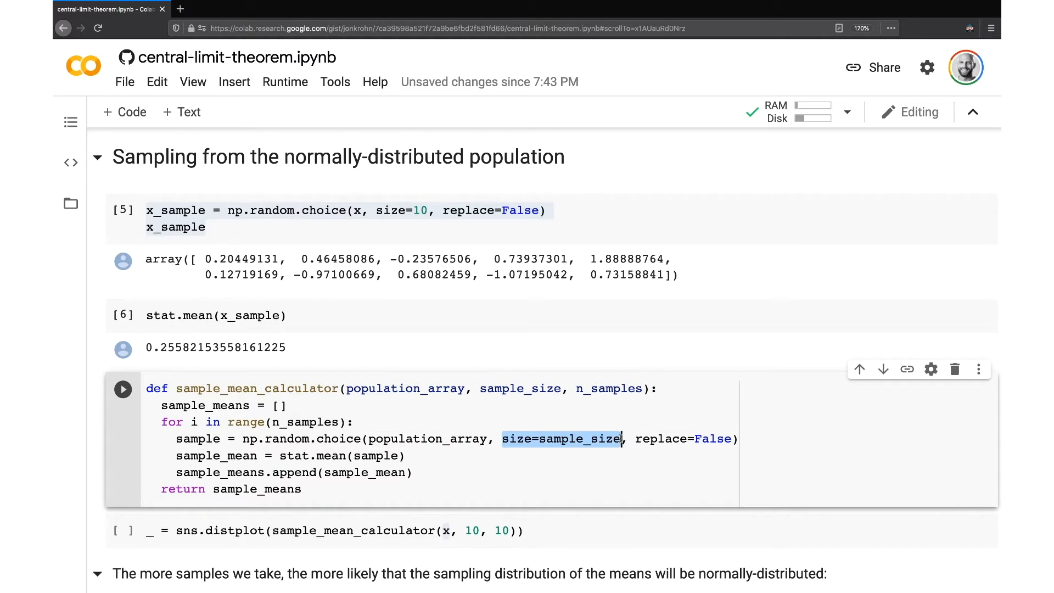
pyautogui.moveTo(486, 388)
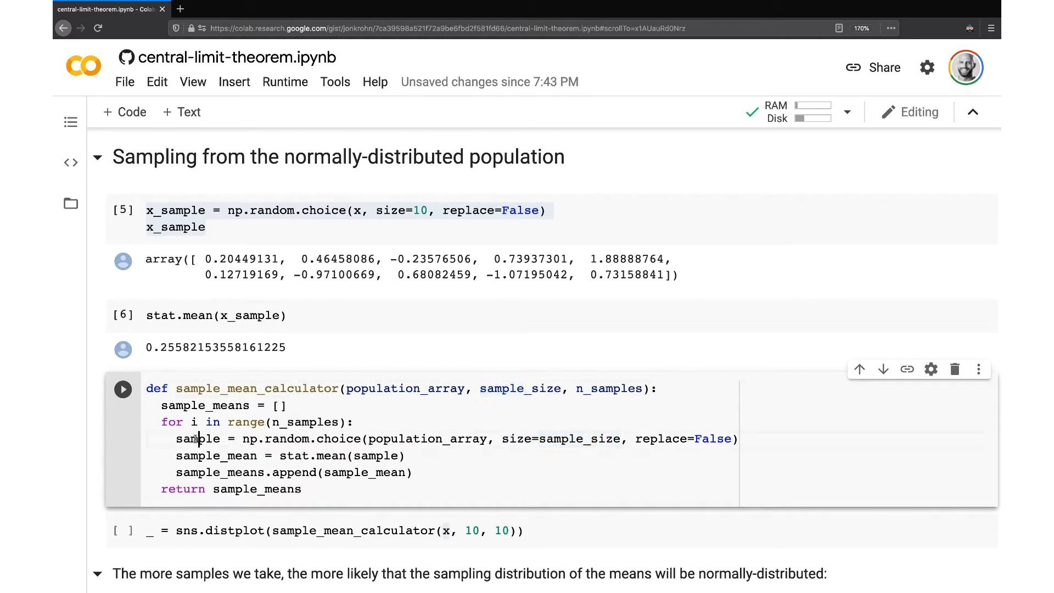
pyautogui.doubleClick(198, 438)
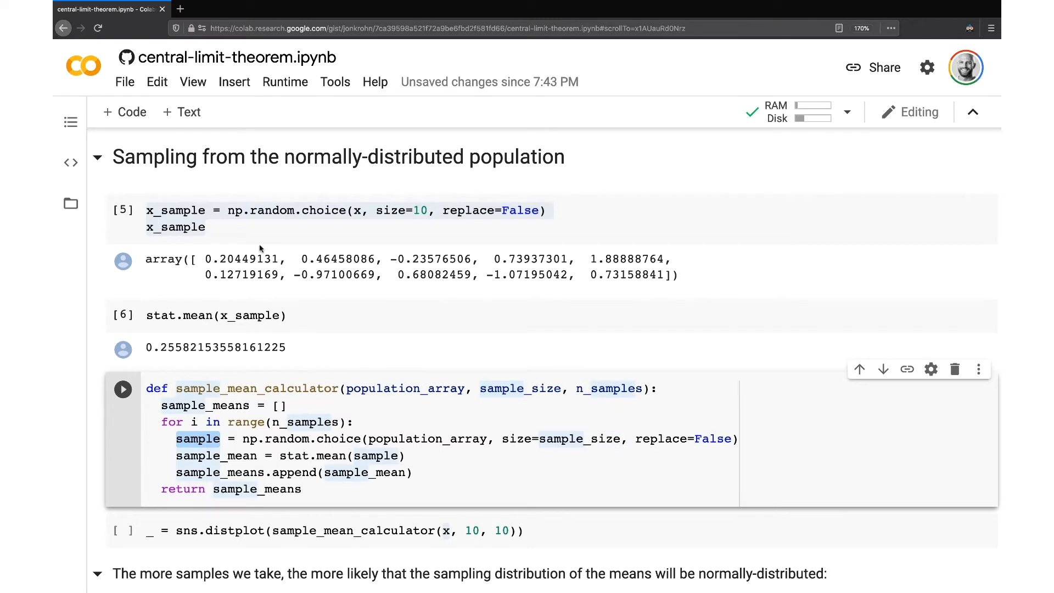
pyautogui.moveTo(252, 462)
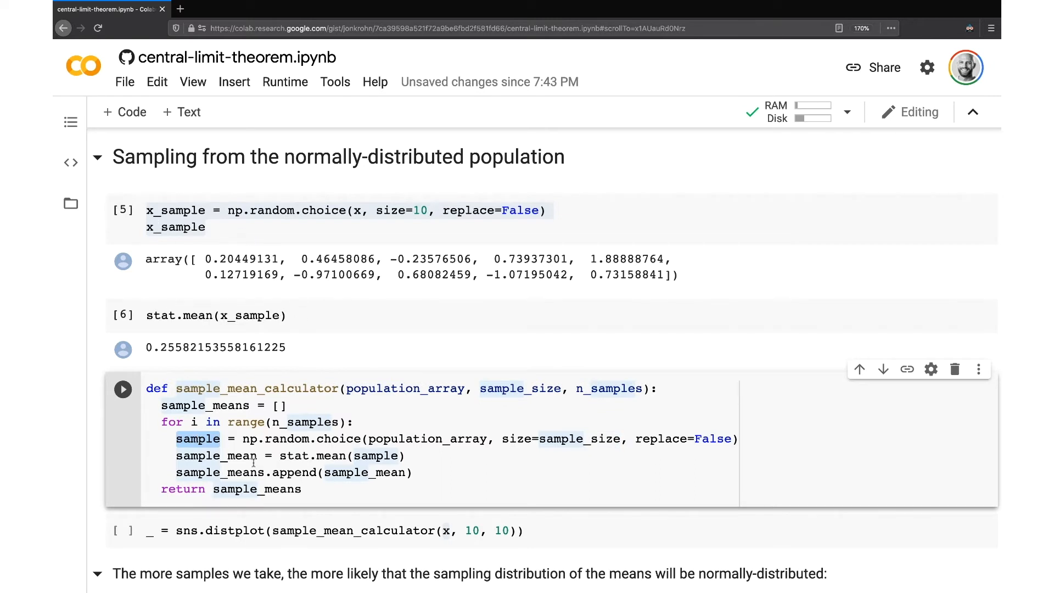
pyautogui.doubleClick(314, 456)
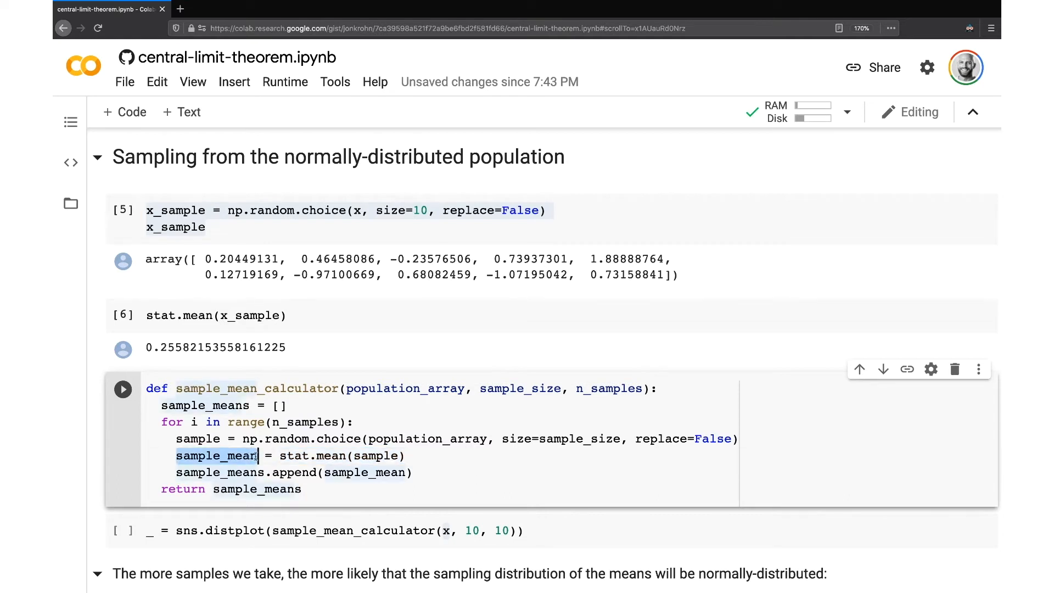
pyautogui.doubleClick(365, 472)
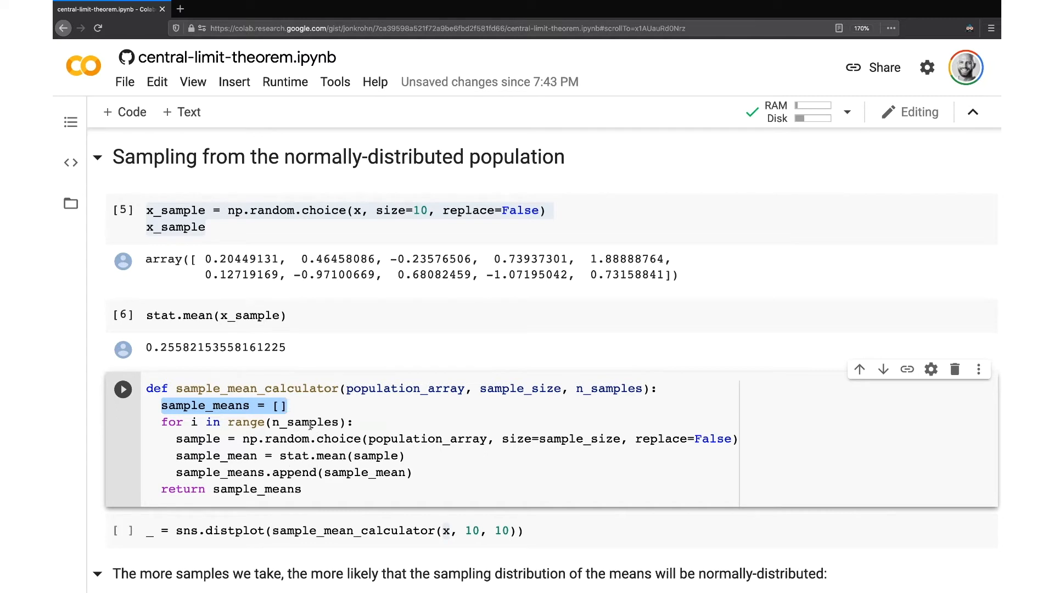
pyautogui.doubleClick(608, 389)
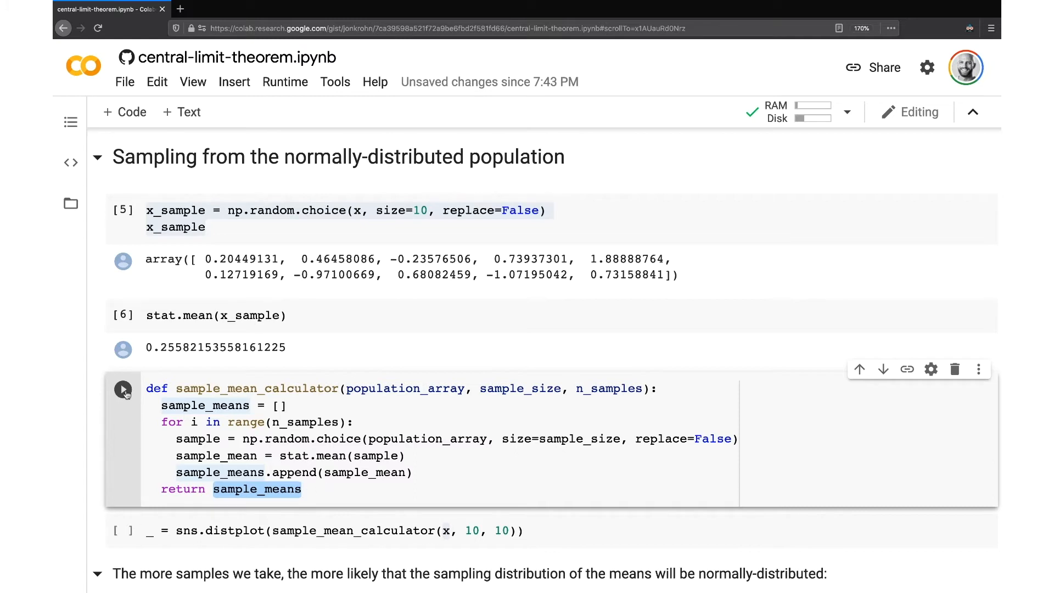
# Plot a histogram of ten sample means from size-10 samples of x.
pyautogui.scroll(-3)
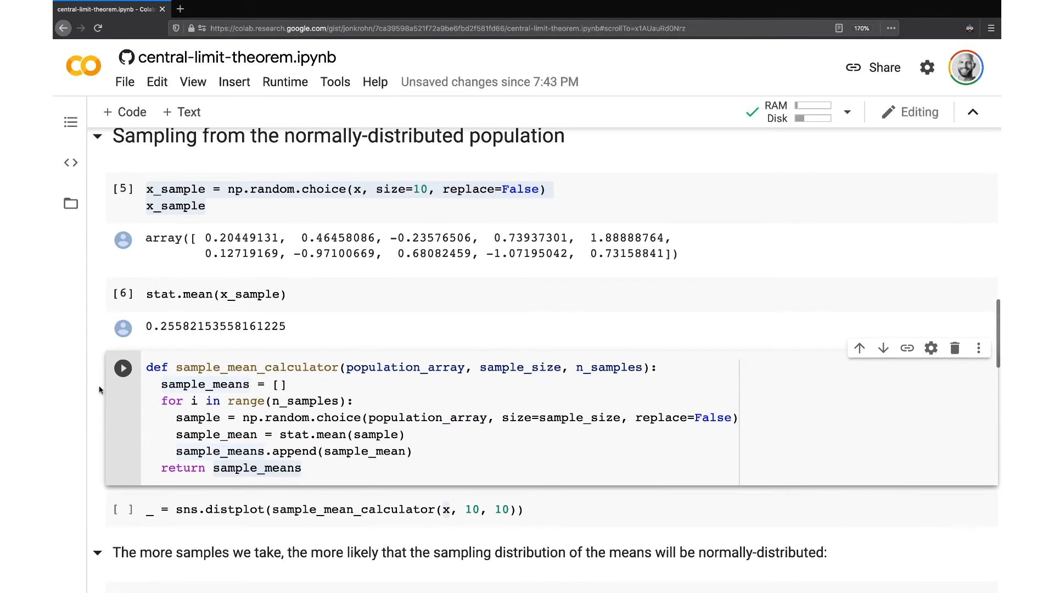
pyautogui.scroll(-3)
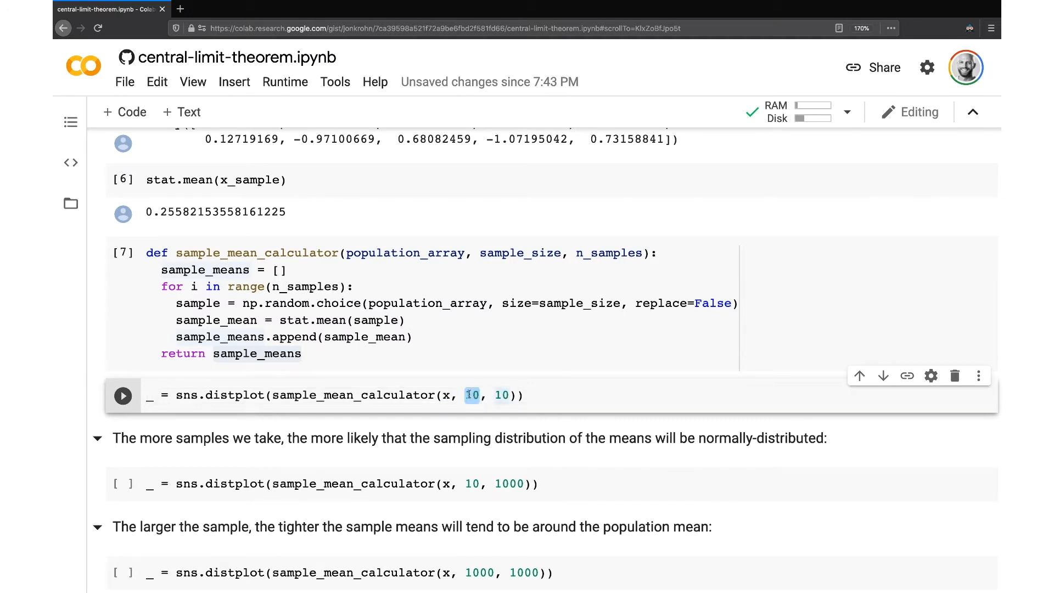
pyautogui.click(123, 396)
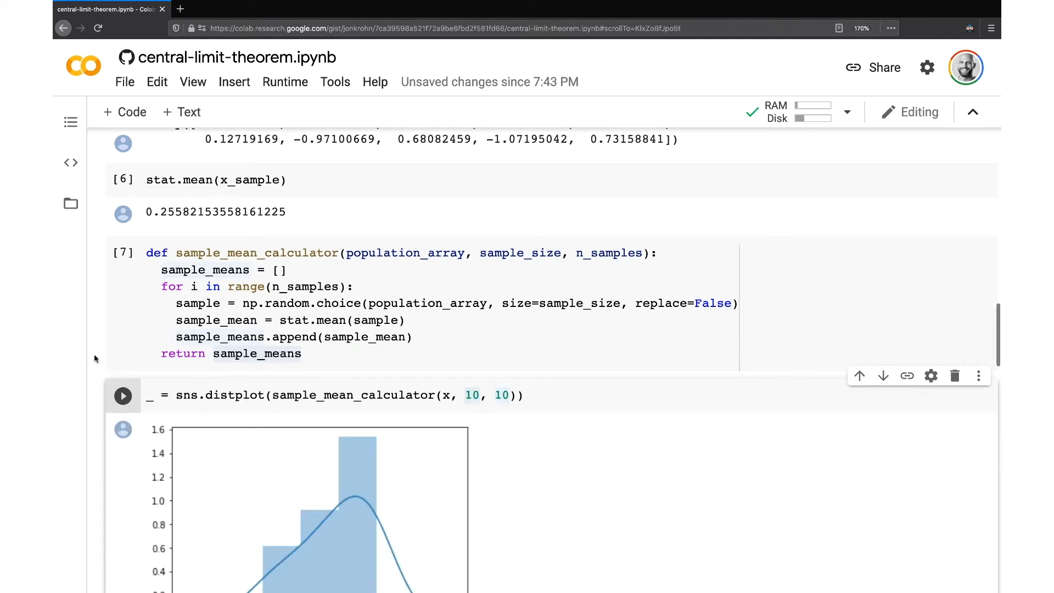
pyautogui.scroll(-3)
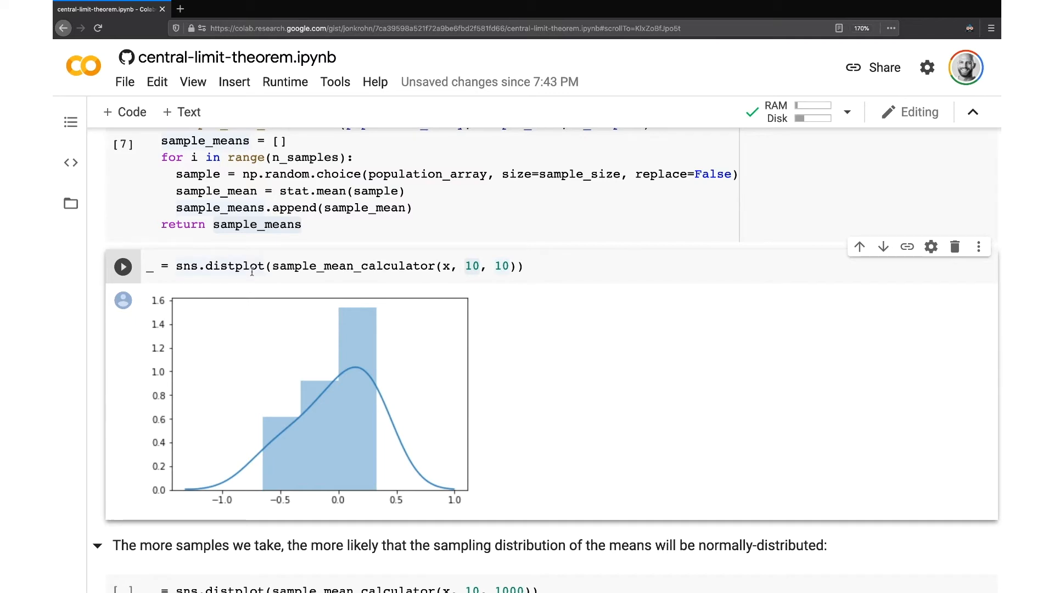
pyautogui.moveTo(445, 490)
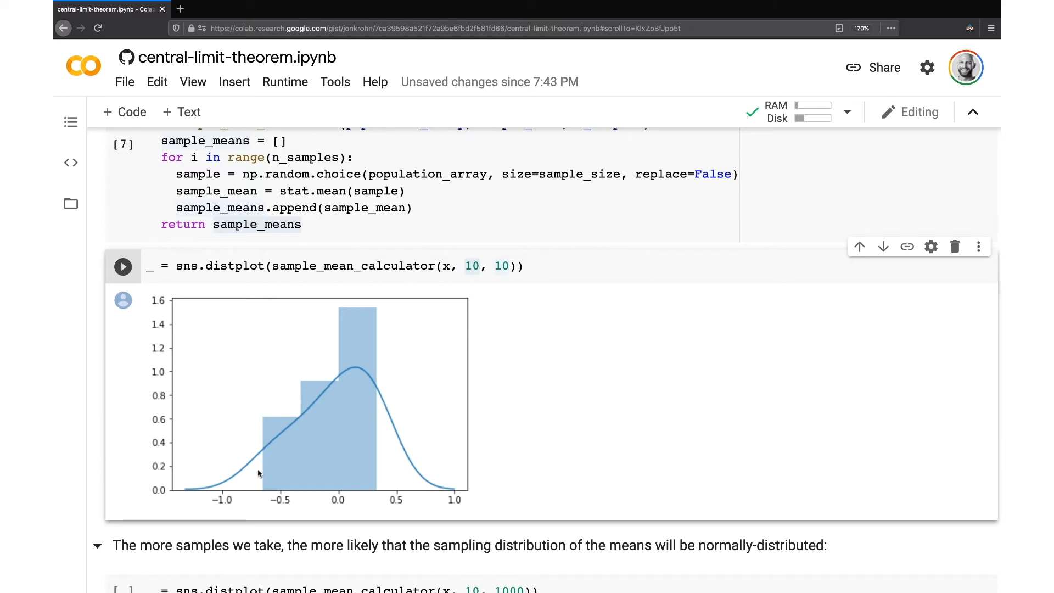
pyautogui.moveTo(296, 497)
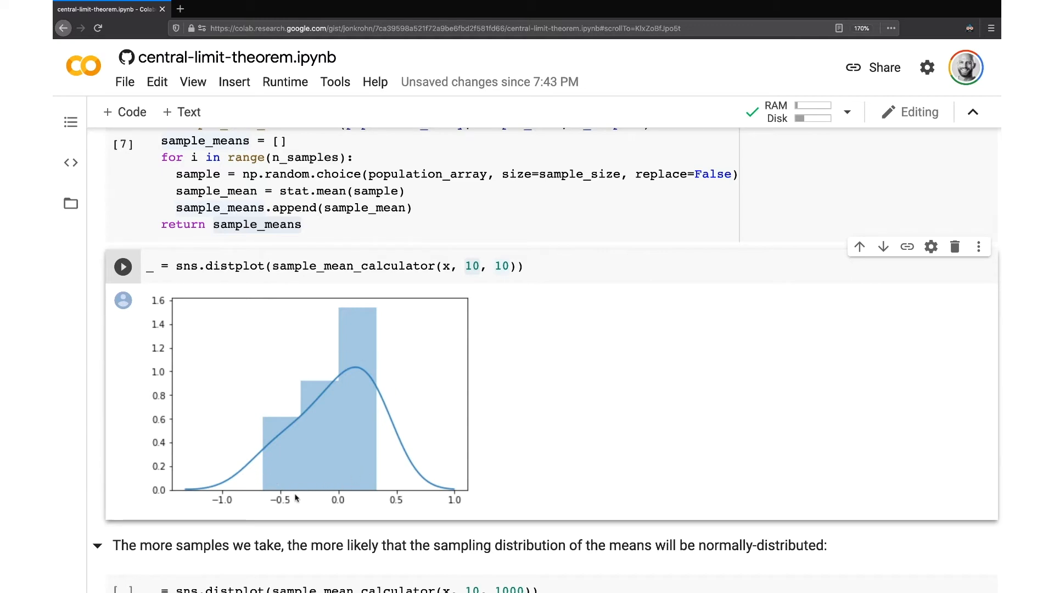
pyautogui.moveTo(339, 390)
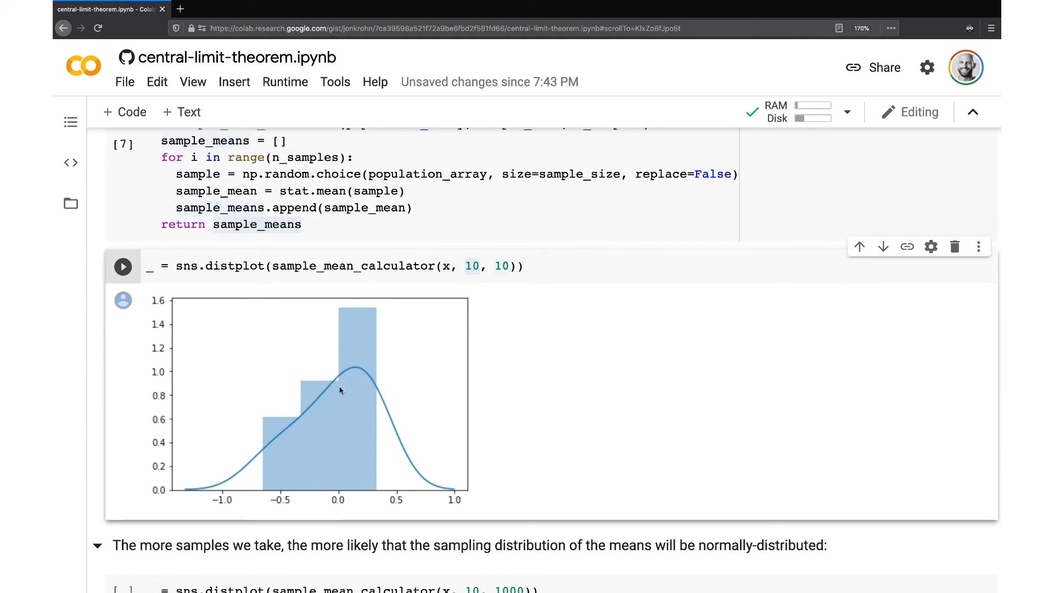
pyautogui.moveTo(349, 479)
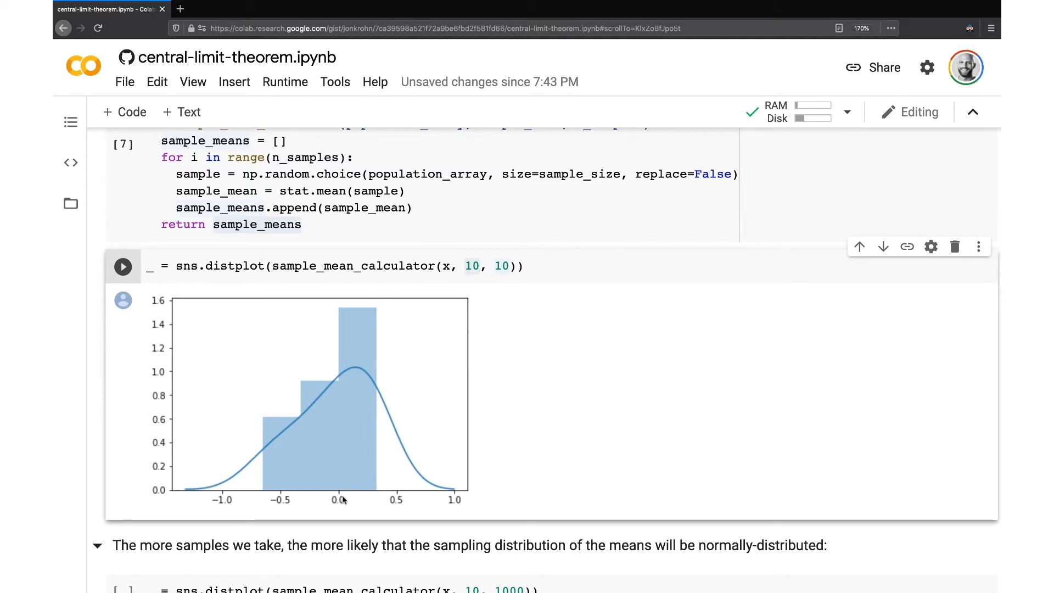
pyautogui.moveTo(293, 463)
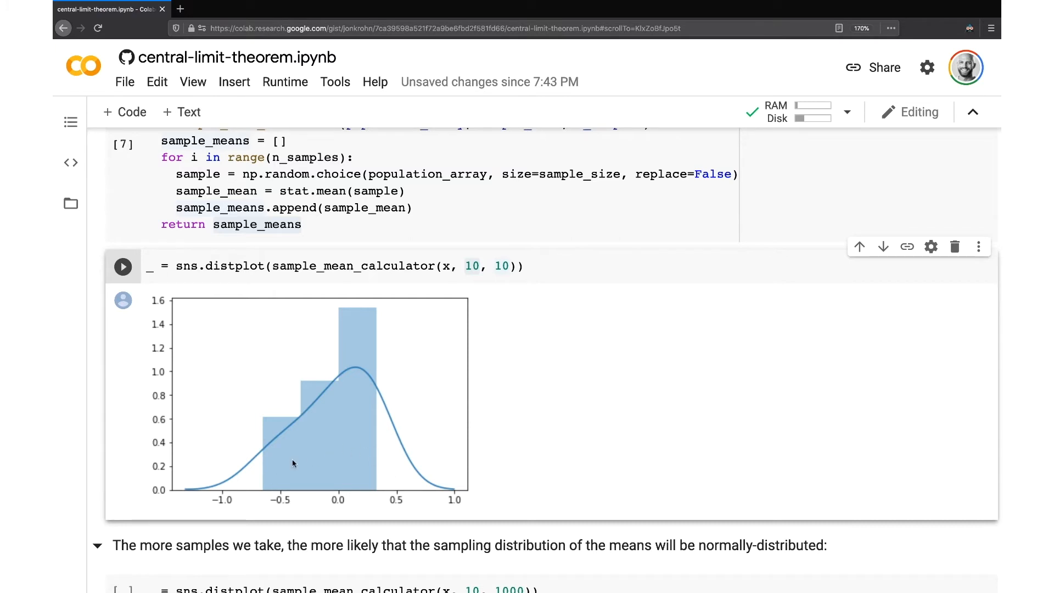
# Run sample_mean_calculator(x, 10, 1000) and view the smooth bell-shaped histogram centred near zero.
pyautogui.scroll(-3)
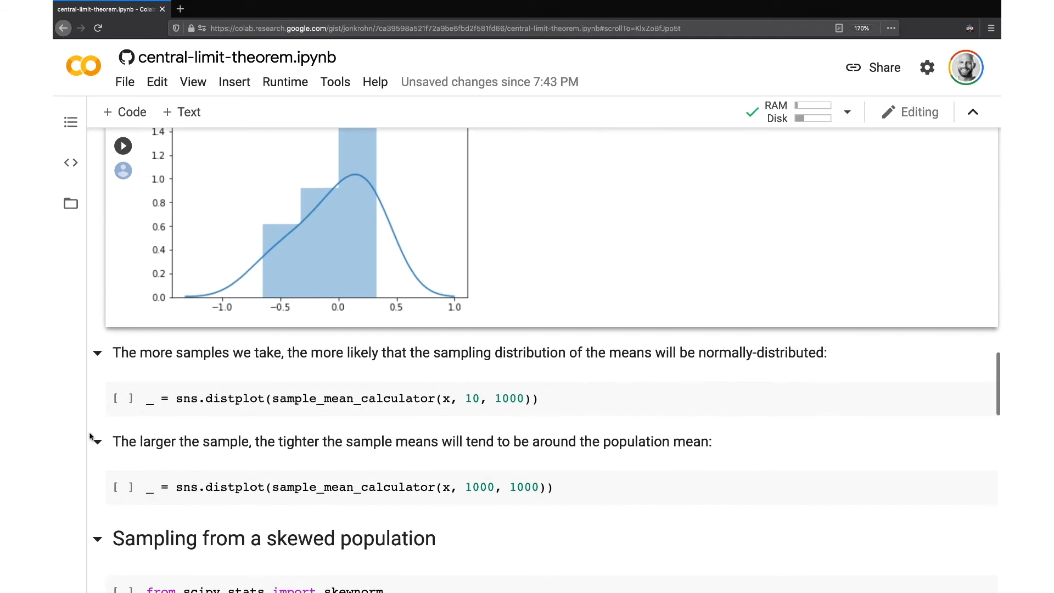
pyautogui.scroll(-3)
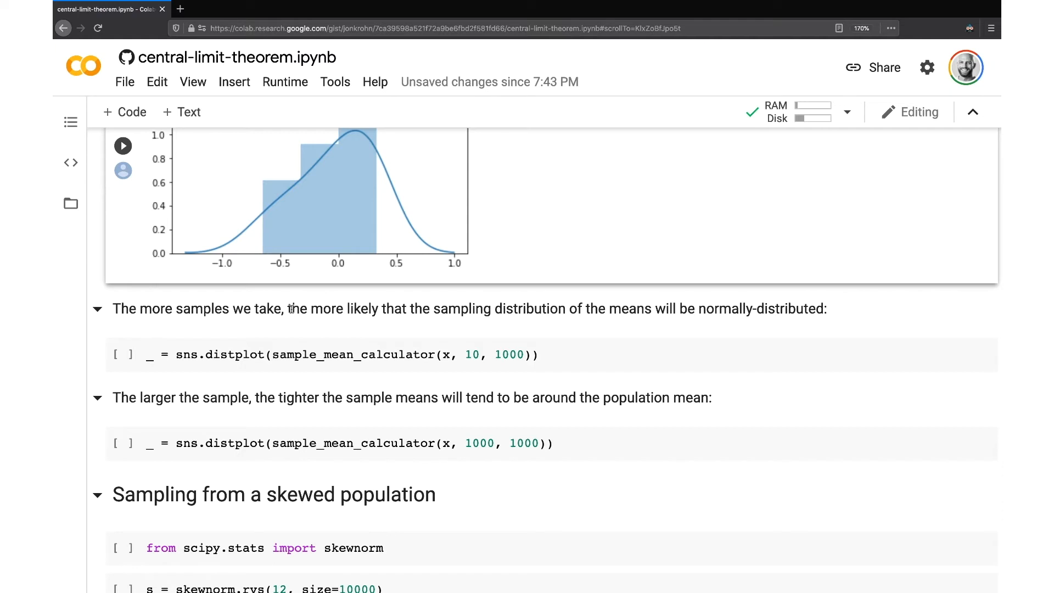
pyautogui.moveTo(528, 312)
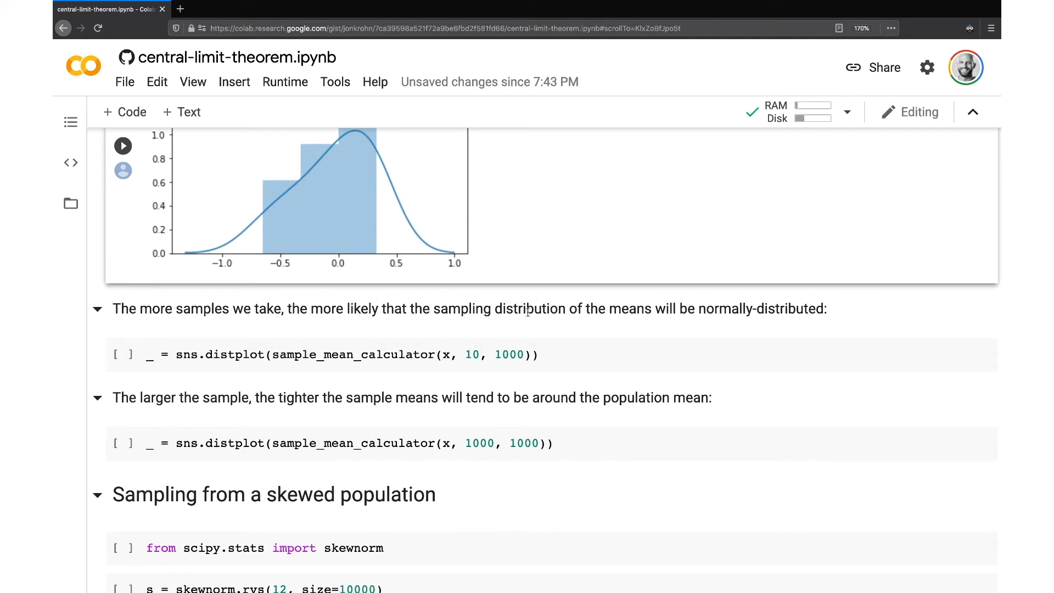
pyautogui.moveTo(639, 303)
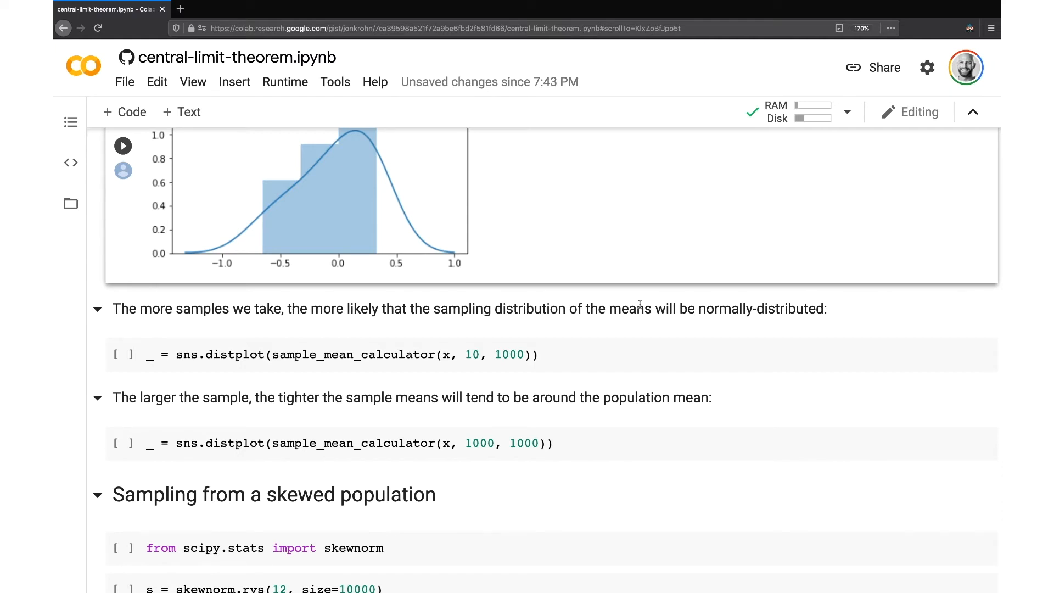
pyautogui.scroll(-3)
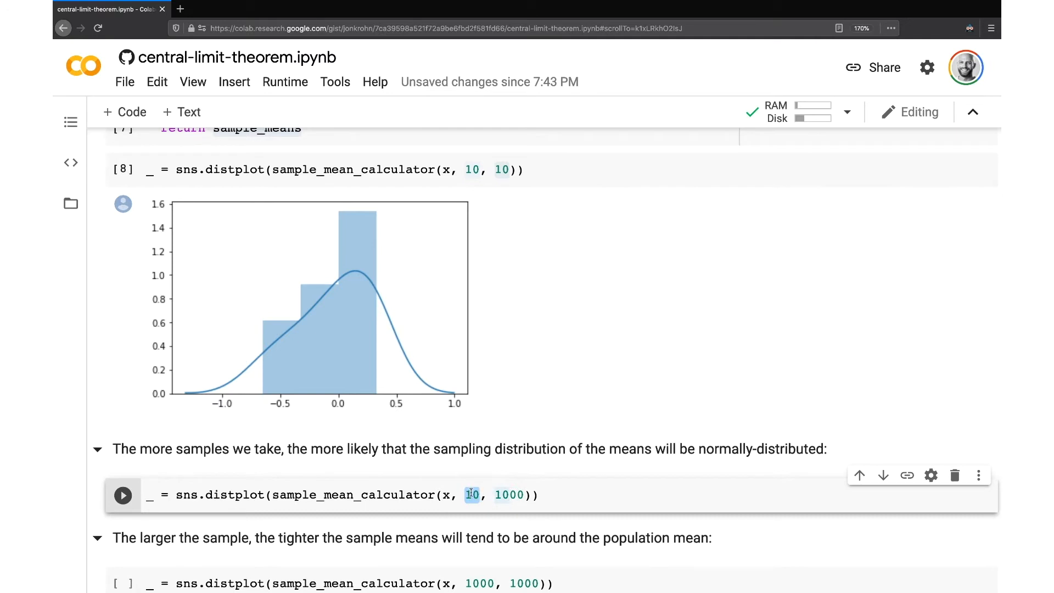
pyautogui.click(123, 495)
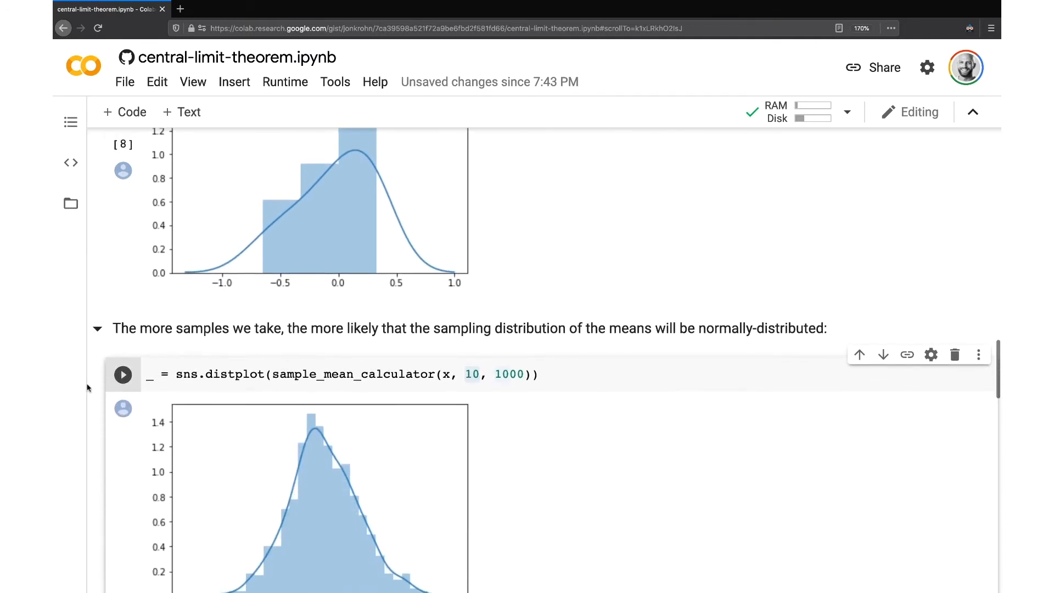
pyautogui.scroll(-3)
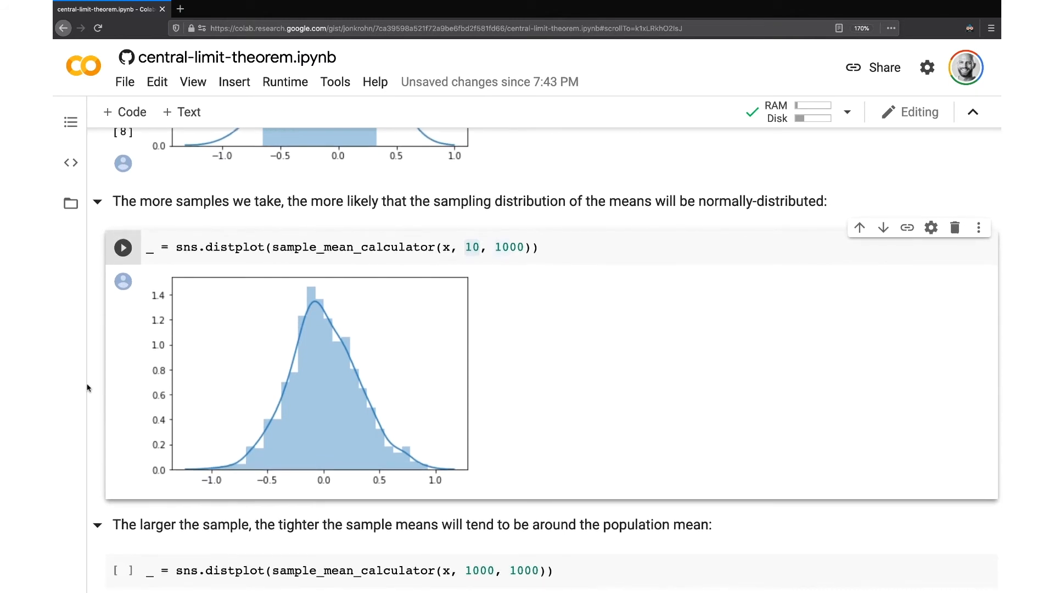
pyautogui.moveTo(434, 465)
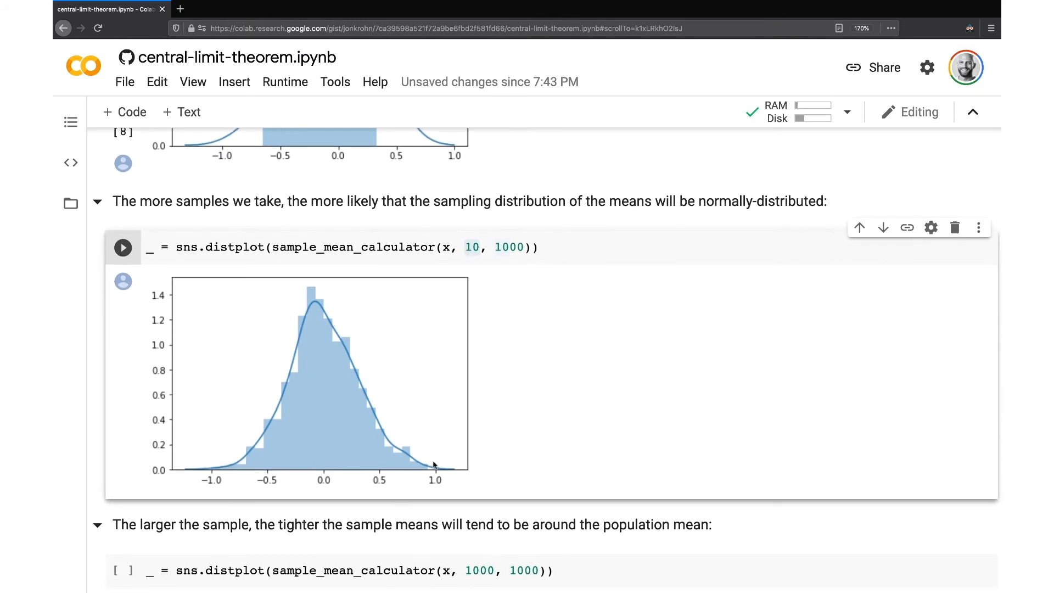
pyautogui.moveTo(336, 319)
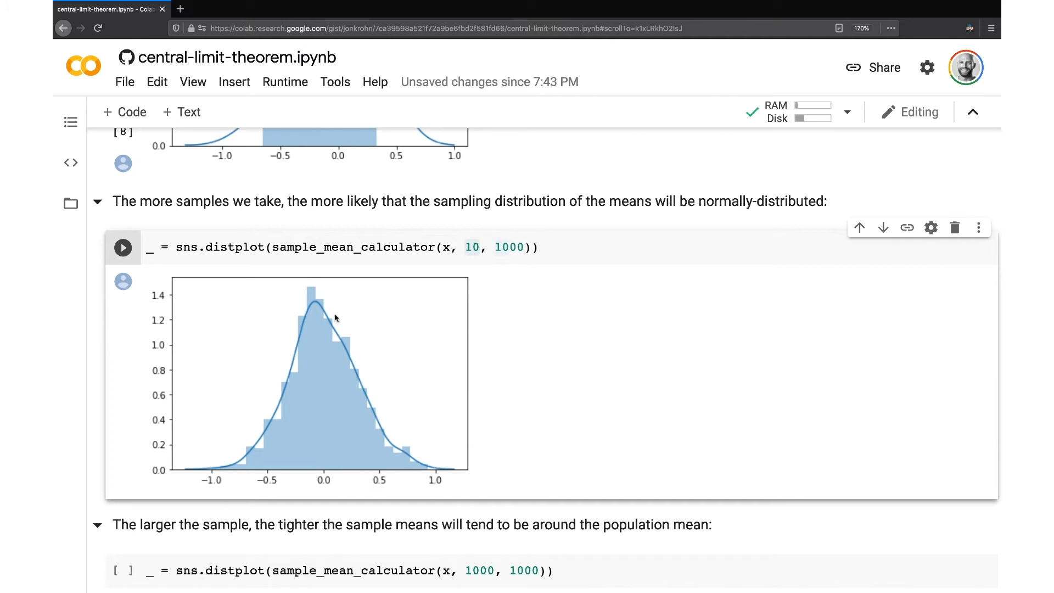
pyautogui.moveTo(332, 402)
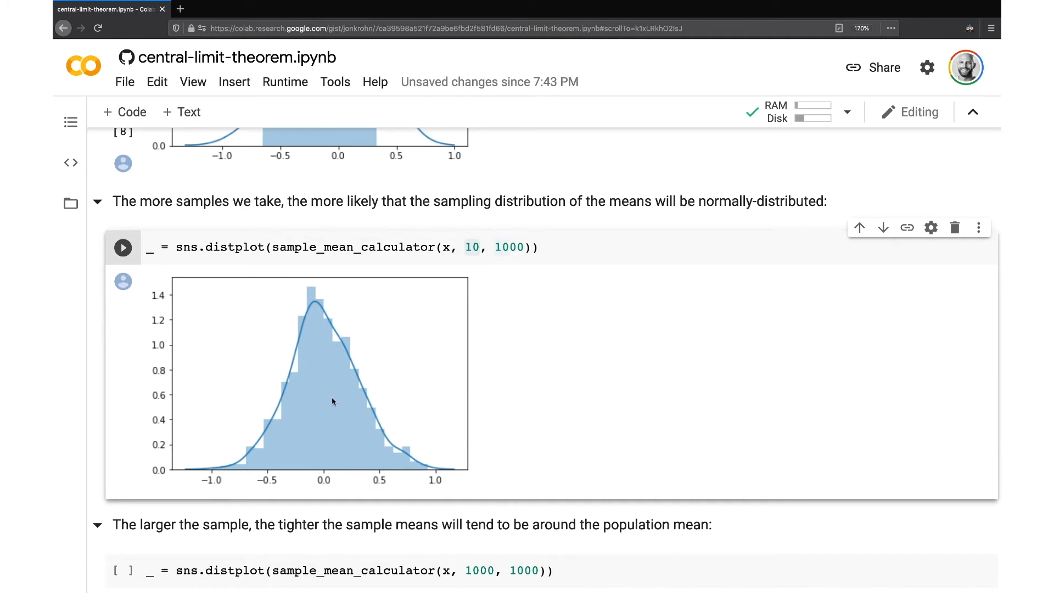
pyautogui.moveTo(327, 482)
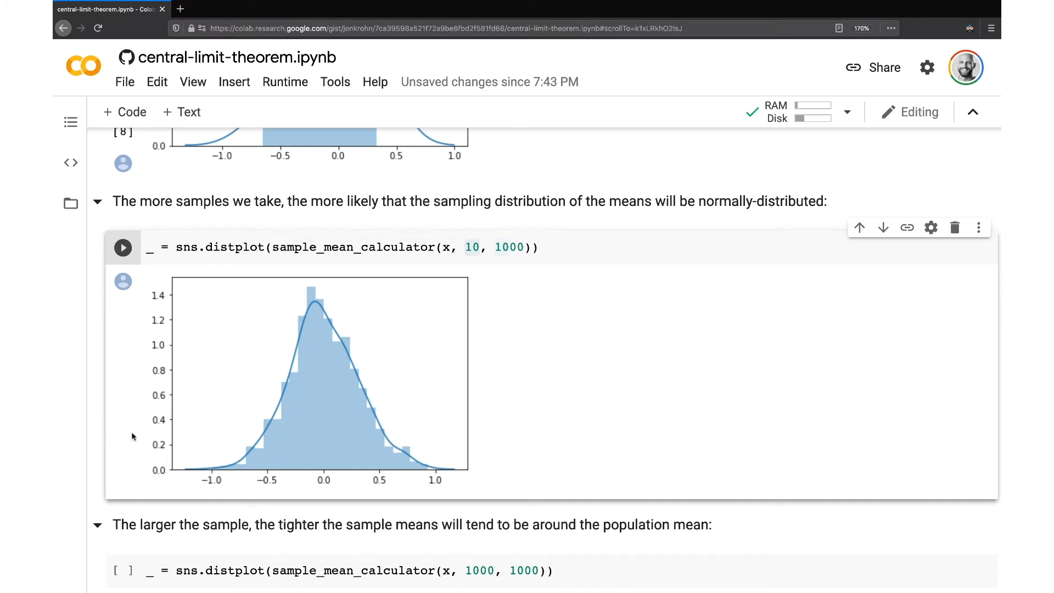
pyautogui.moveTo(358, 386)
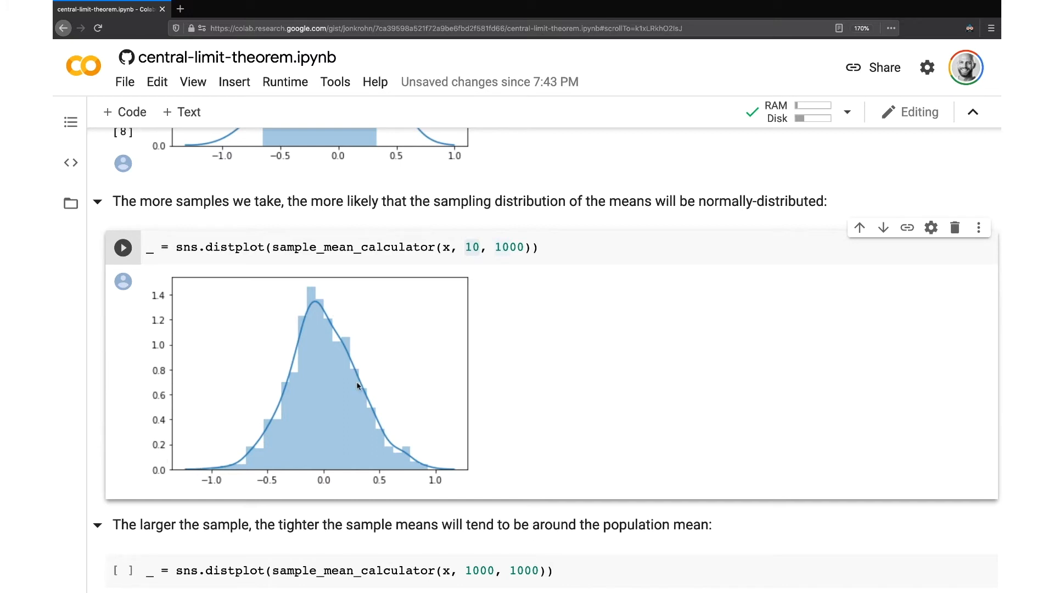
pyautogui.moveTo(217, 455)
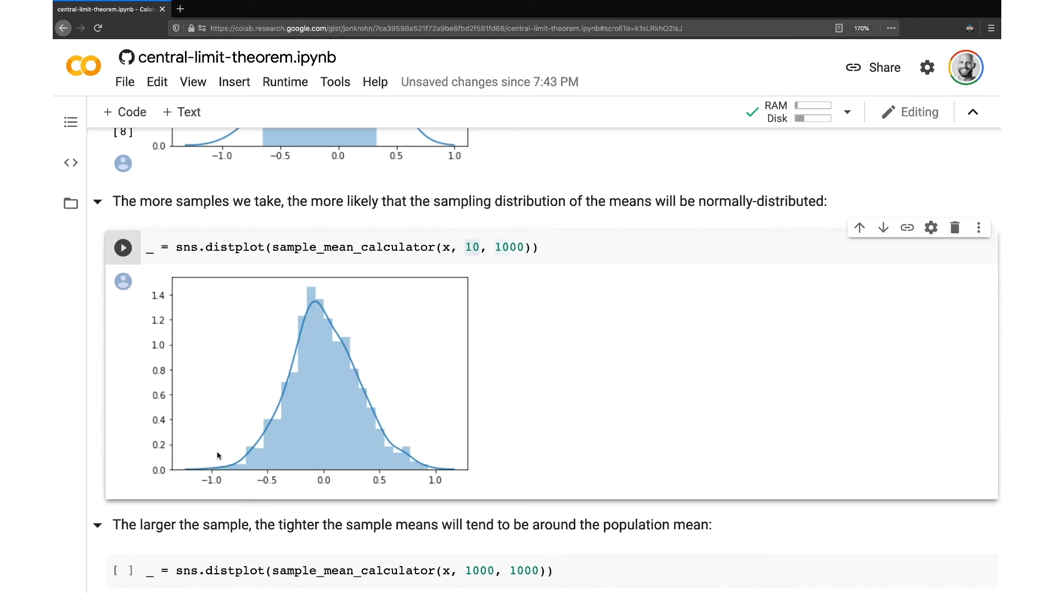
pyautogui.moveTo(198, 466)
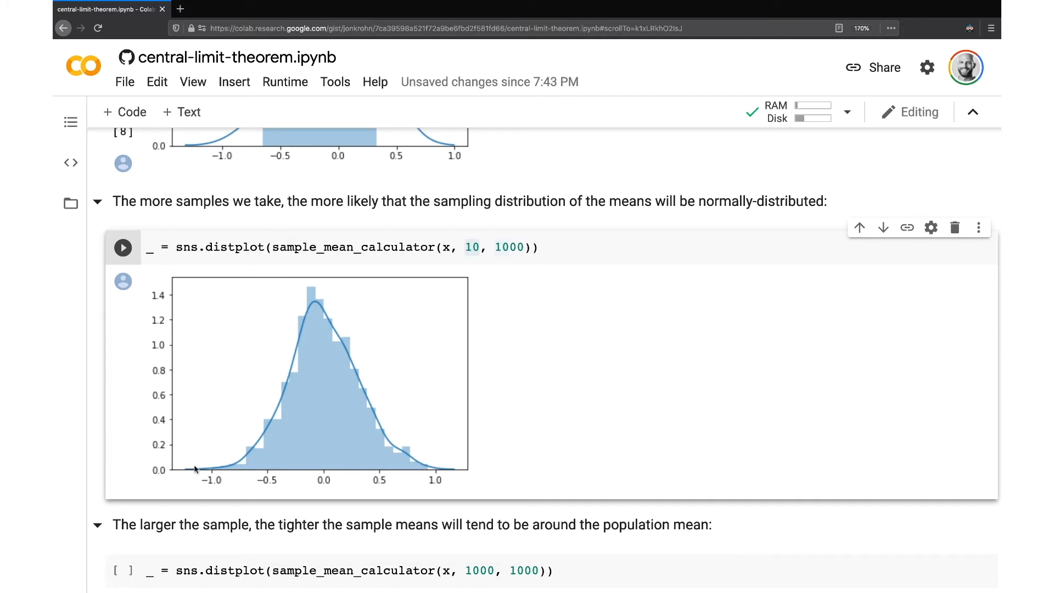
pyautogui.moveTo(330, 338)
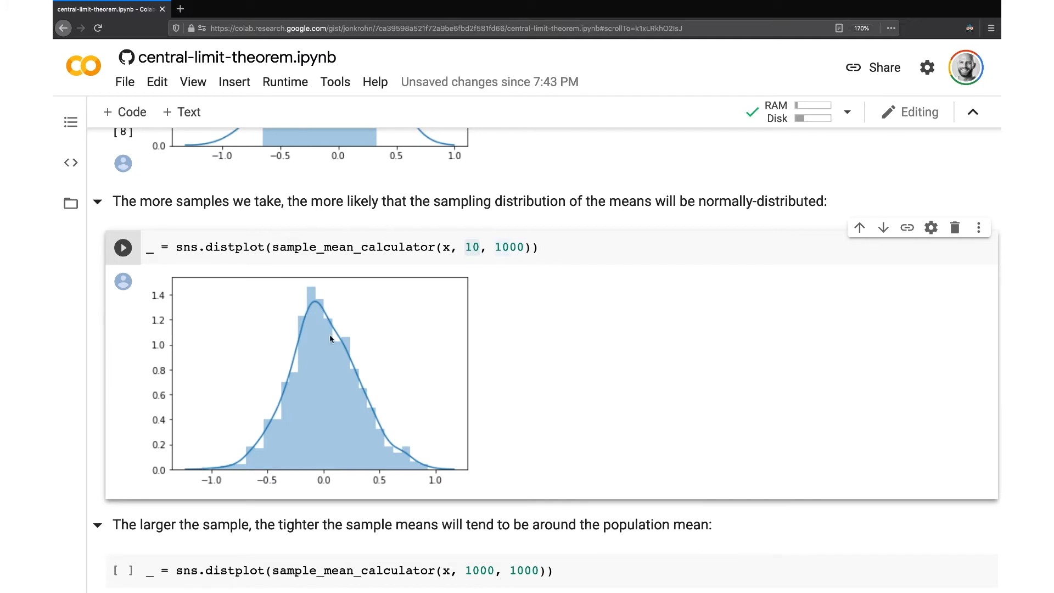
pyautogui.moveTo(91, 368)
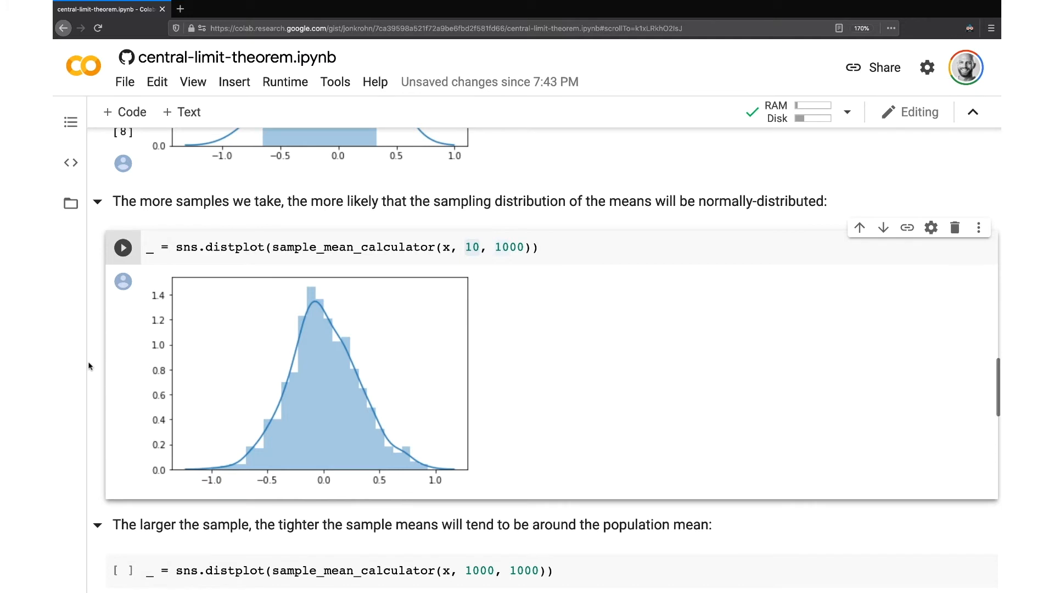
pyautogui.scroll(-3)
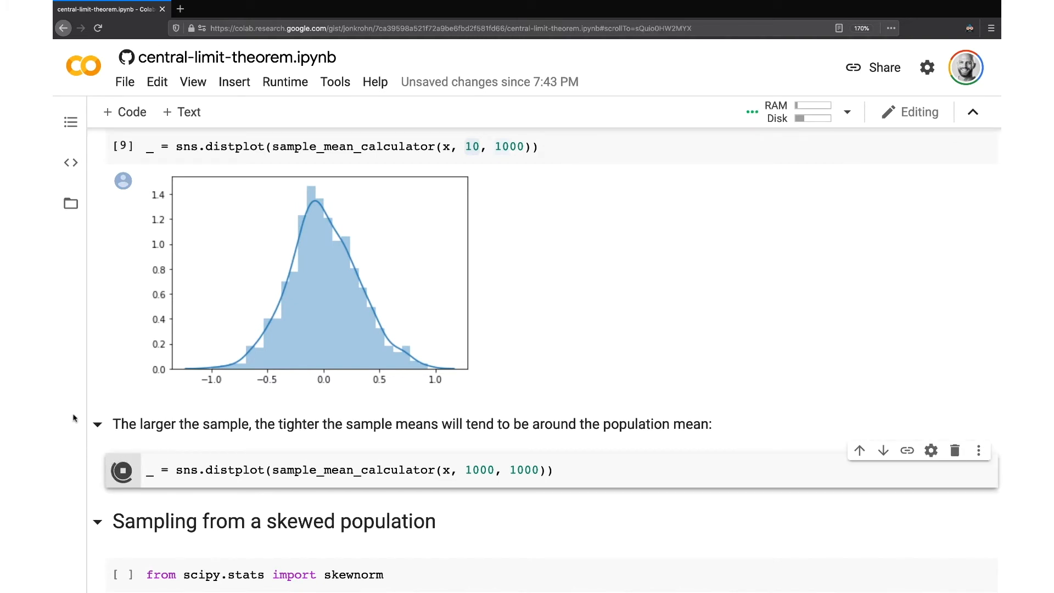
pyautogui.click(123, 470)
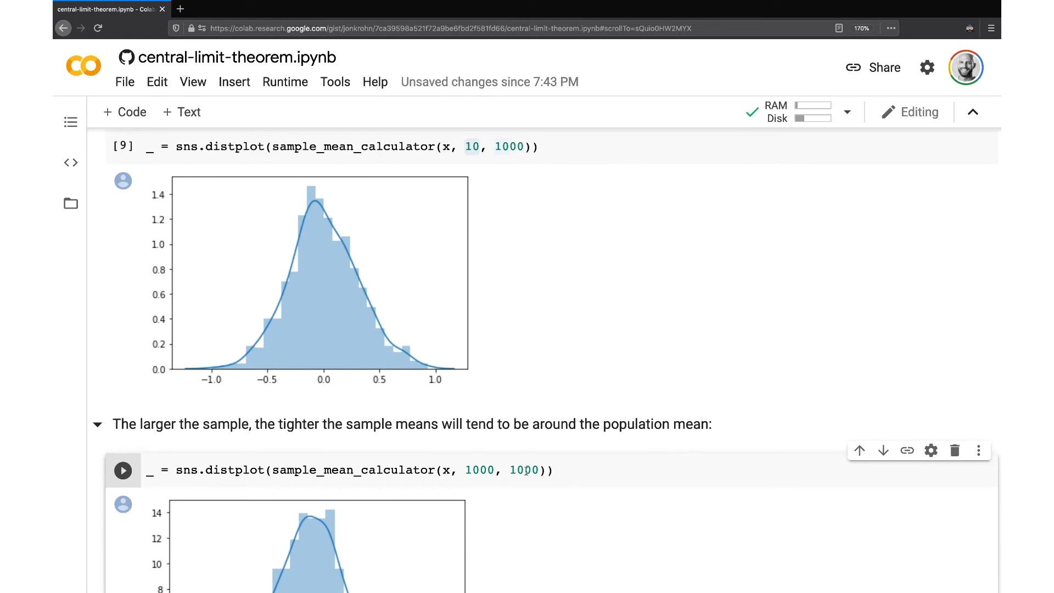
pyautogui.doubleClick(524, 470)
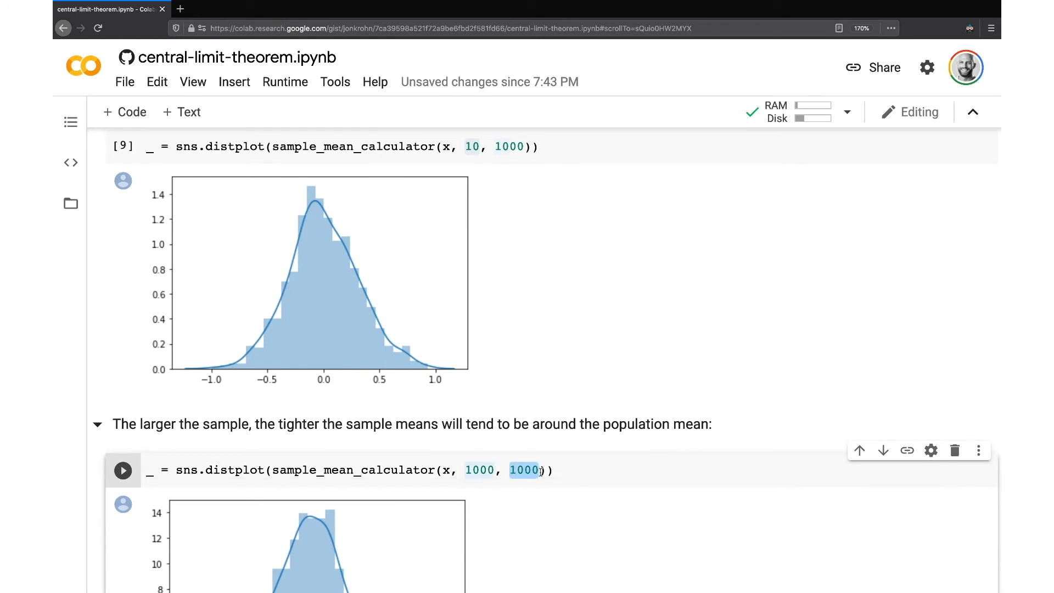
pyautogui.scroll(-3)
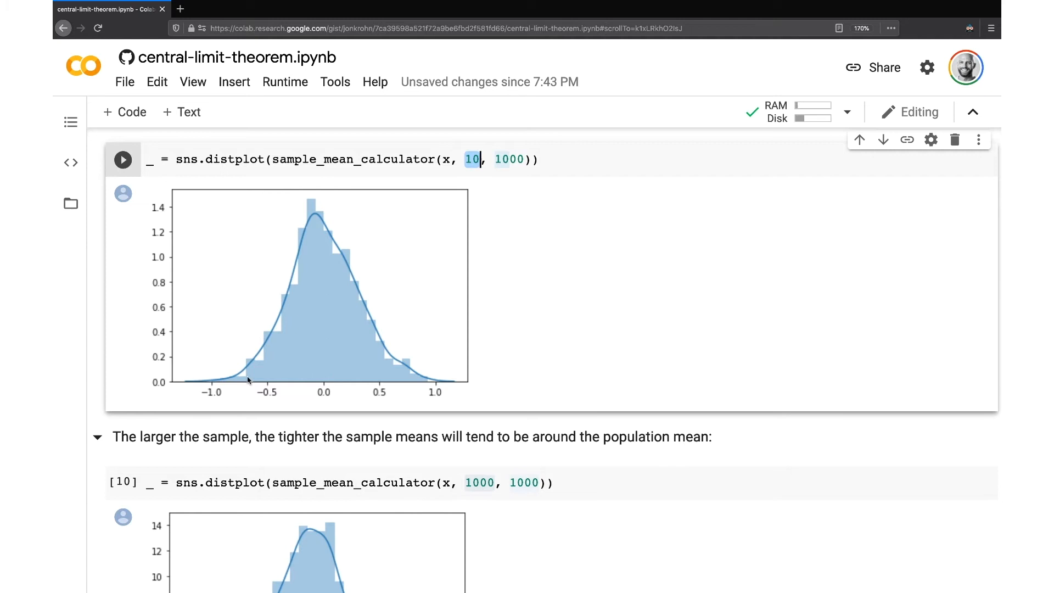
pyautogui.moveTo(401, 365)
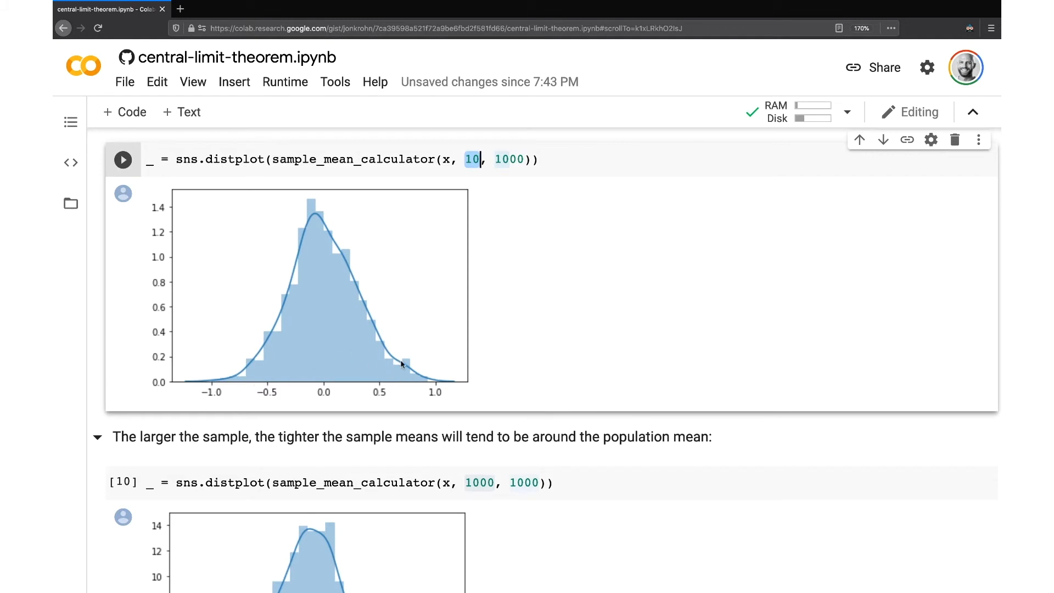
pyautogui.scroll(-3)
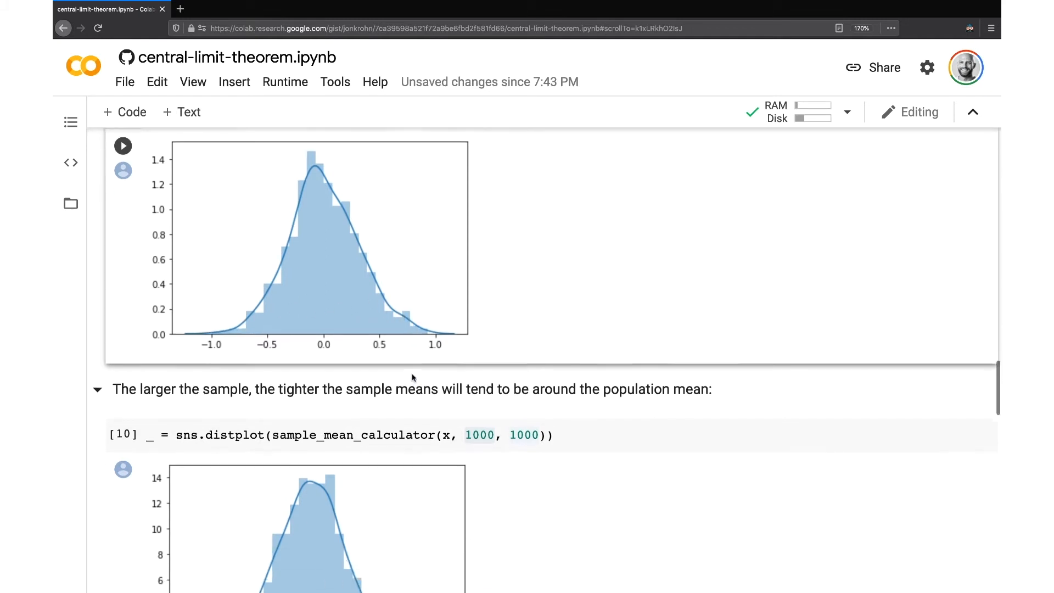
pyautogui.scroll(-3)
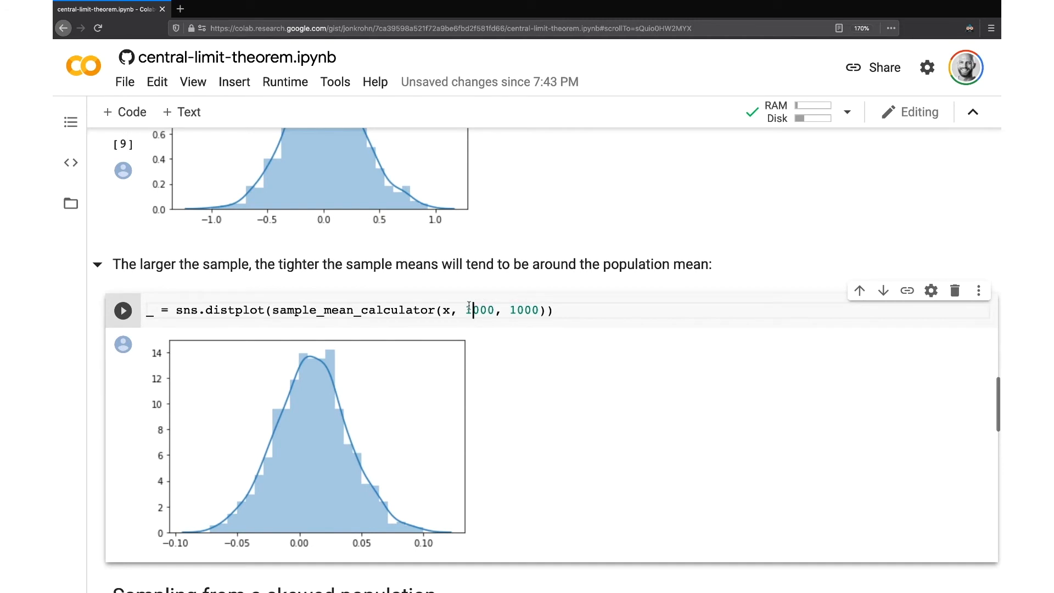
pyautogui.doubleClick(481, 310)
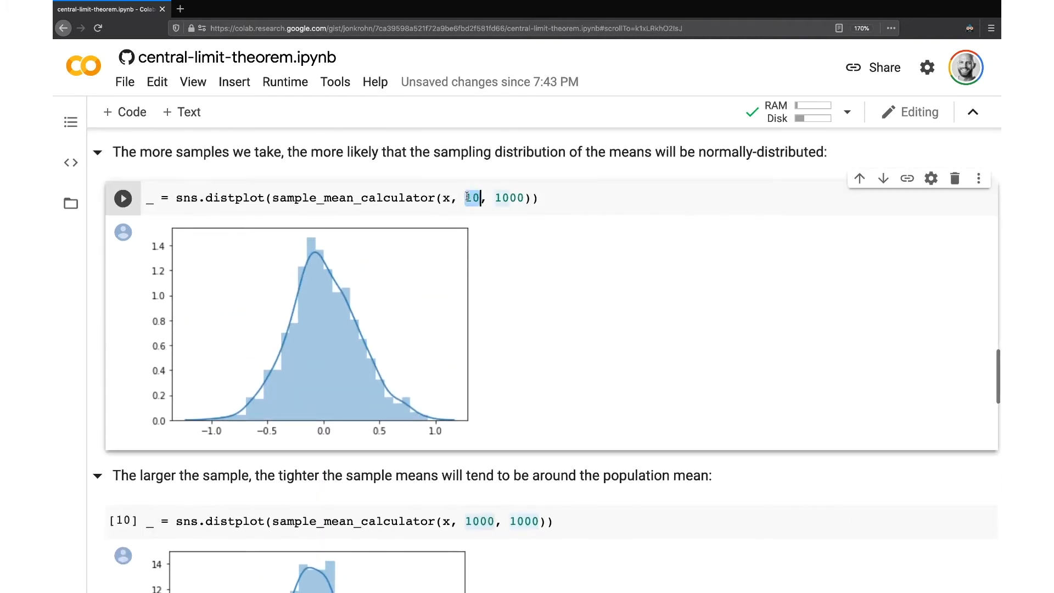
pyautogui.scroll(-3)
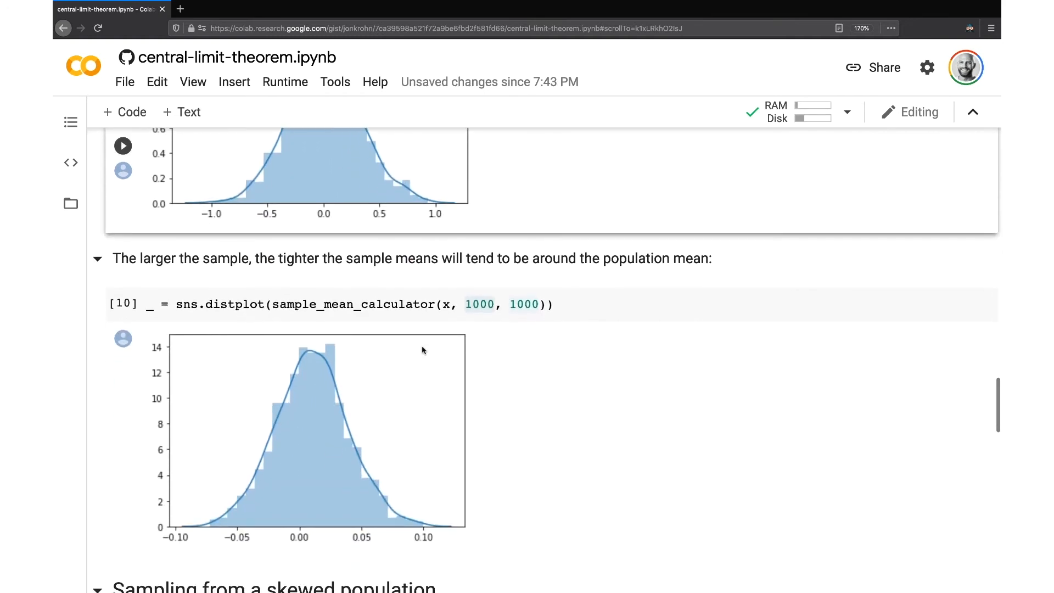
pyautogui.scroll(-3)
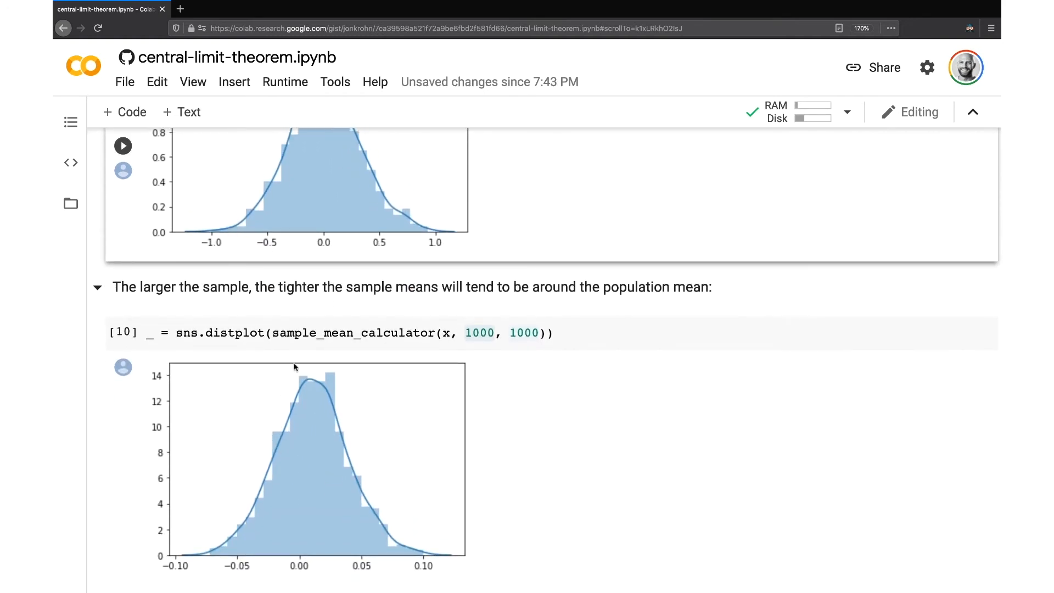
pyautogui.moveTo(343, 233)
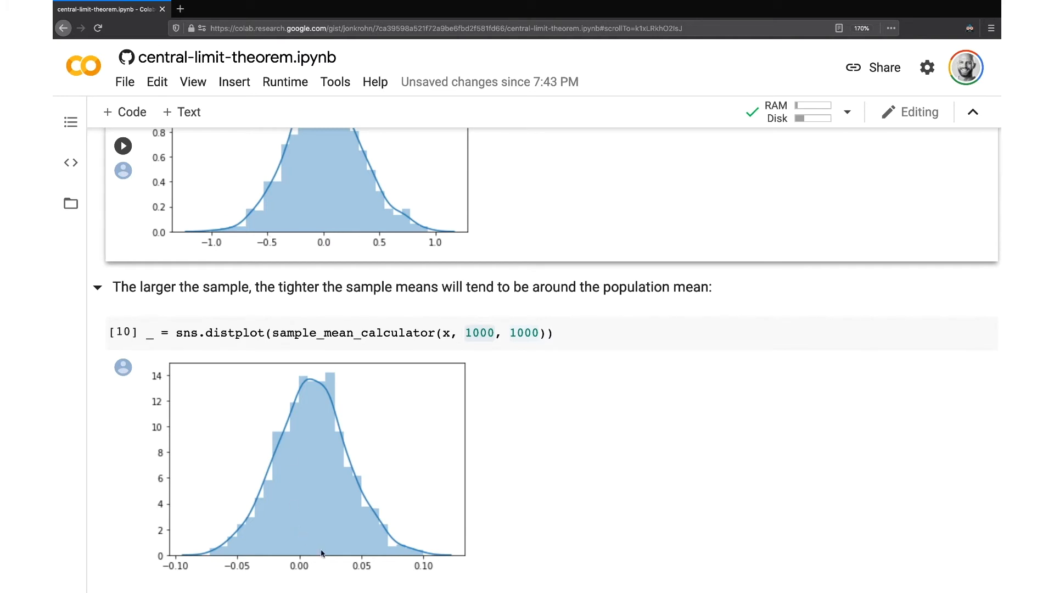
pyautogui.moveTo(234, 571)
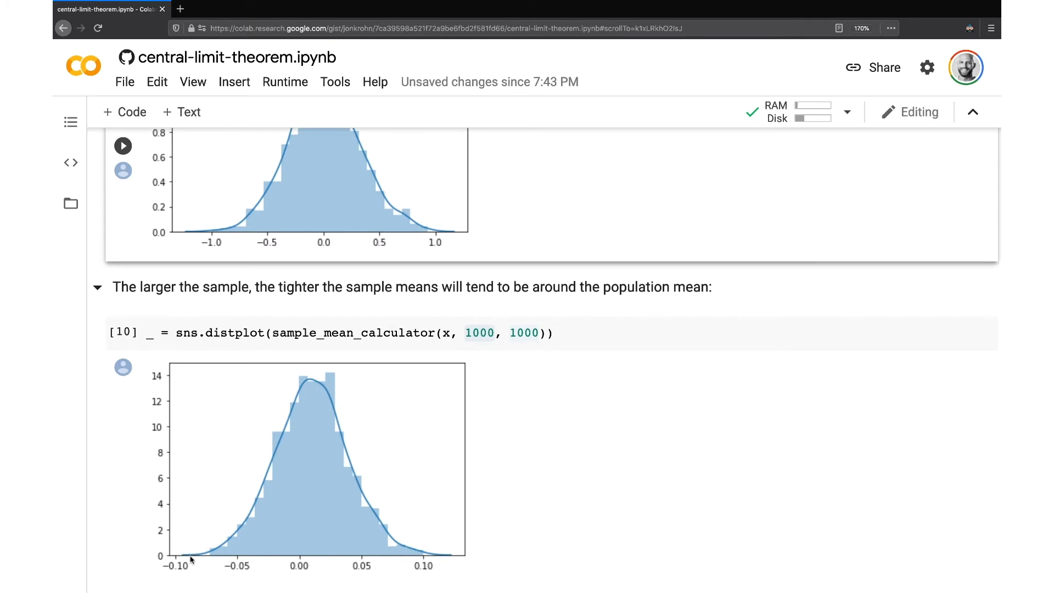
pyautogui.moveTo(288, 561)
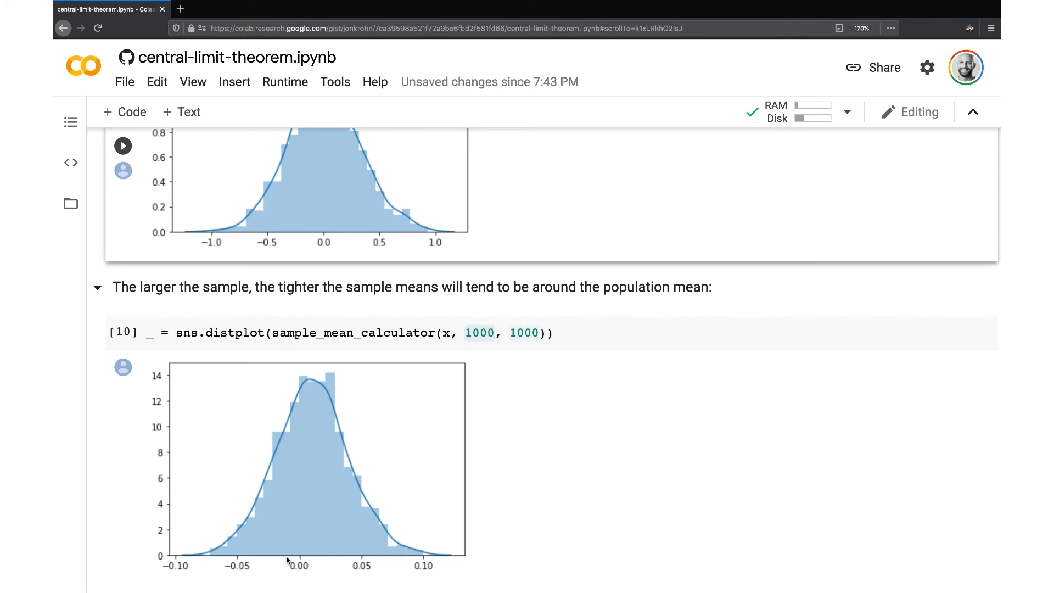
pyautogui.moveTo(288, 561)
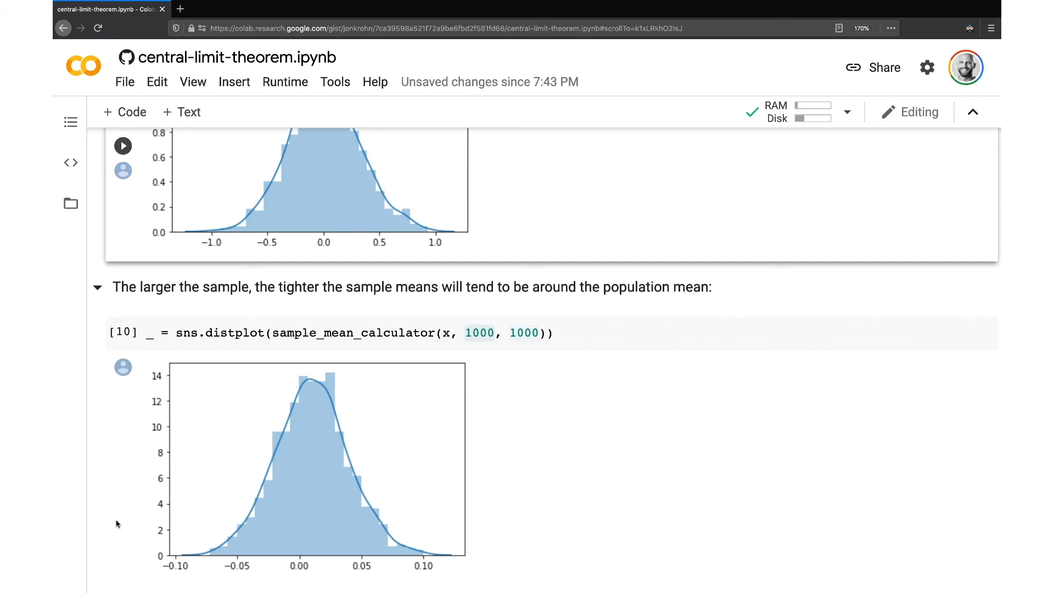
pyautogui.moveTo(141, 534)
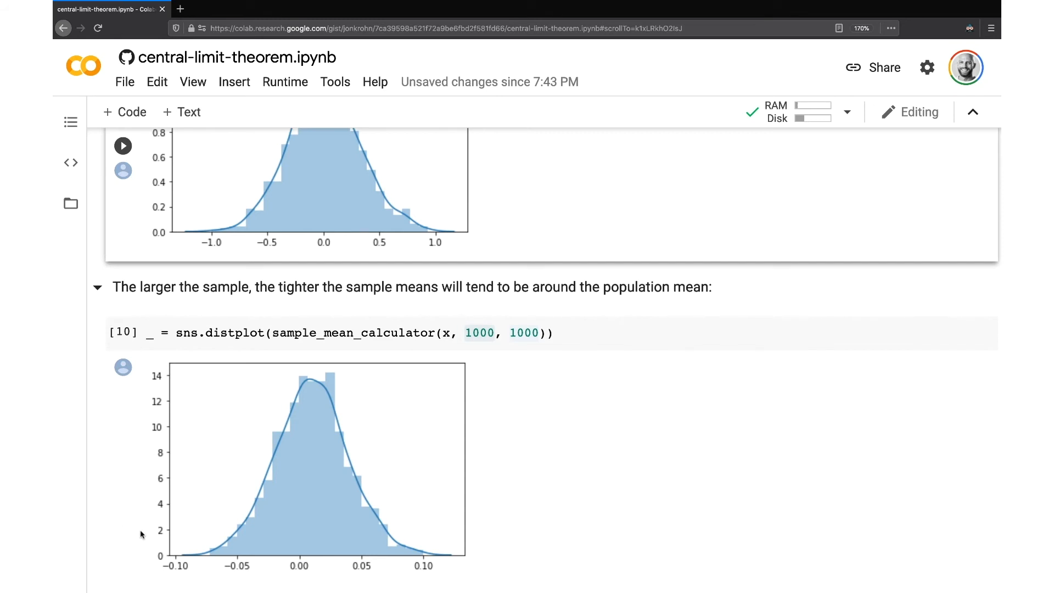
pyautogui.moveTo(270, 416)
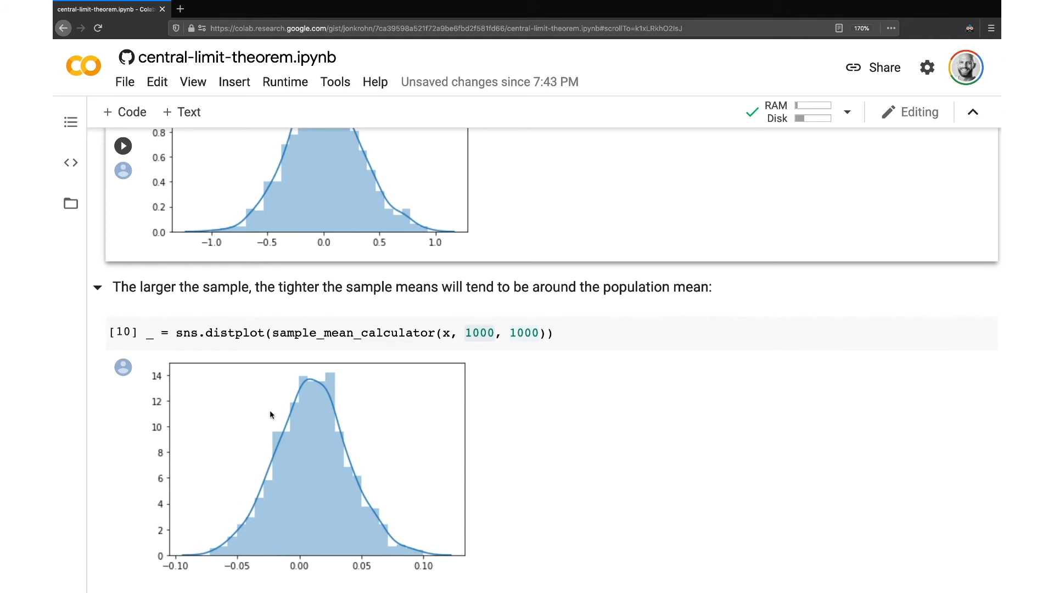
pyautogui.moveTo(435, 560)
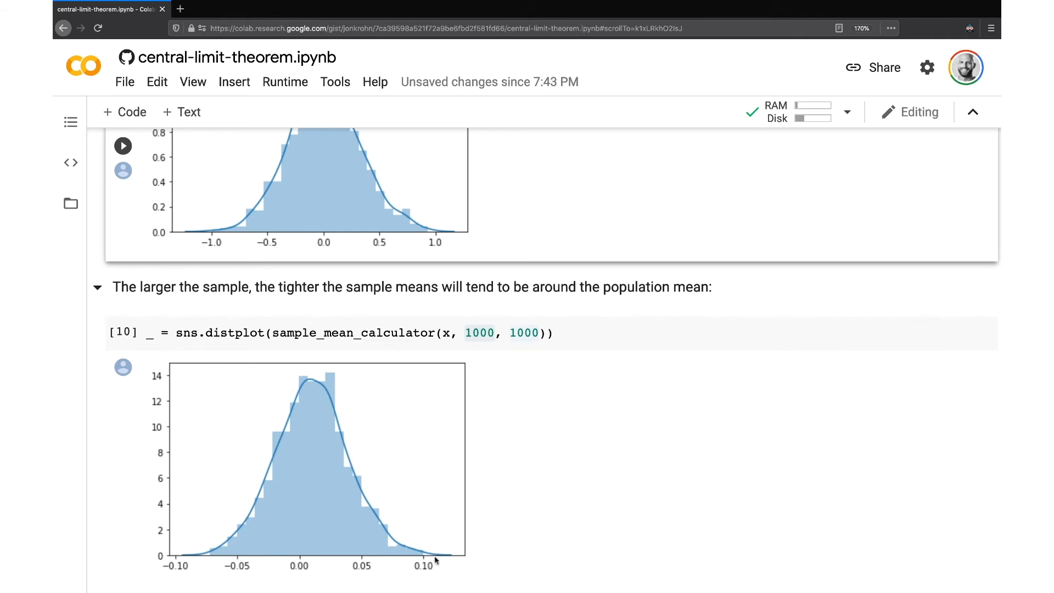
pyautogui.moveTo(302, 566)
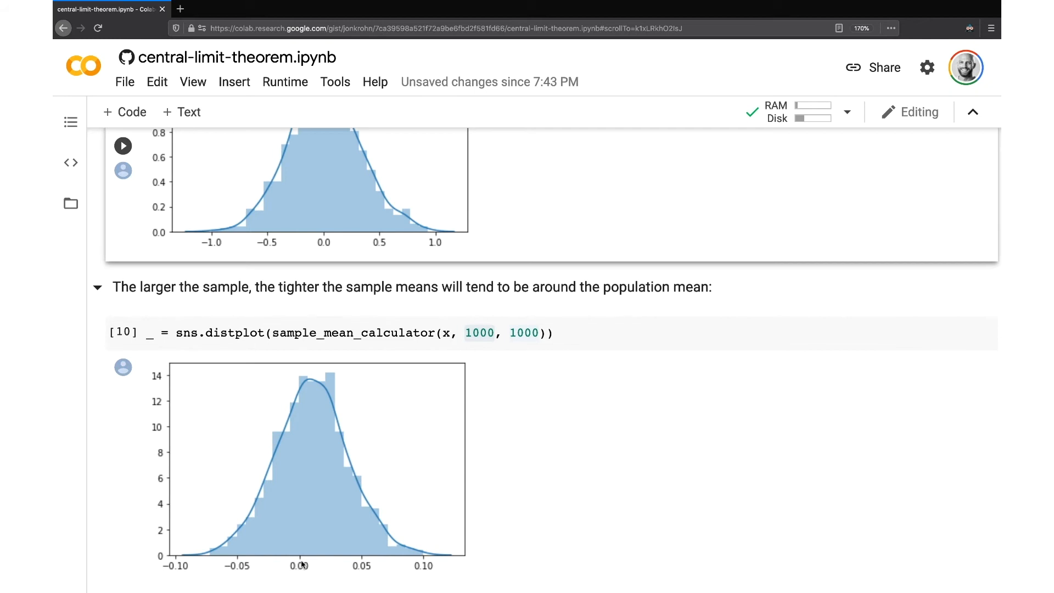
pyautogui.moveTo(302, 561)
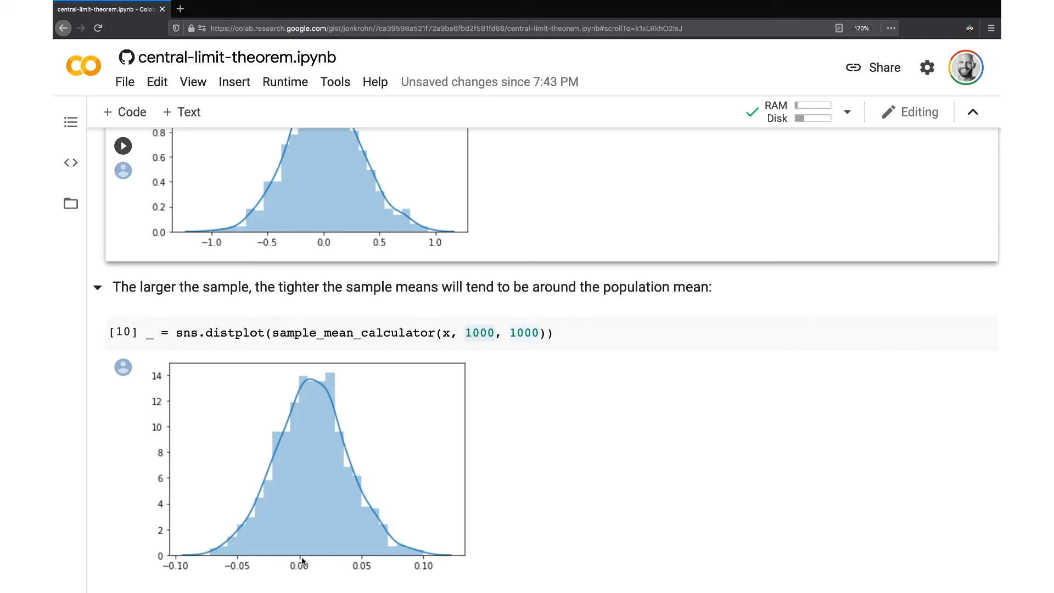
pyautogui.moveTo(85, 395)
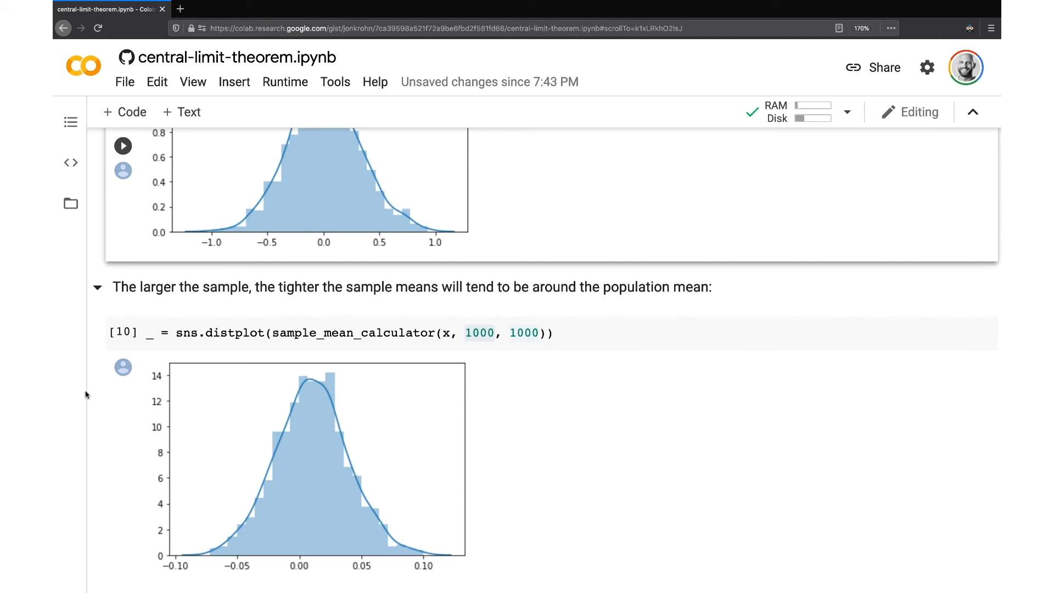
pyautogui.scroll(-3)
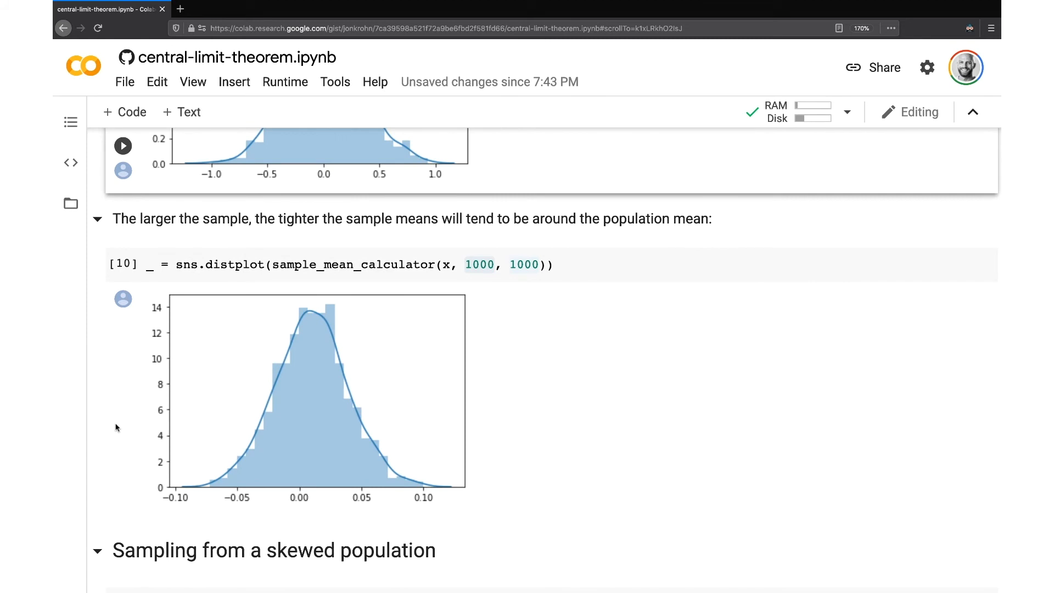
pyautogui.scroll(-3)
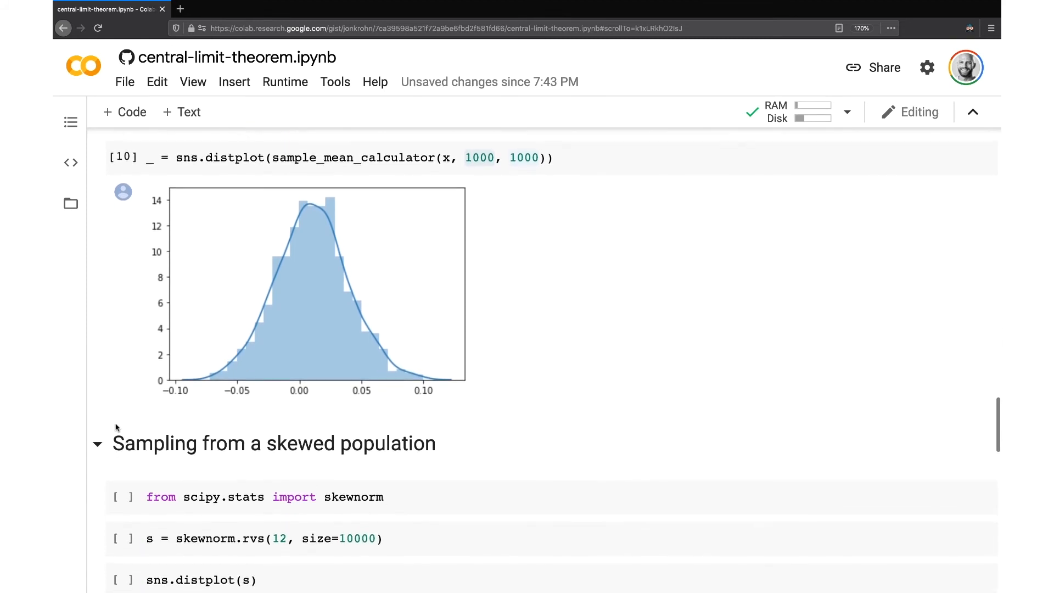
# Import skewnorm and plot the 10,000-value skewed population s as a right-skewed histogram.
pyautogui.scroll(-3)
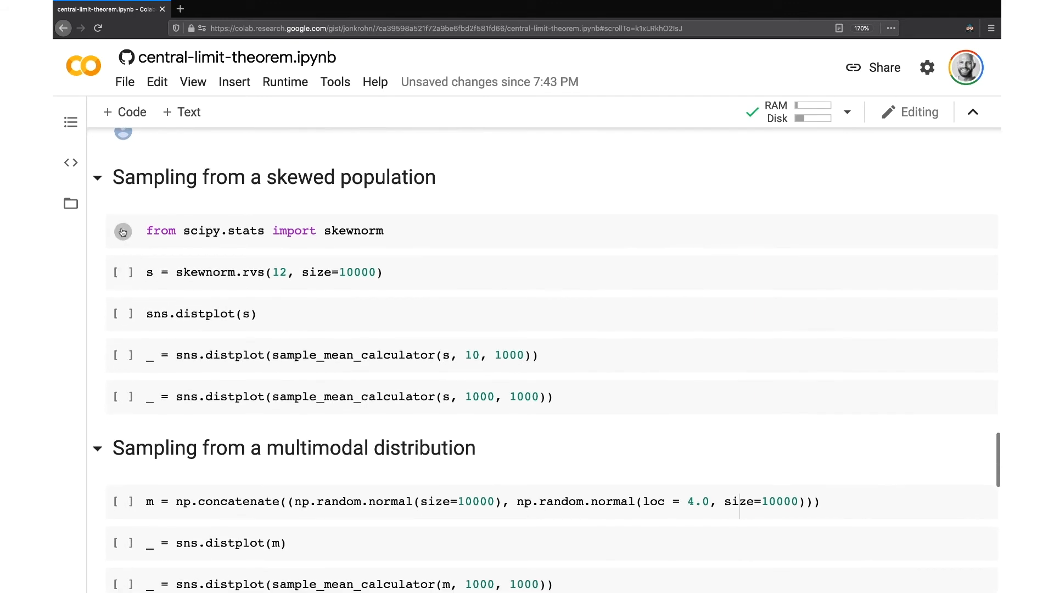
pyautogui.click(122, 230)
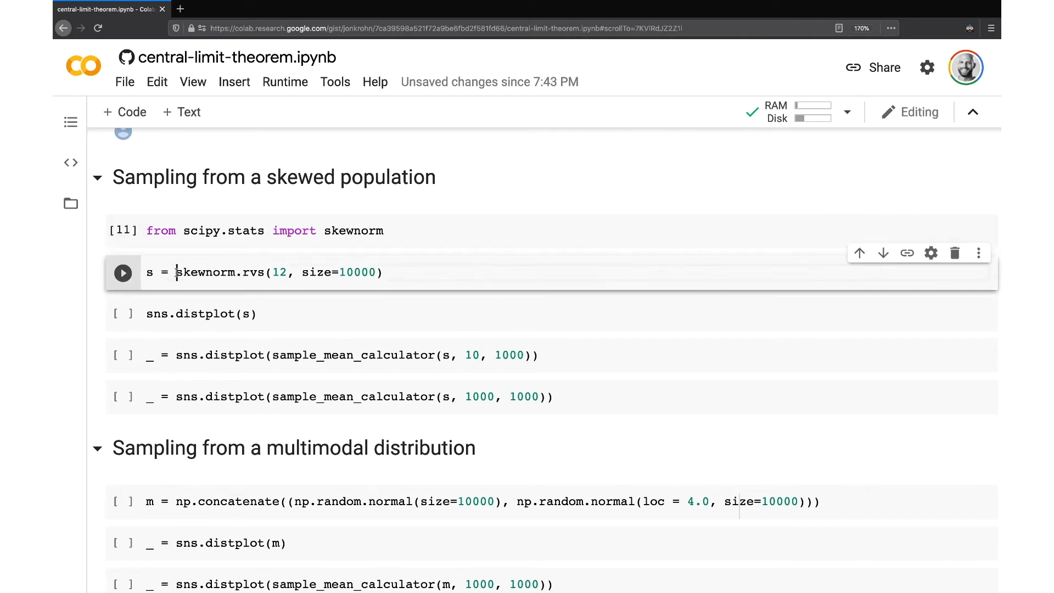
pyautogui.doubleClick(205, 272)
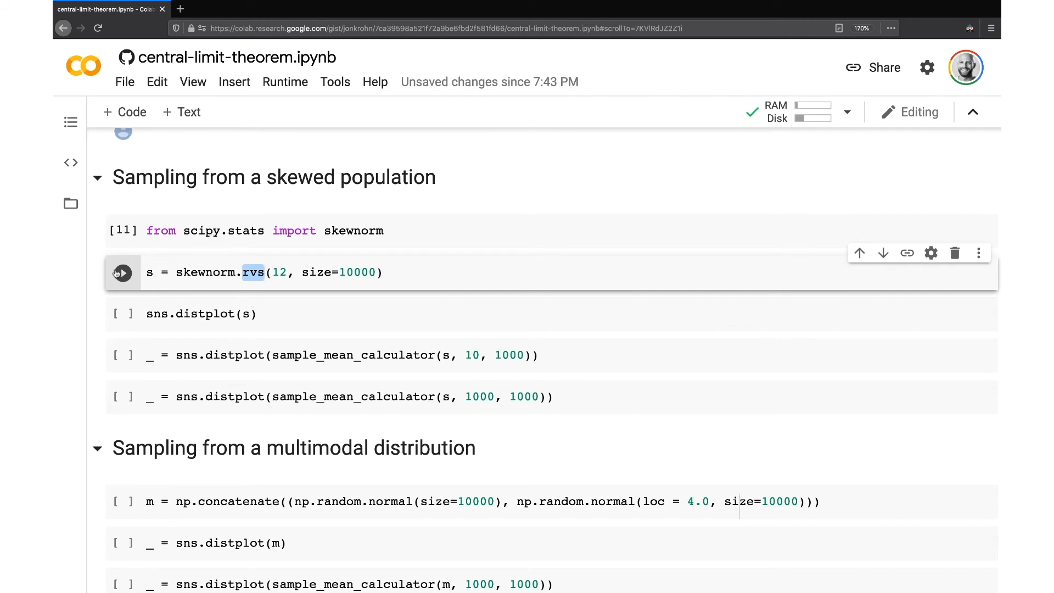
pyautogui.scroll(-3)
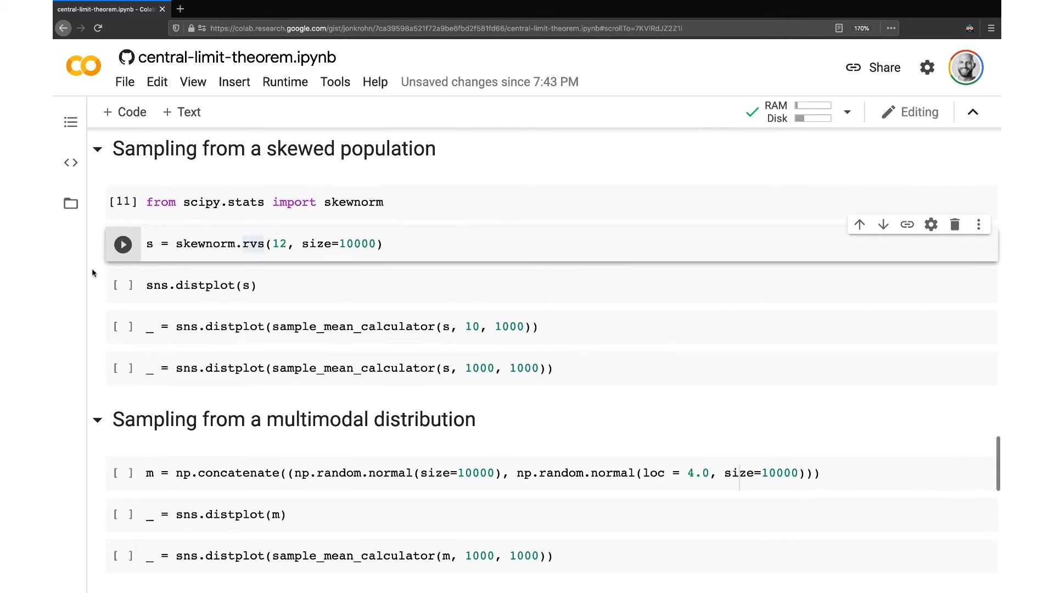
pyautogui.click(122, 244)
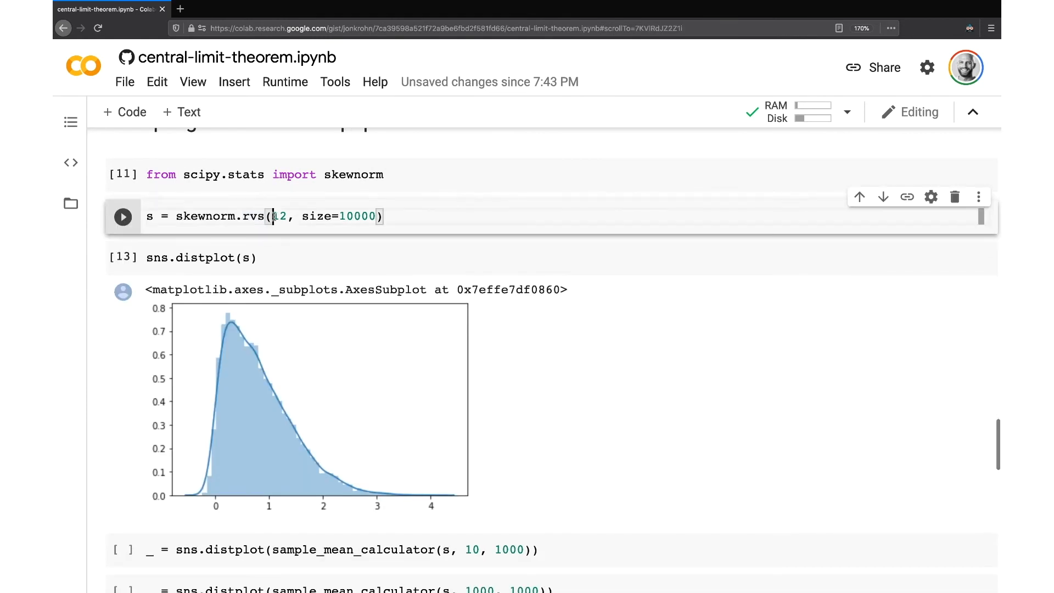
pyautogui.doubleClick(276, 216)
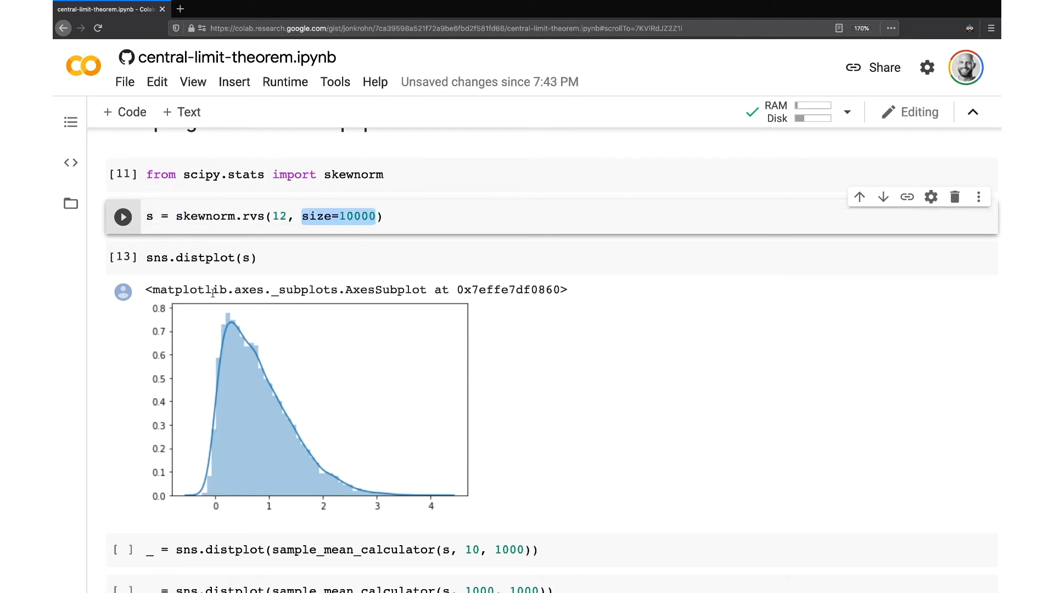
pyautogui.moveTo(445, 512)
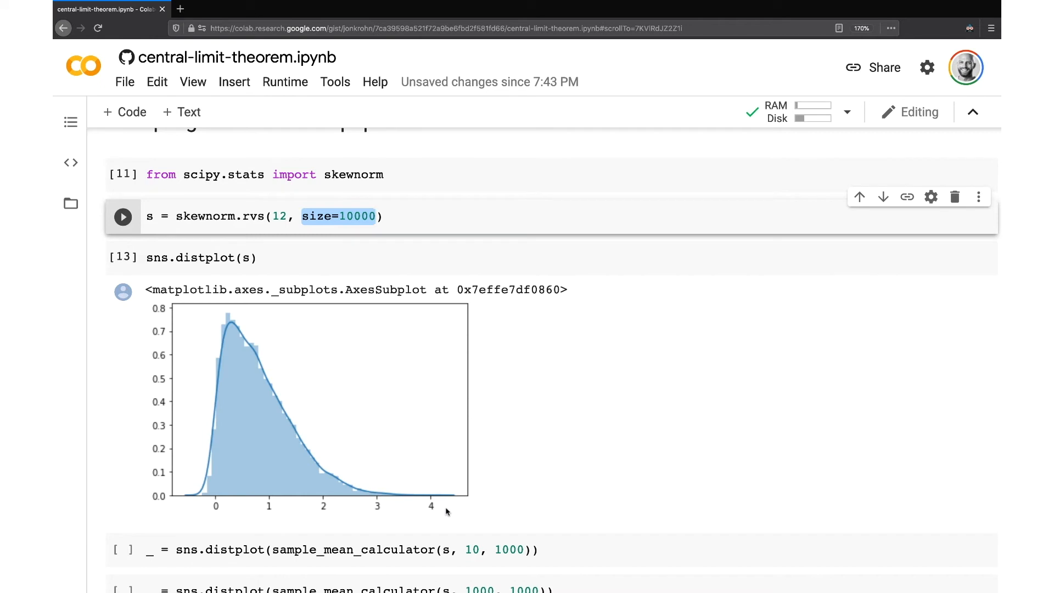
pyautogui.moveTo(392, 502)
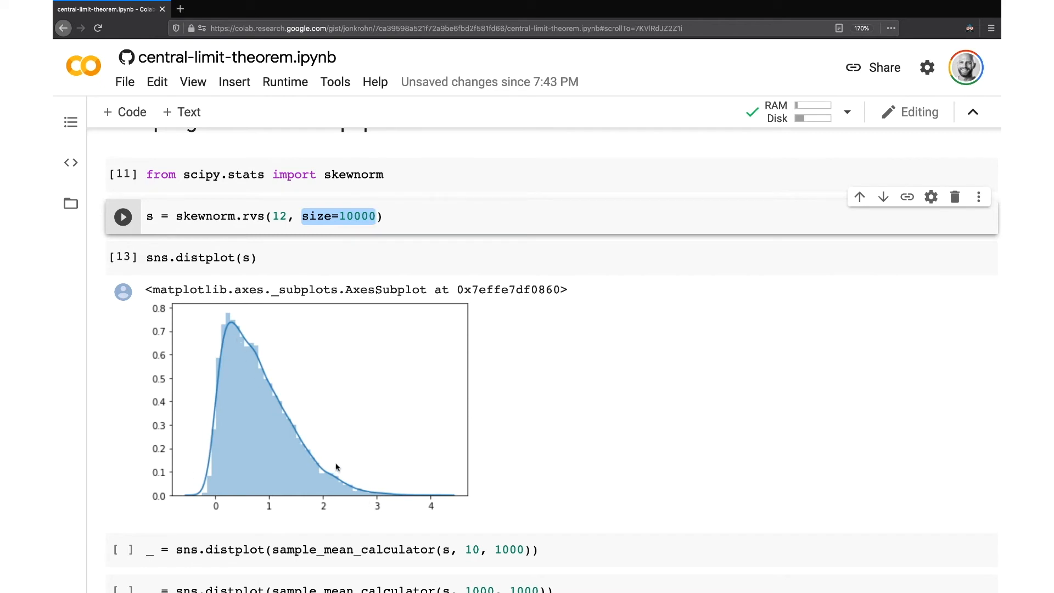
pyautogui.moveTo(117, 390)
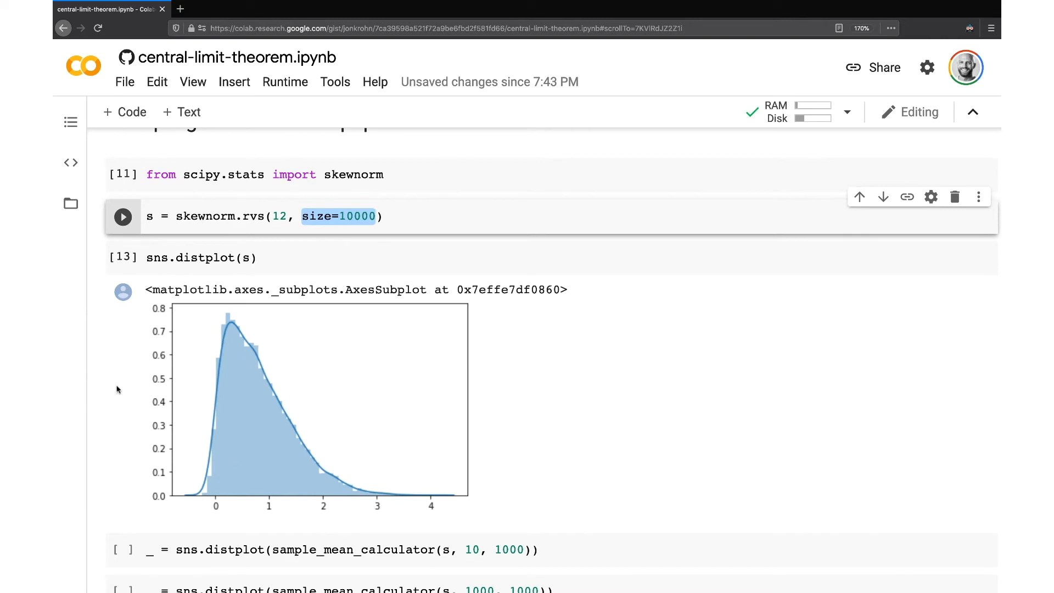
pyautogui.moveTo(75, 378)
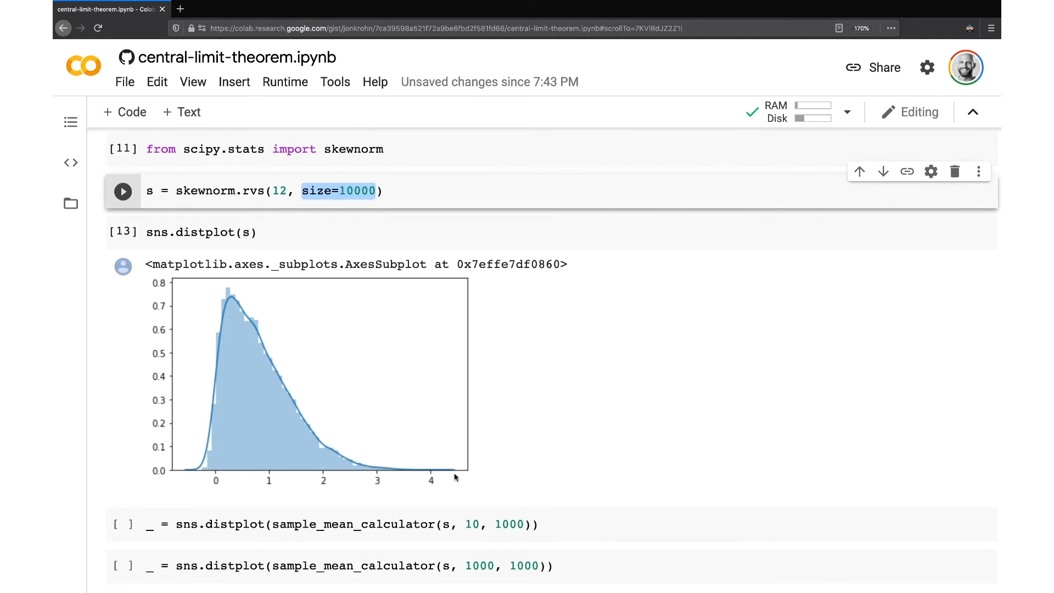
pyautogui.moveTo(182, 462)
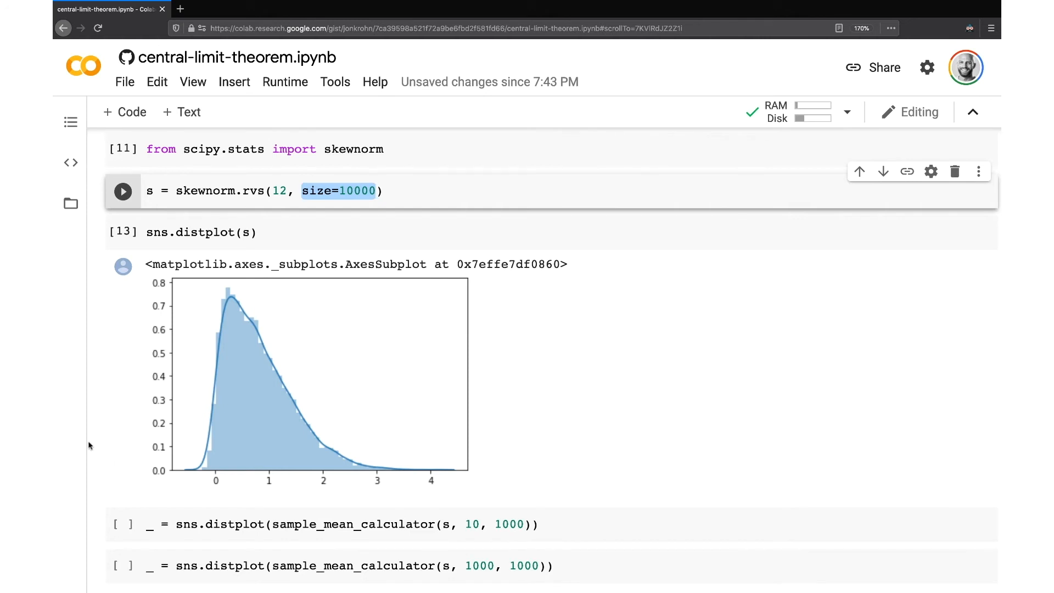
# Run sample_mean_calculator(s, 10, 1000) and review the bell-shaped histogram centred near 0.8.
pyautogui.scroll(-3)
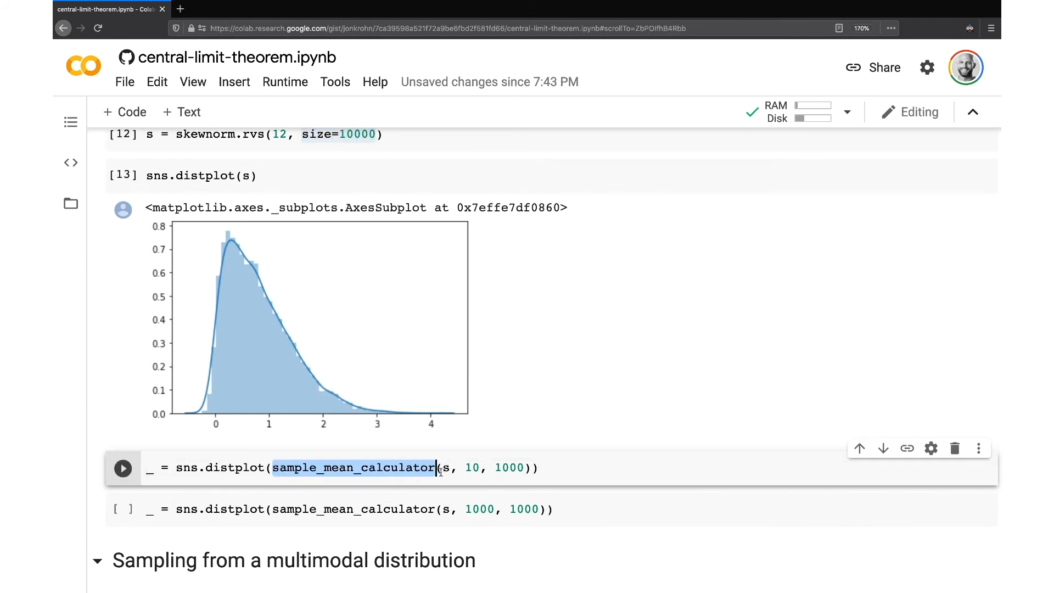
pyautogui.click(122, 468)
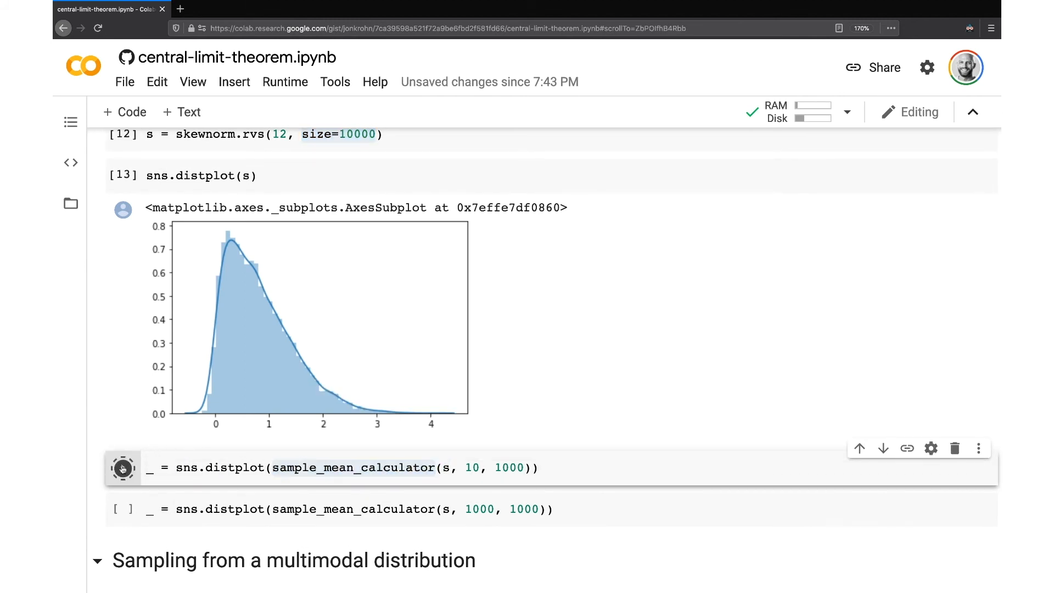
pyautogui.click(122, 467)
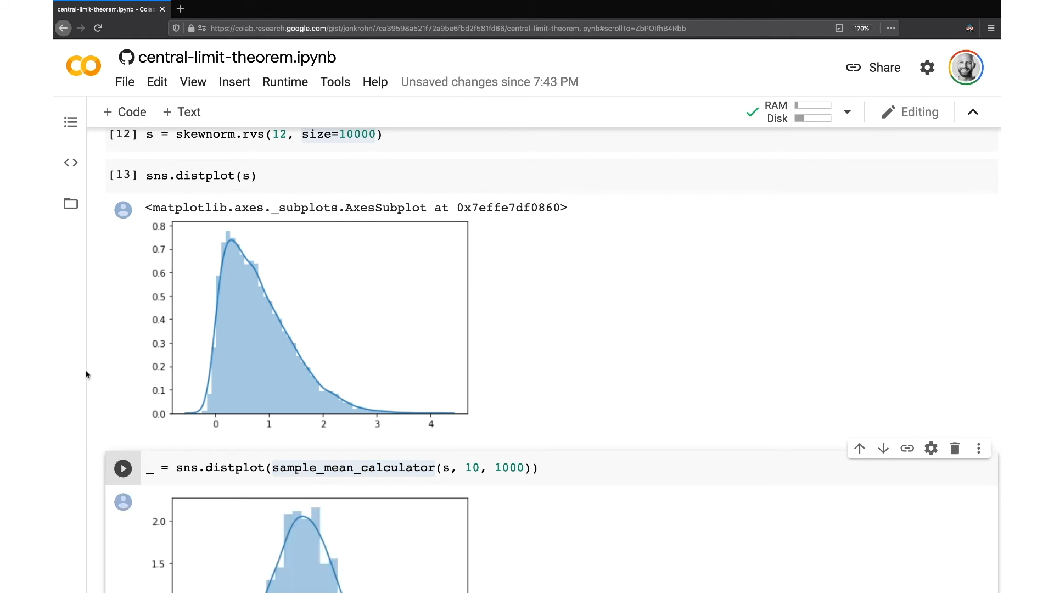
pyautogui.scroll(-3)
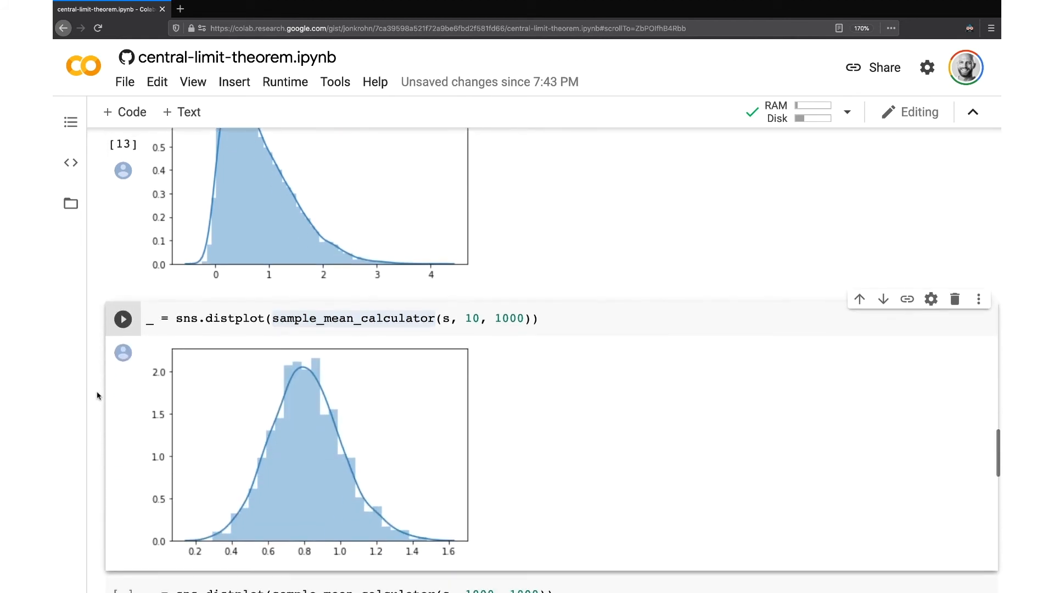
pyautogui.scroll(-3)
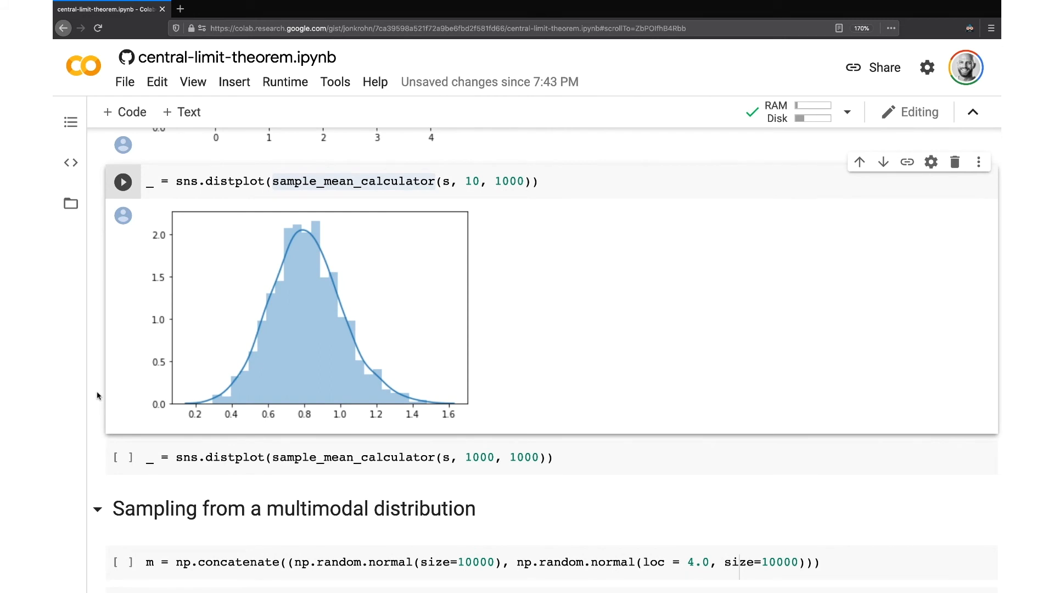
pyautogui.moveTo(212, 399)
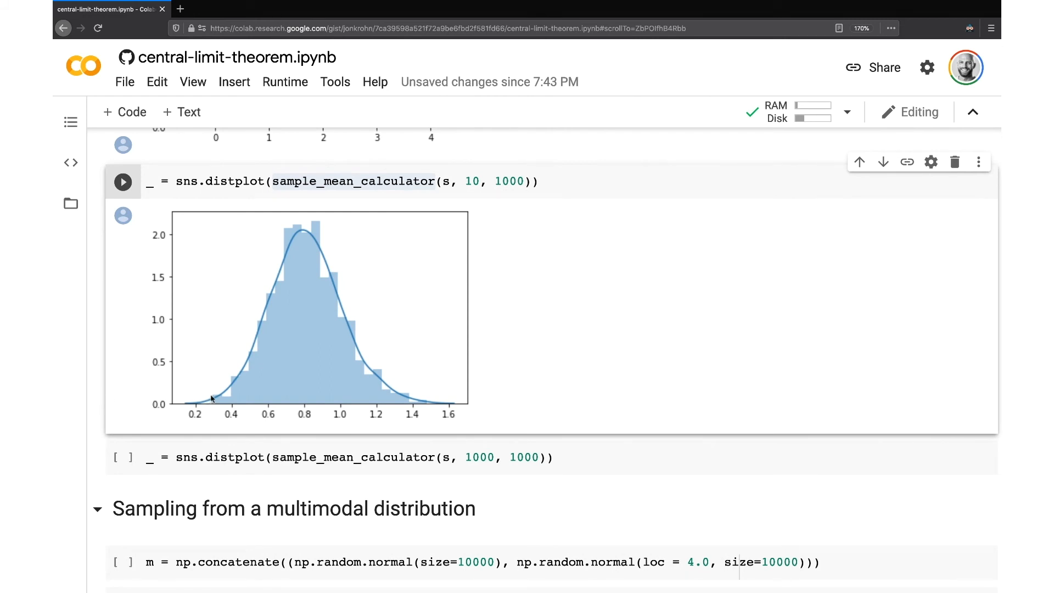
pyautogui.moveTo(67, 338)
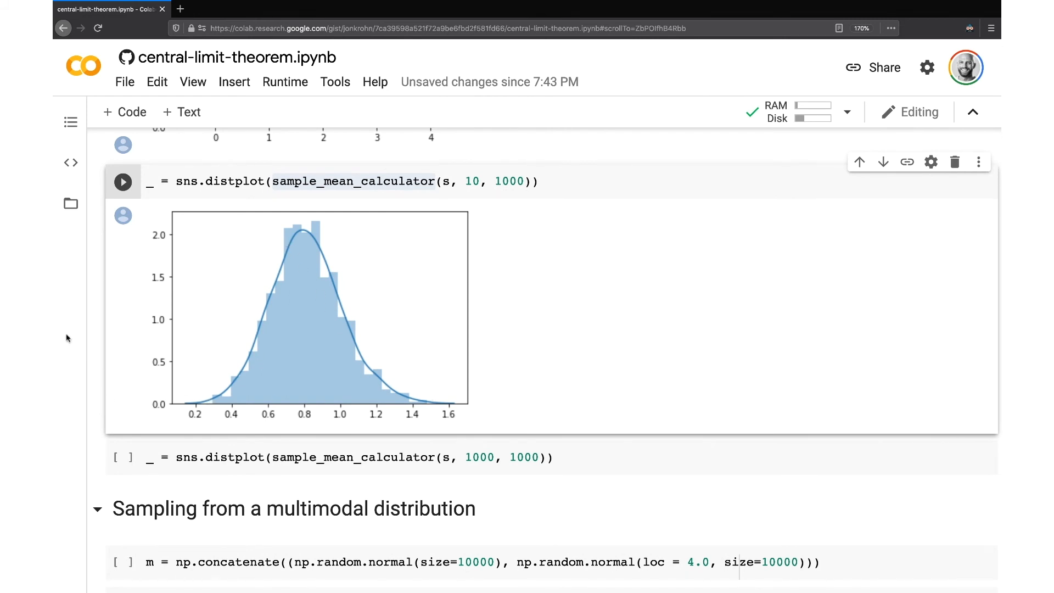
pyautogui.scroll(-3)
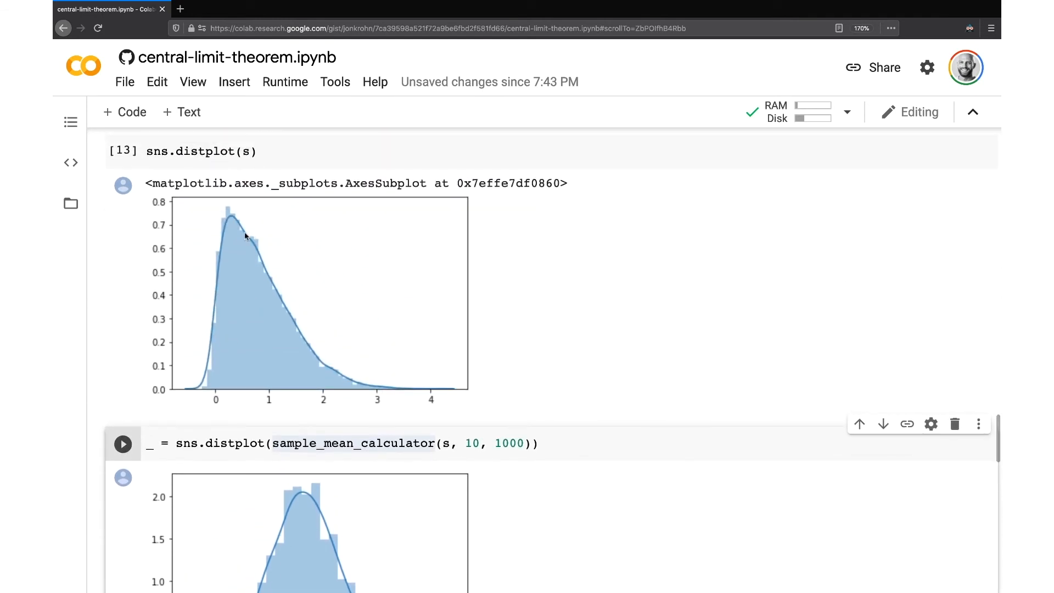
pyautogui.scroll(-3)
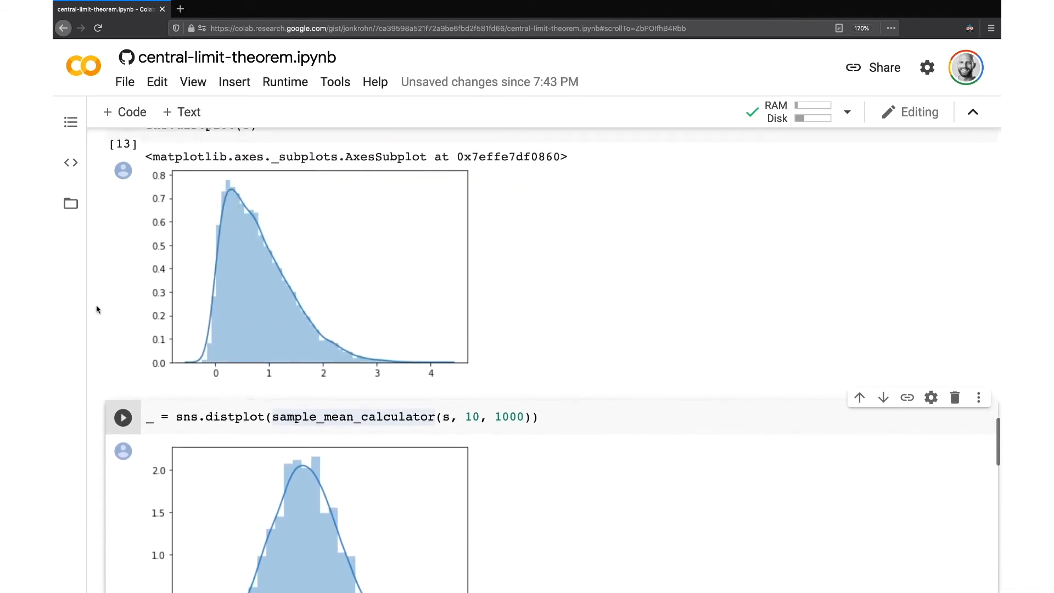
pyautogui.scroll(-3)
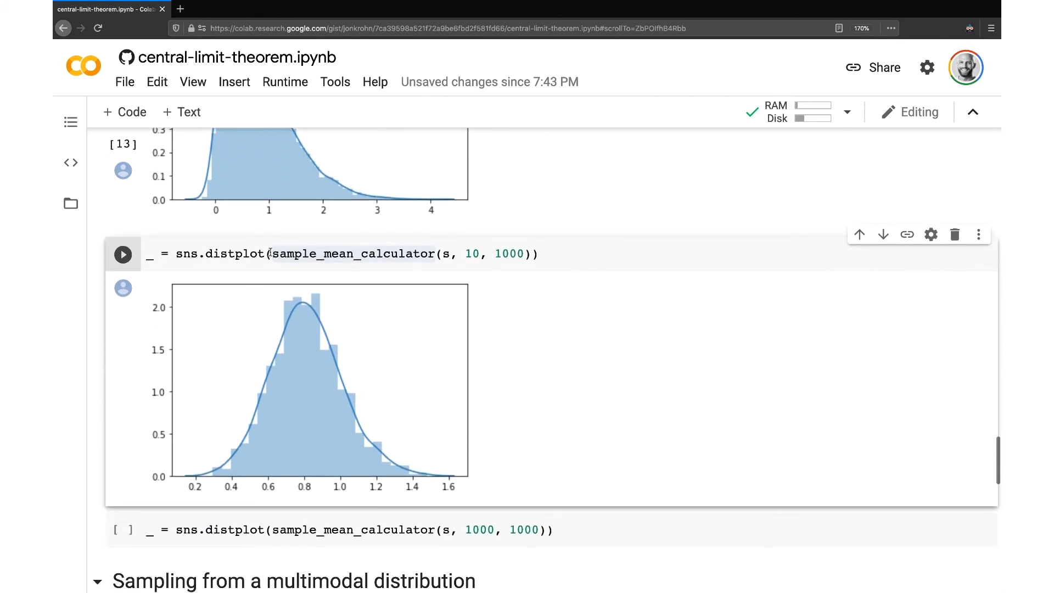
pyautogui.moveTo(262, 171)
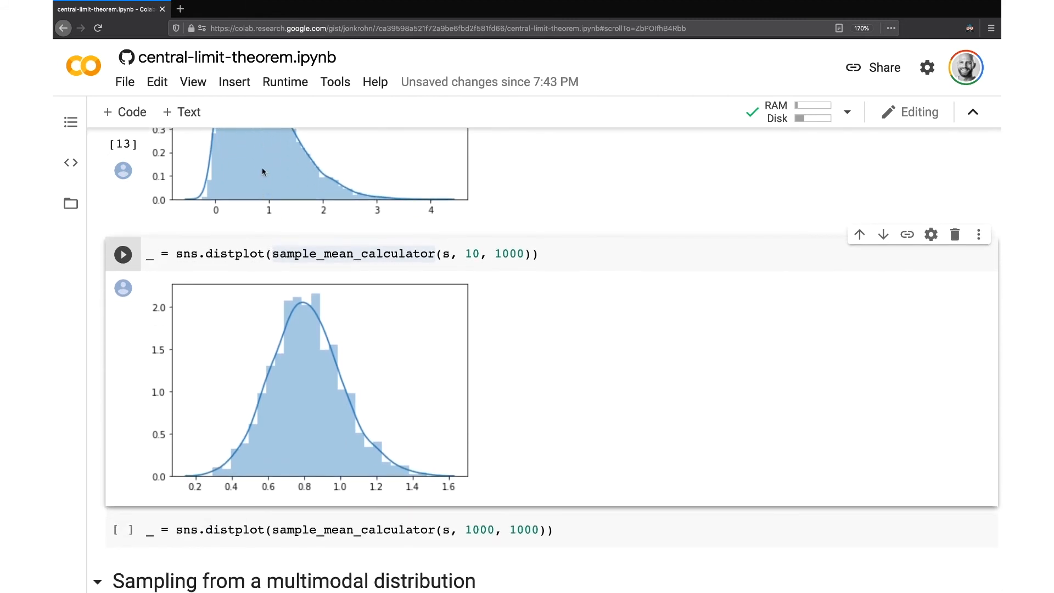
pyautogui.moveTo(296, 337)
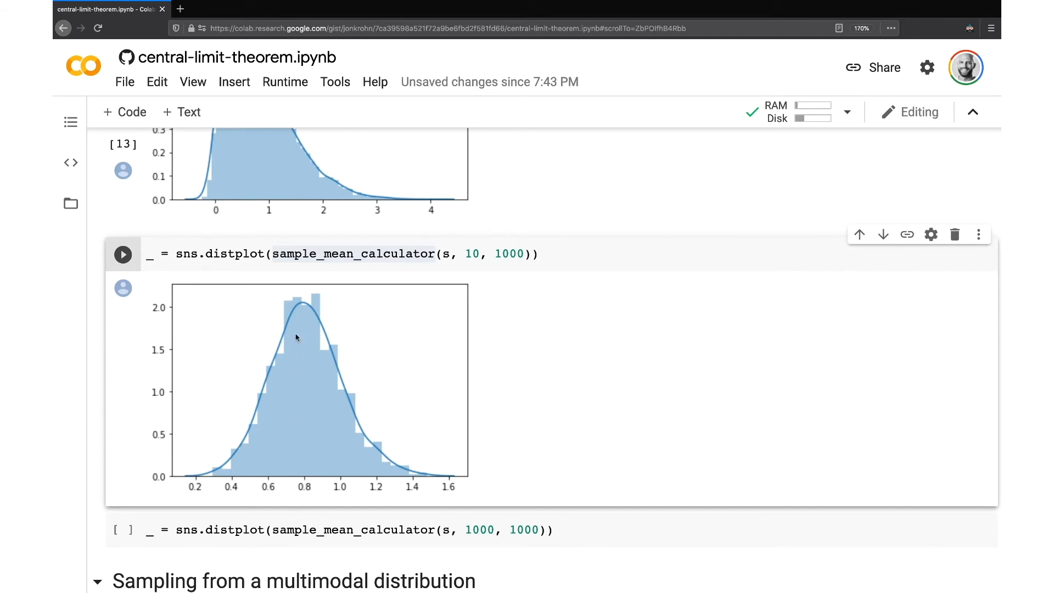
pyautogui.scroll(-3)
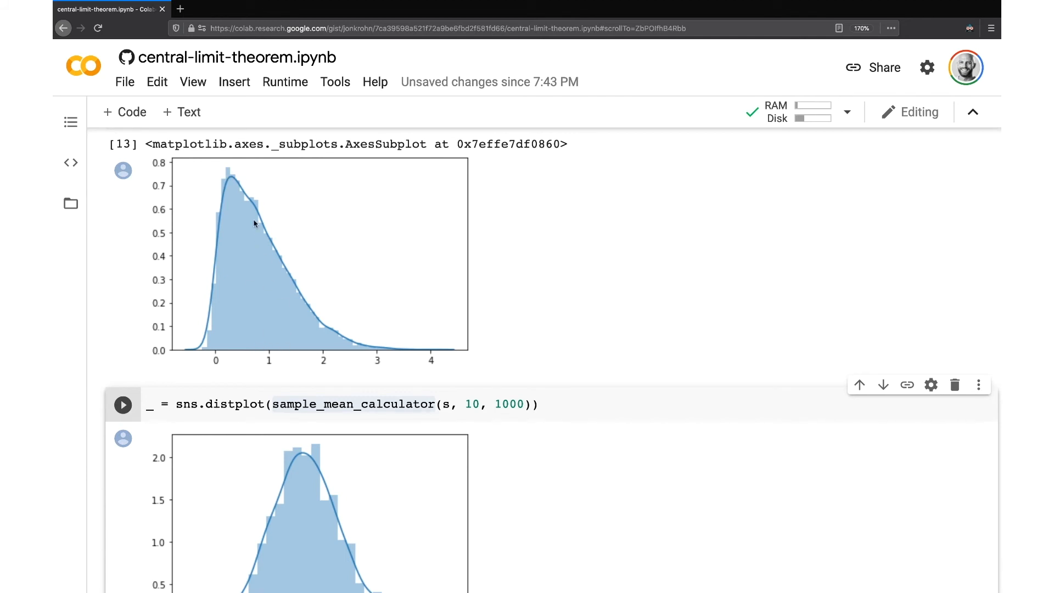
pyautogui.scroll(-3)
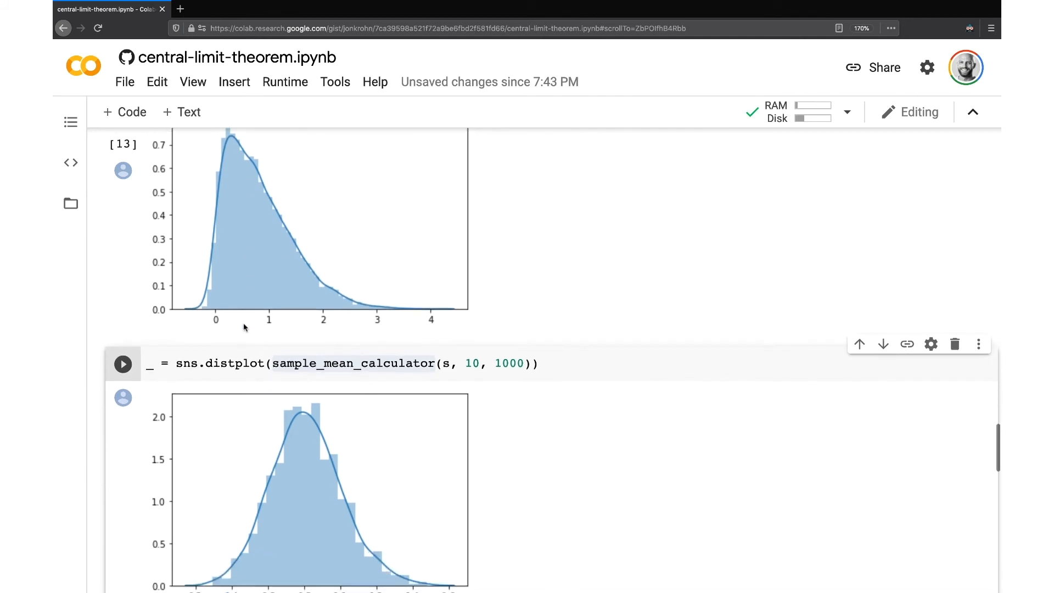
pyautogui.scroll(-3)
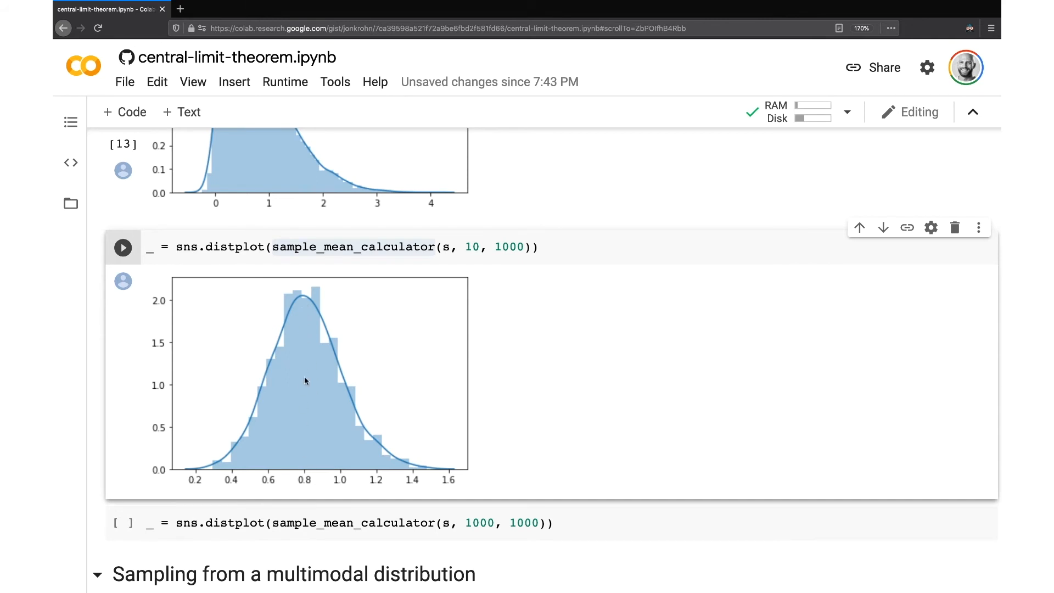
pyautogui.moveTo(323, 472)
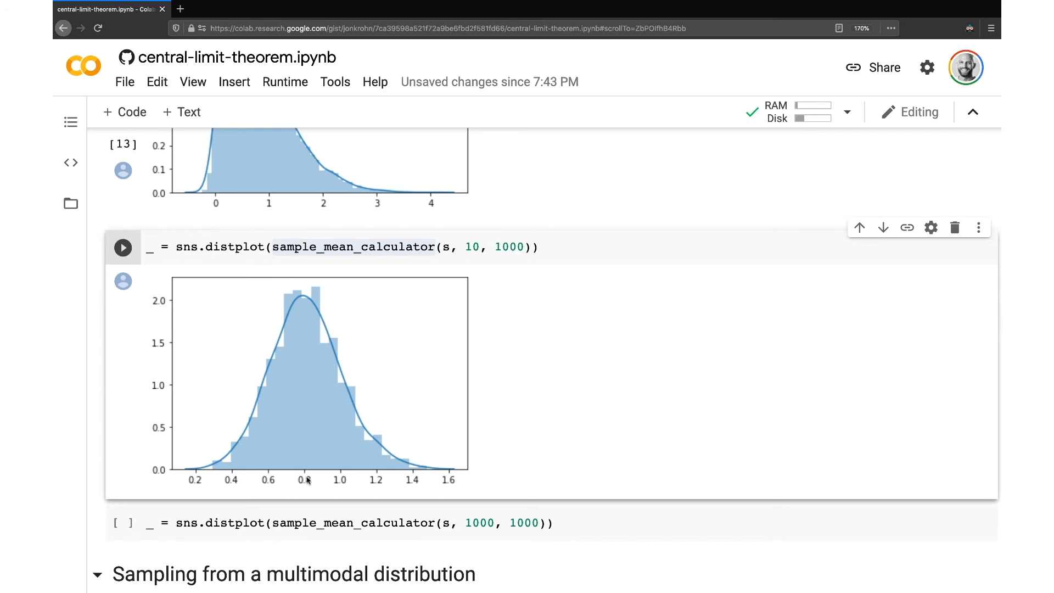
pyautogui.moveTo(305, 472)
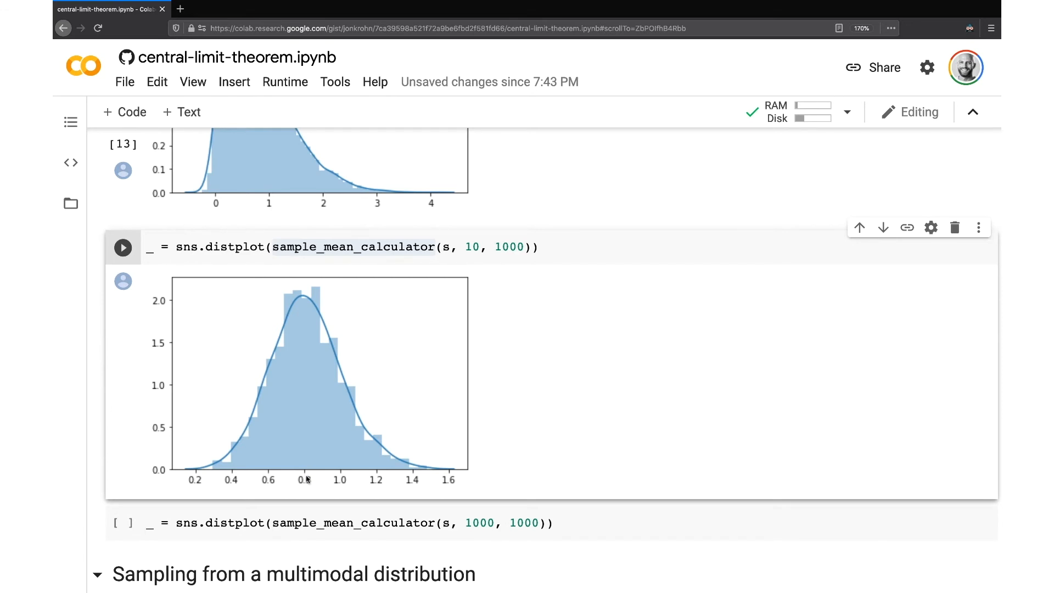
pyautogui.moveTo(303, 365)
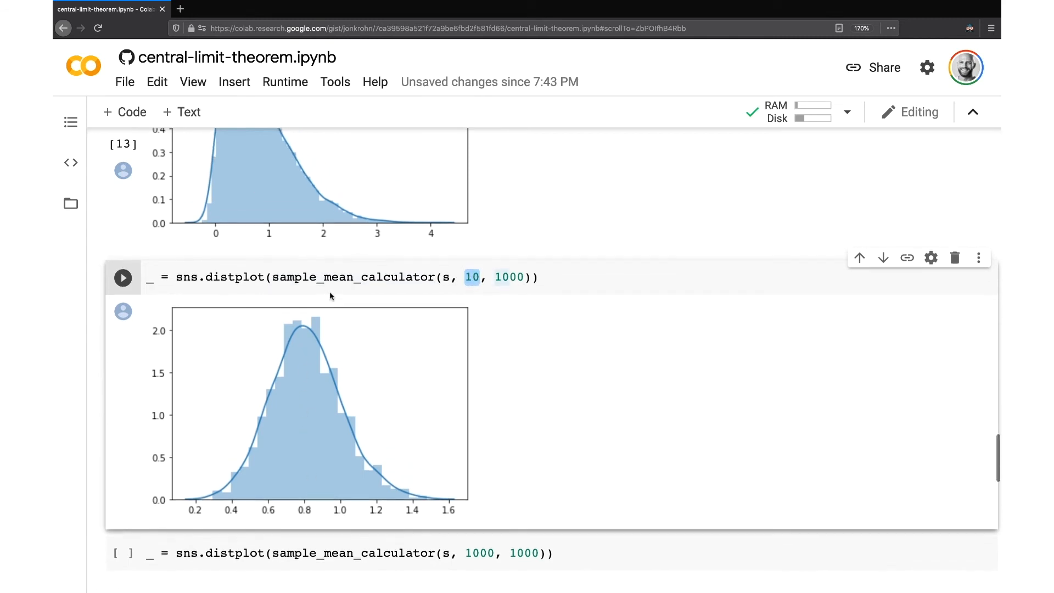
pyautogui.scroll(-3)
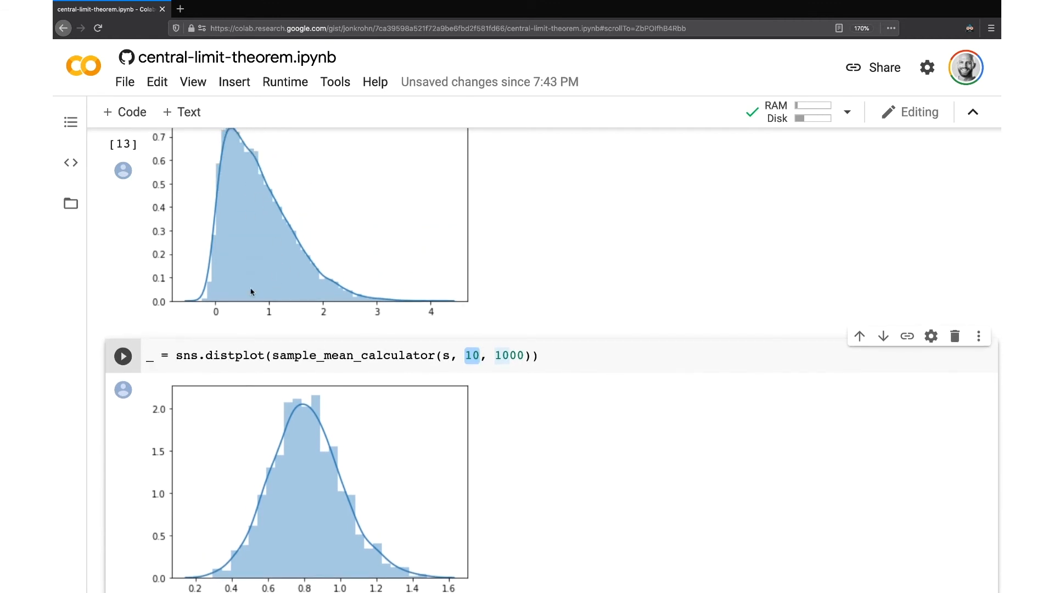
pyautogui.scroll(-3)
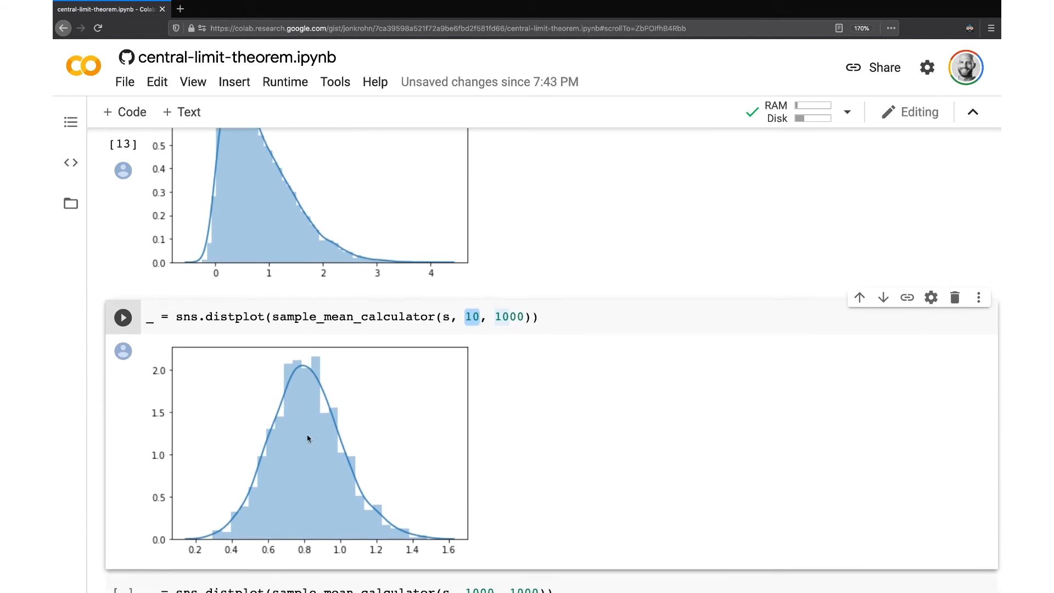
pyautogui.moveTo(329, 345)
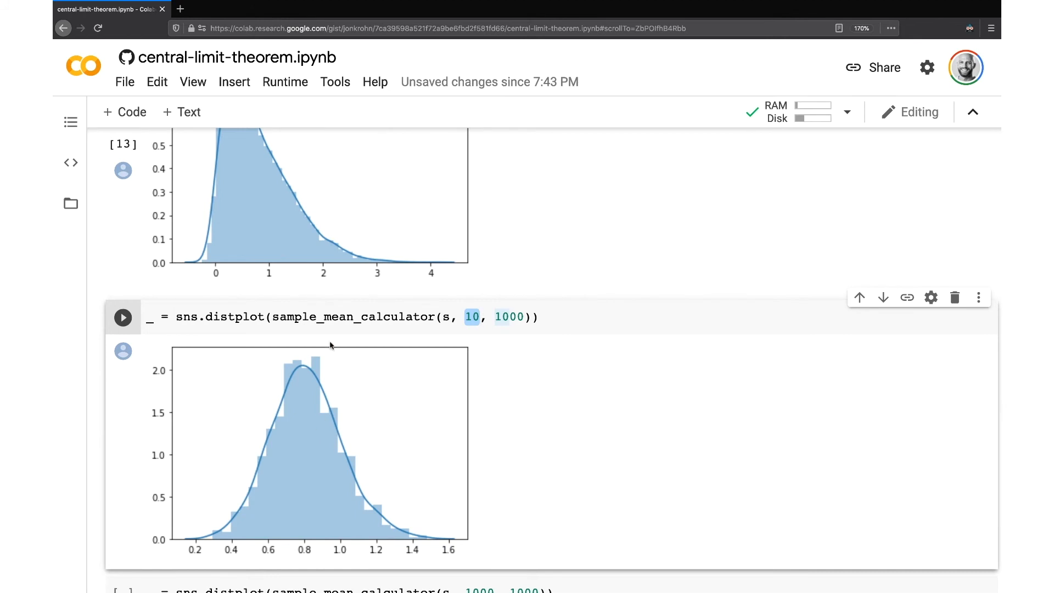
pyautogui.moveTo(362, 502)
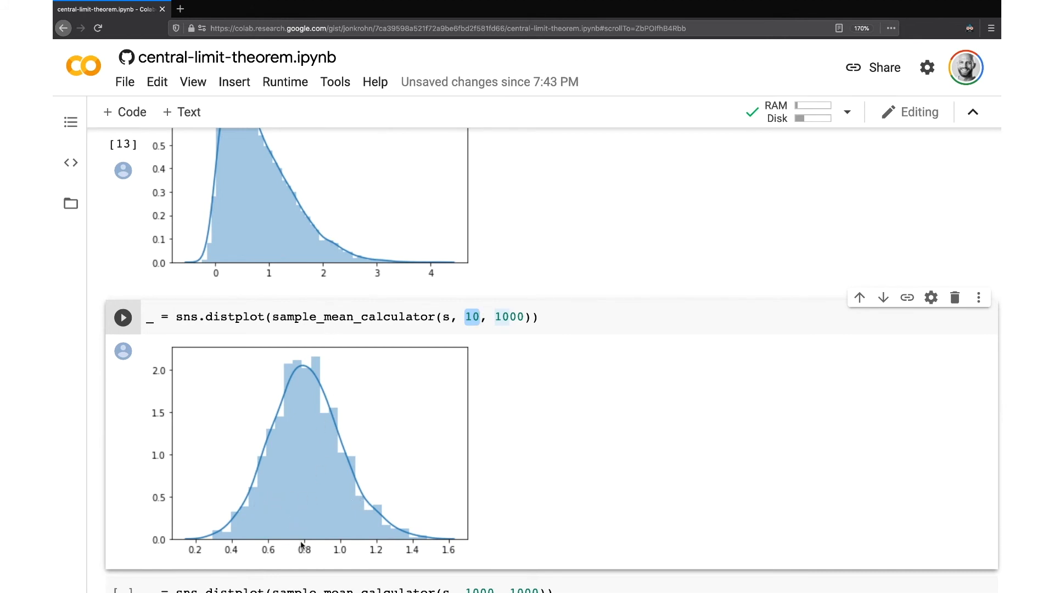
pyautogui.moveTo(245, 407)
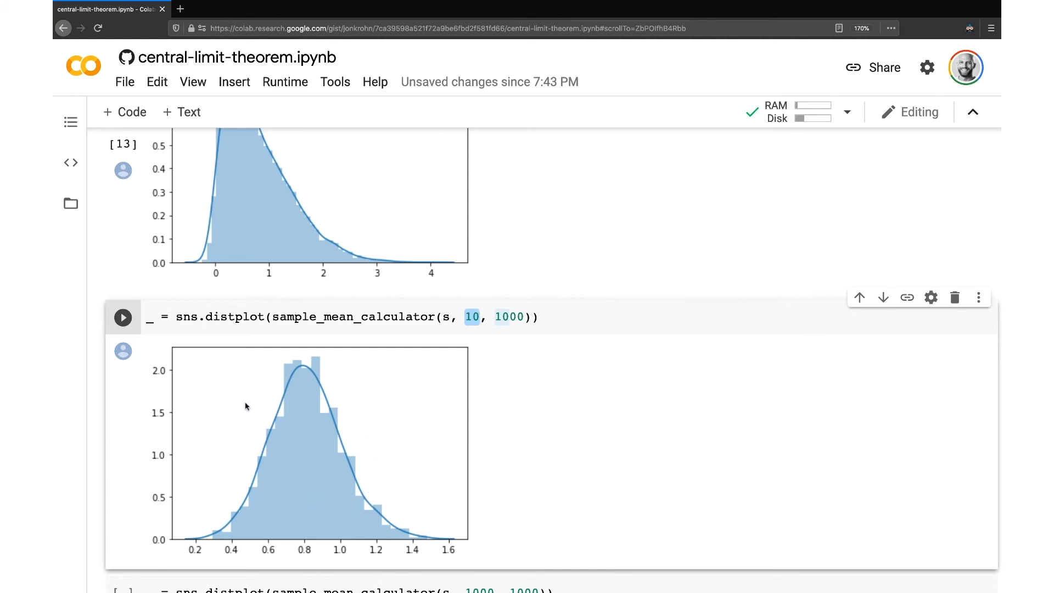
pyautogui.moveTo(357, 433)
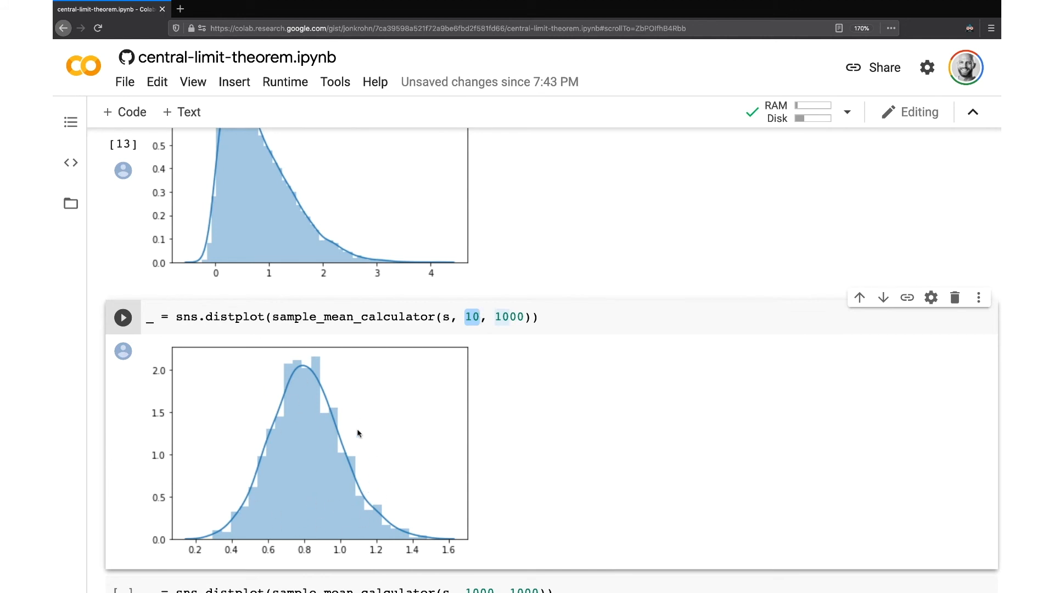
pyautogui.scroll(-3)
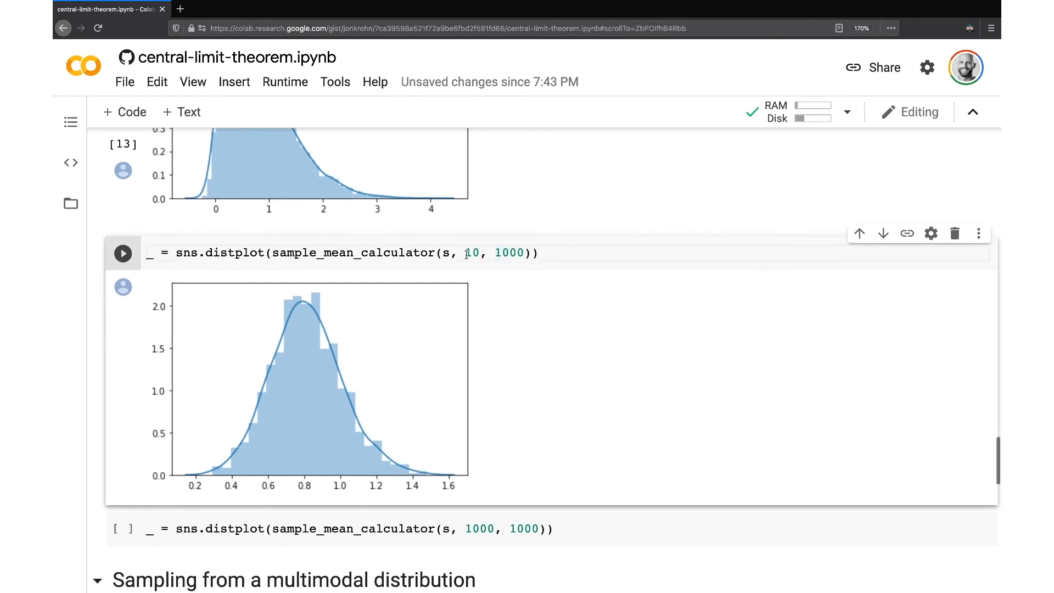
pyautogui.doubleClick(473, 246)
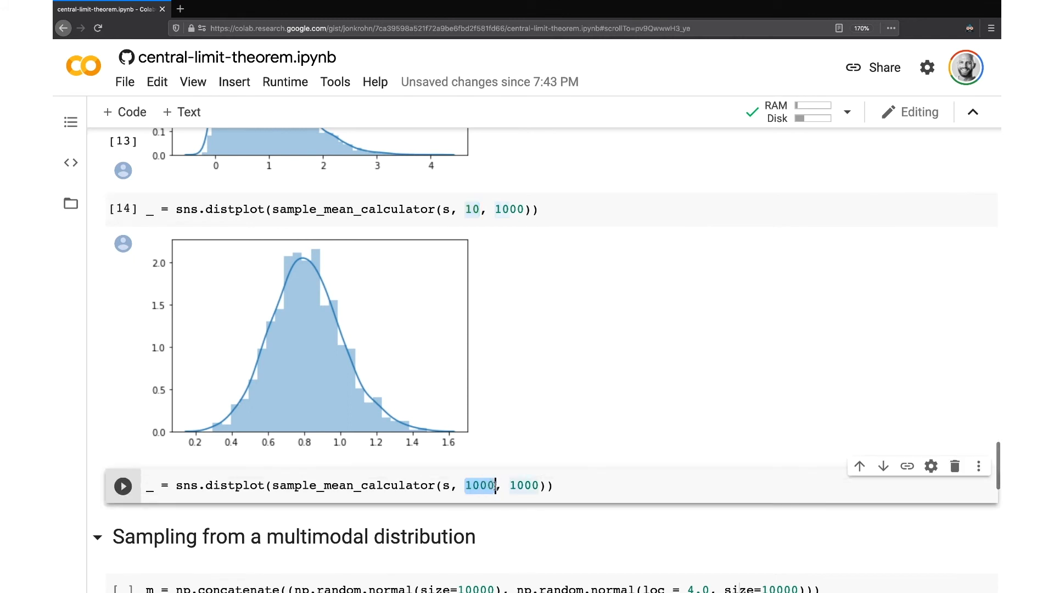
pyautogui.click(123, 485)
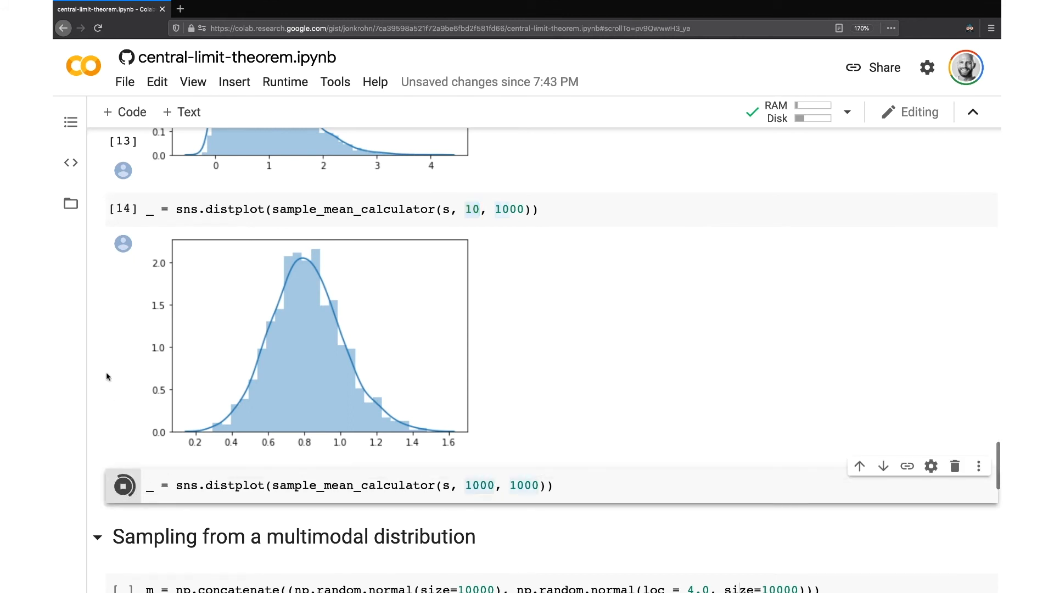
pyautogui.scroll(-3)
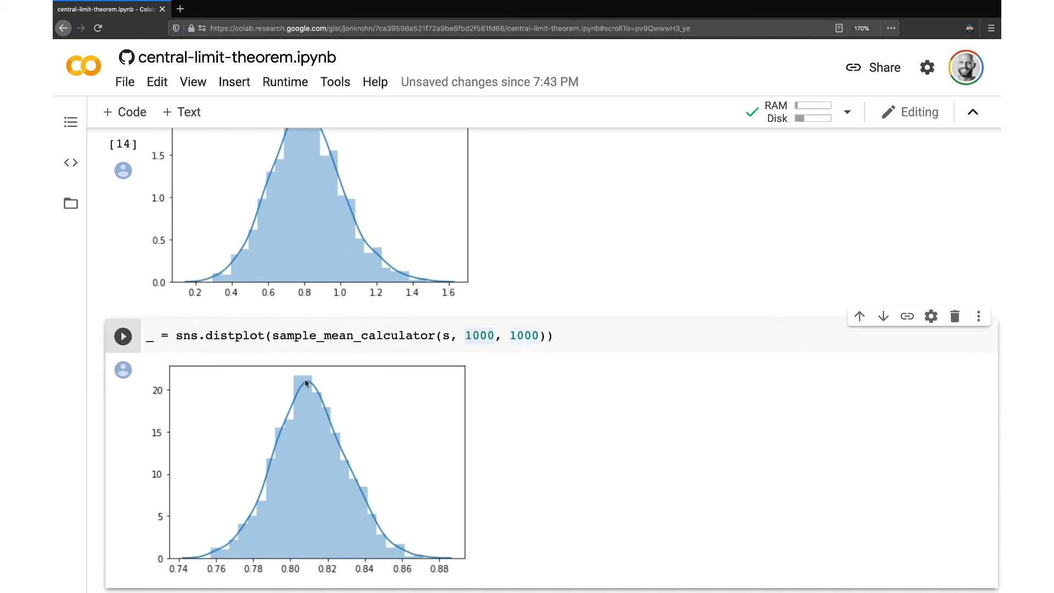
pyautogui.moveTo(309, 541)
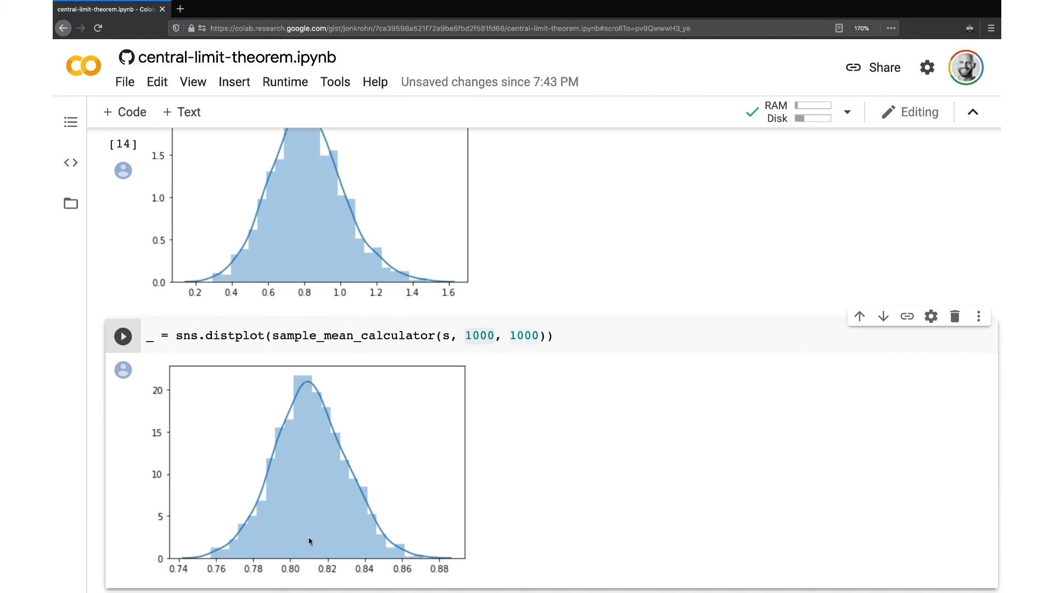
pyautogui.moveTo(98, 445)
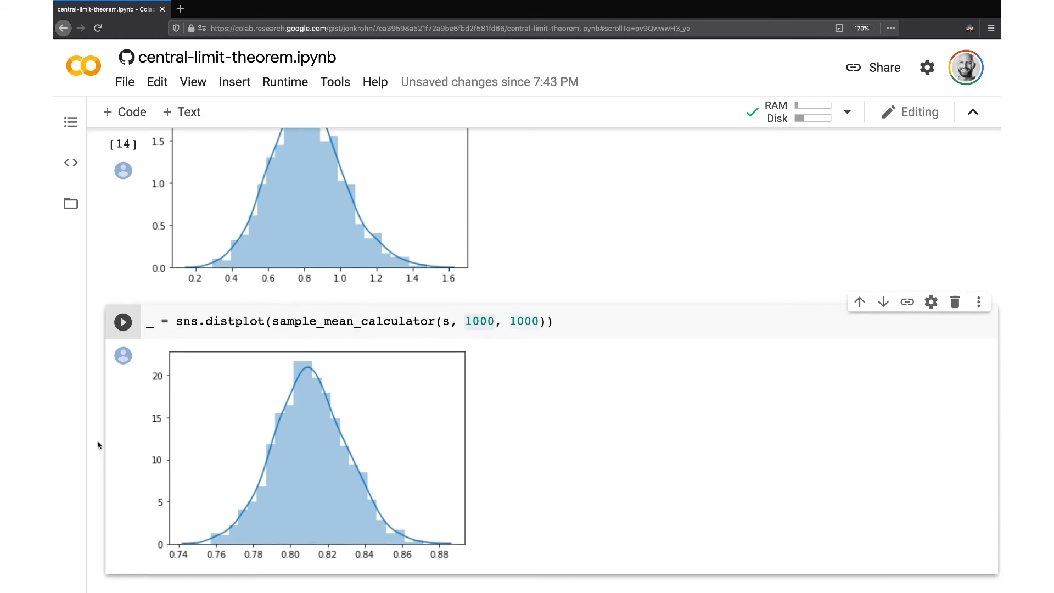
pyautogui.scroll(-3)
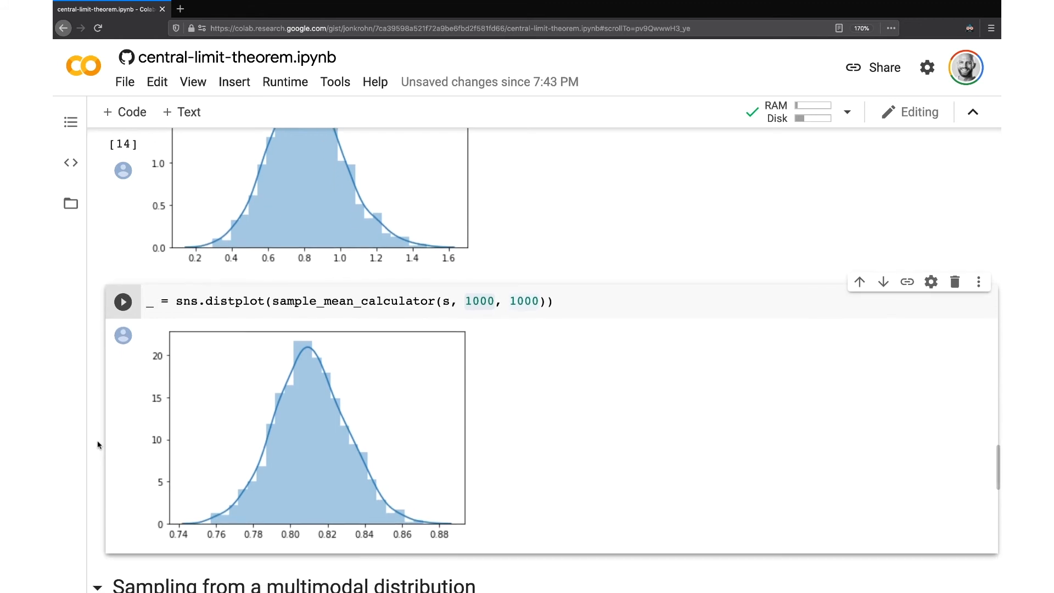
pyautogui.scroll(-3)
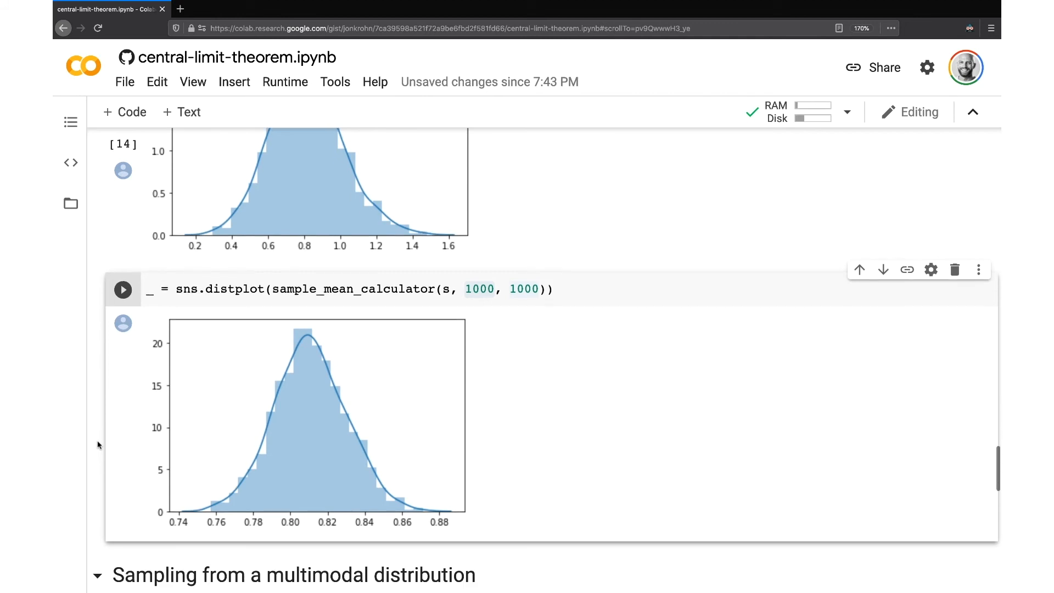
pyautogui.scroll(-3)
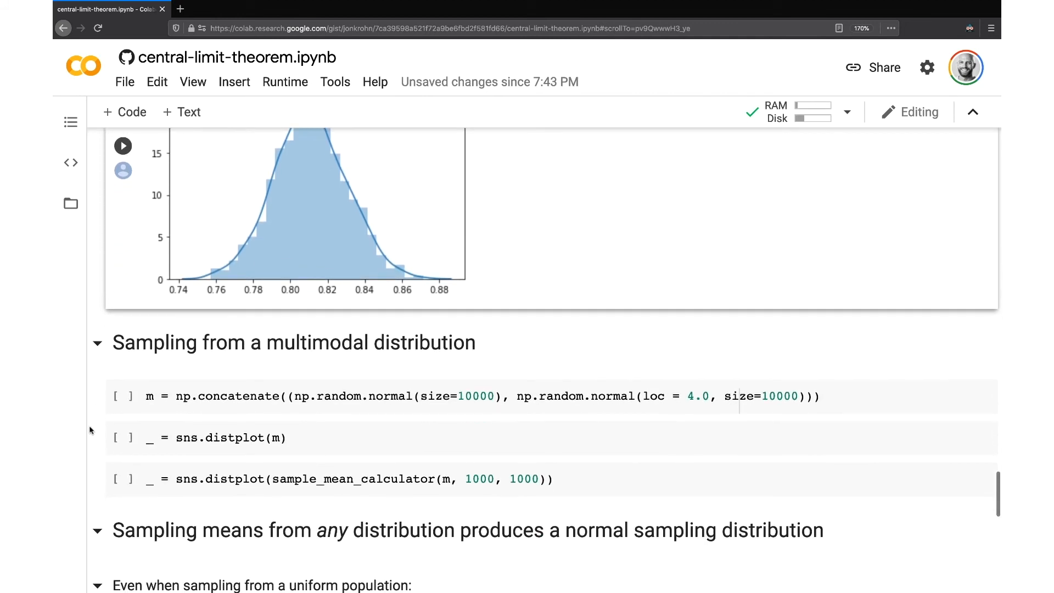
# Build bimodal population m, plot its peaks near 0 and 4, and its sample-mean bell curve.
pyautogui.scroll(-3)
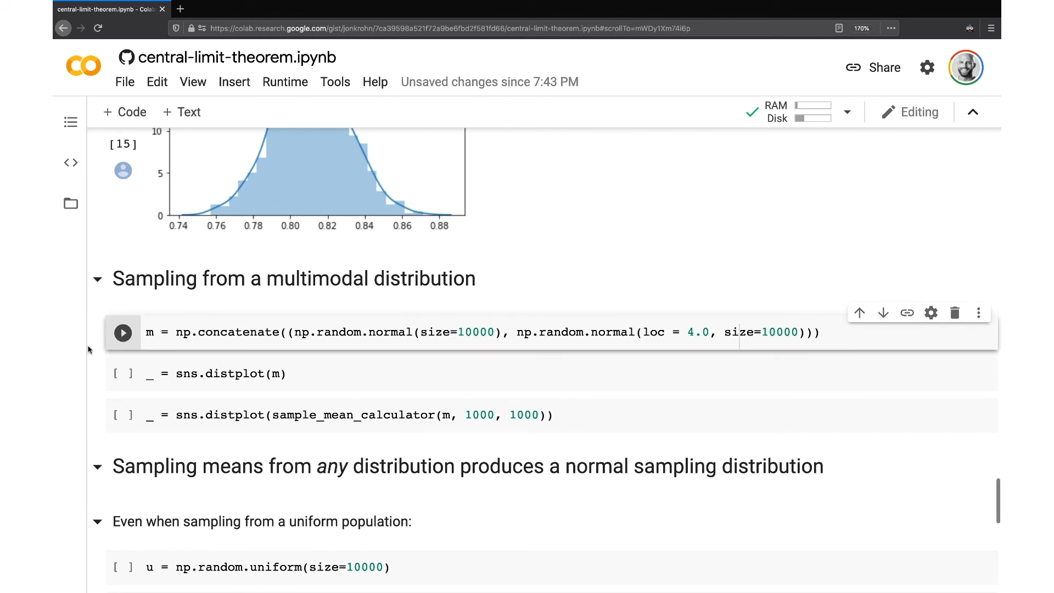
pyautogui.scroll(-3)
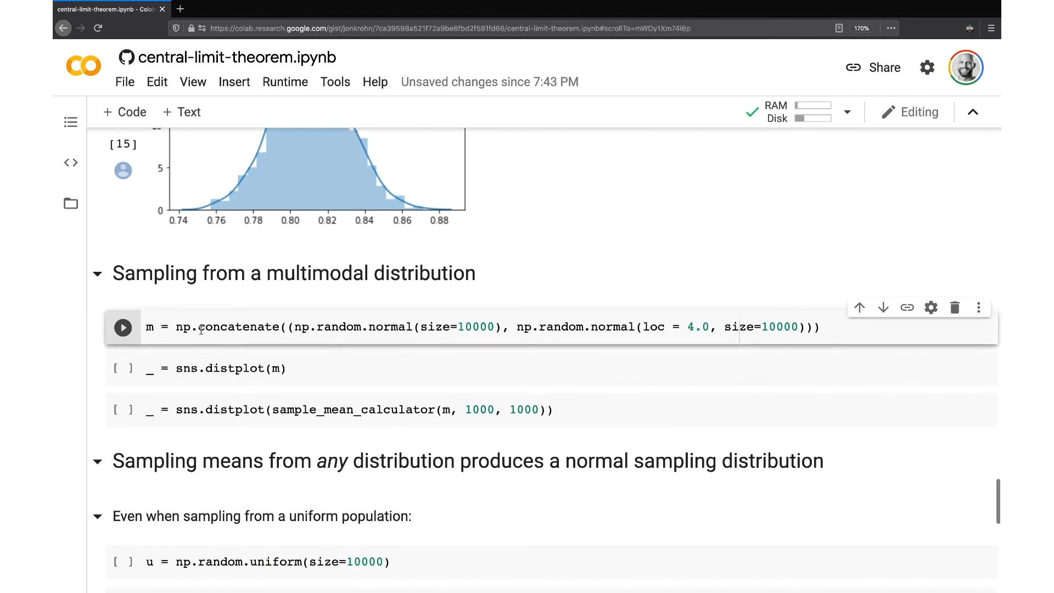
pyautogui.click(122, 328)
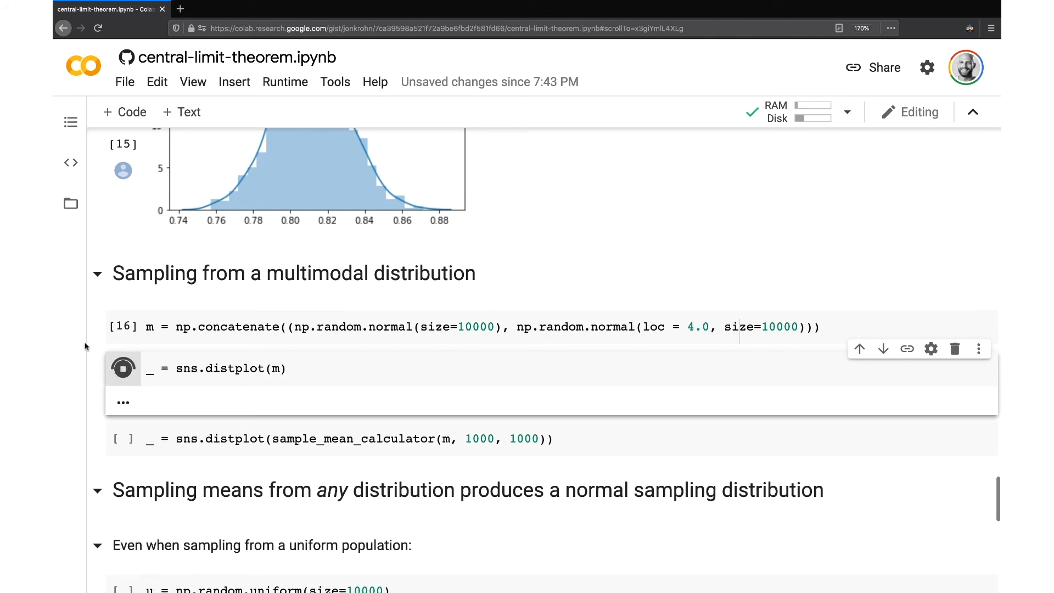
pyautogui.click(123, 368)
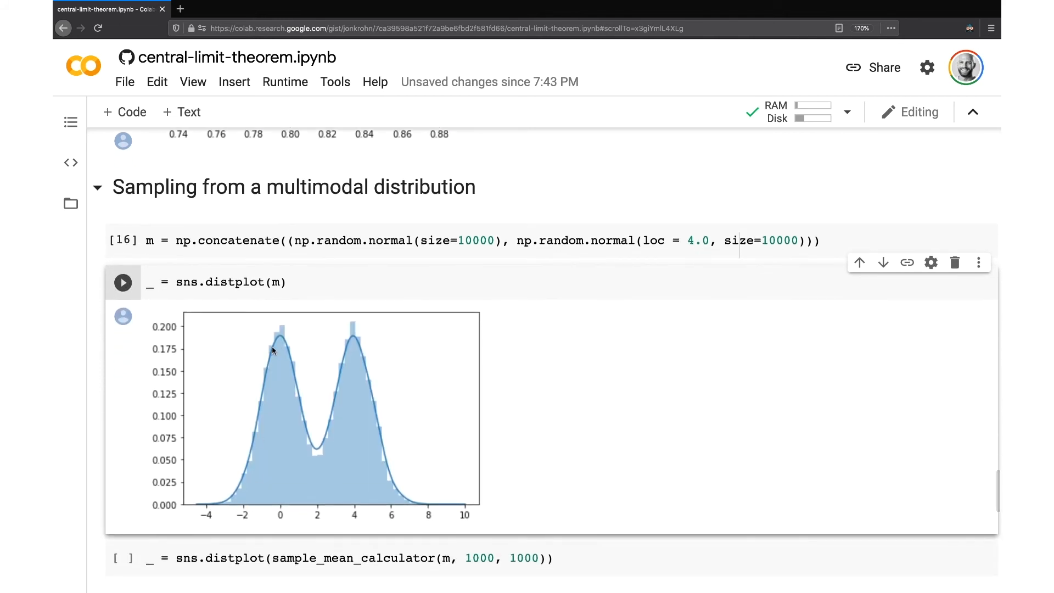
pyautogui.moveTo(319, 461)
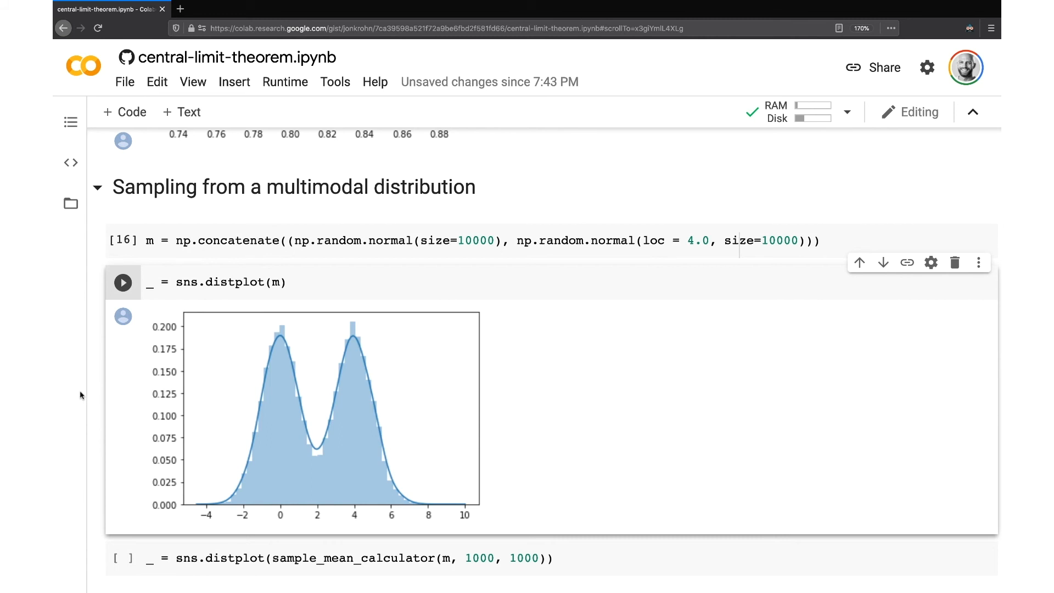
pyautogui.scroll(-3)
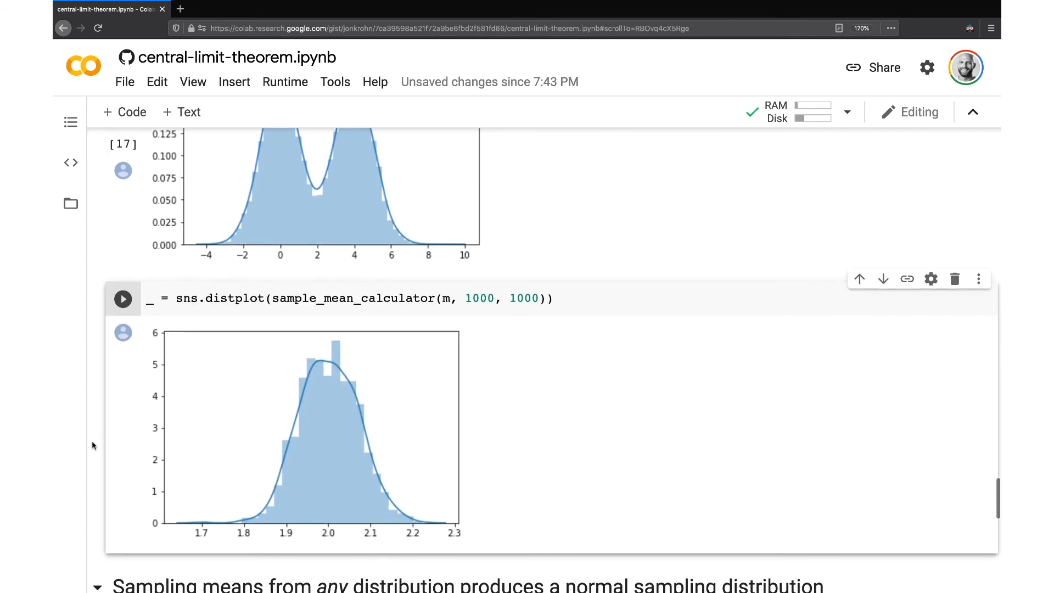
pyautogui.scroll(-3)
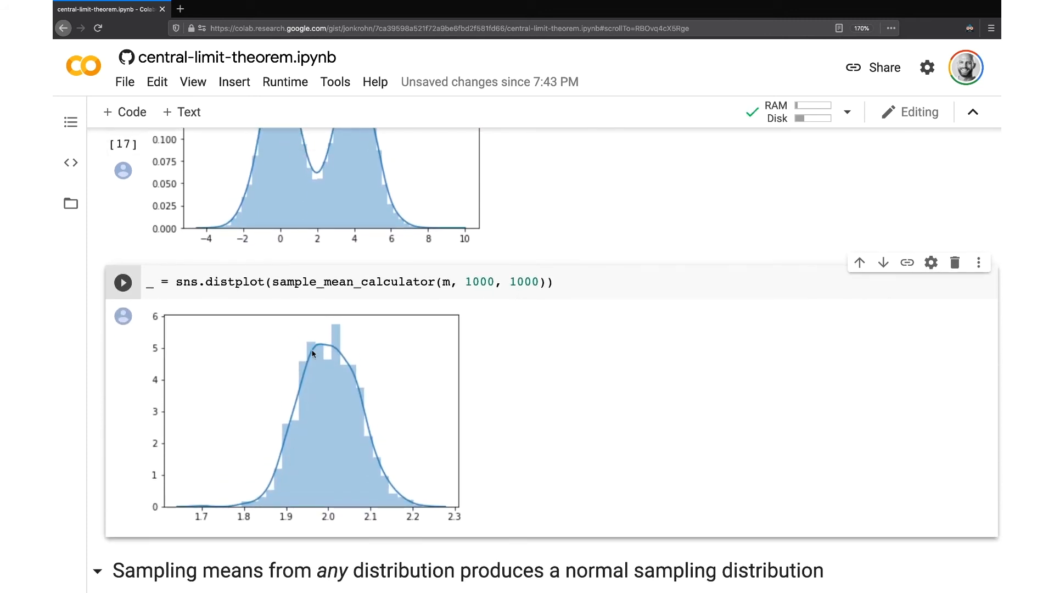
pyautogui.moveTo(307, 536)
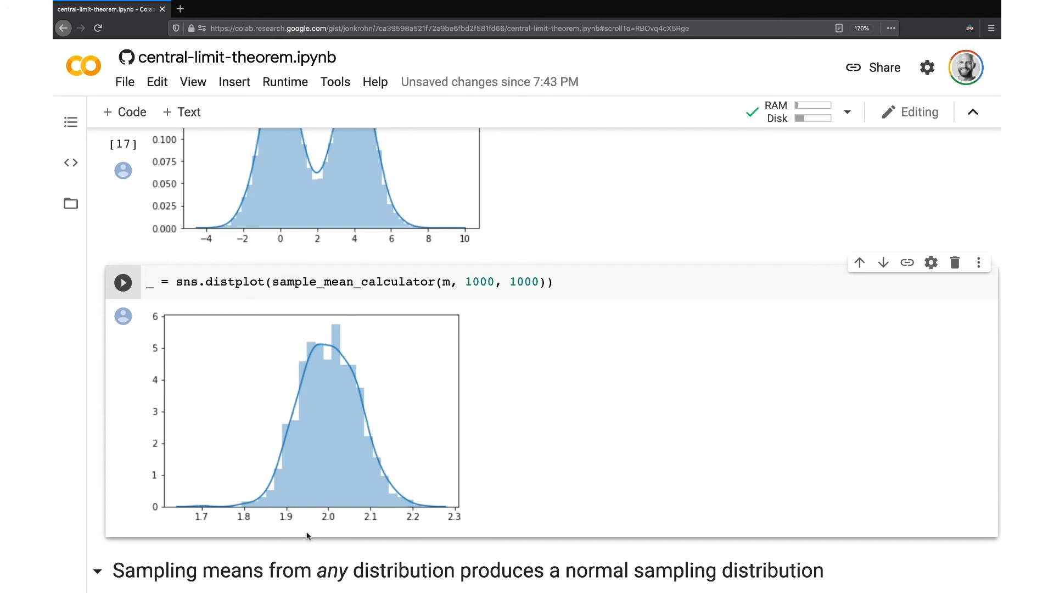
pyautogui.moveTo(98, 445)
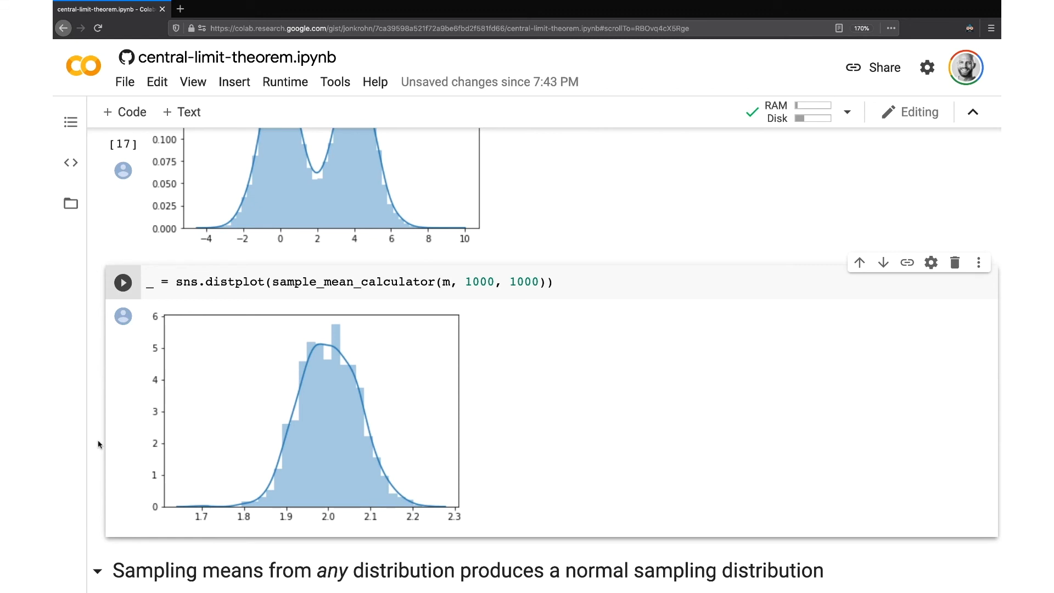
pyautogui.scroll(-3)
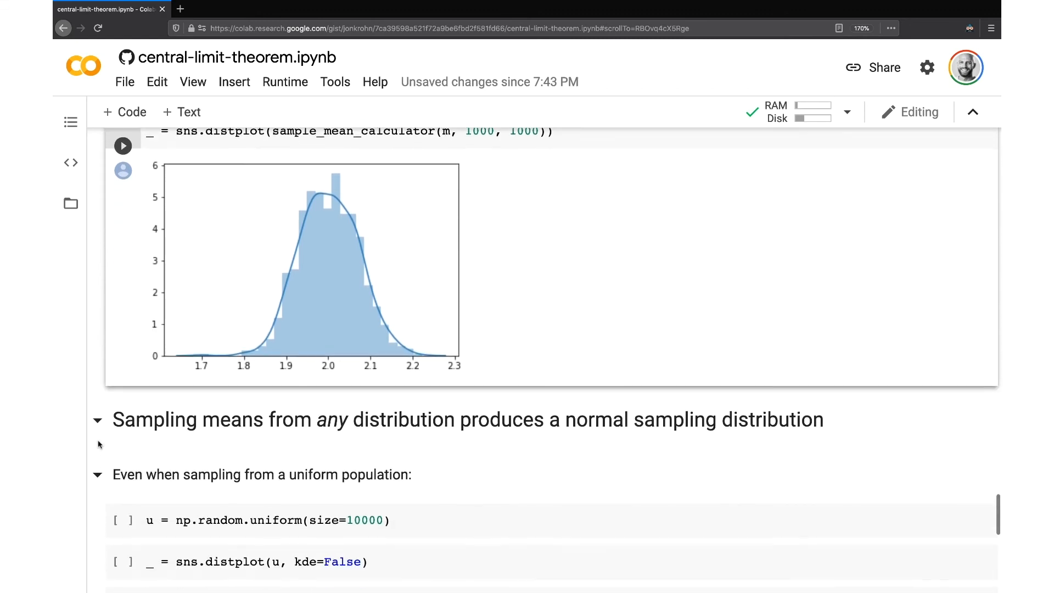
# Generate the 10,000-value uniform population u with np.random.uniform.
pyautogui.scroll(-3)
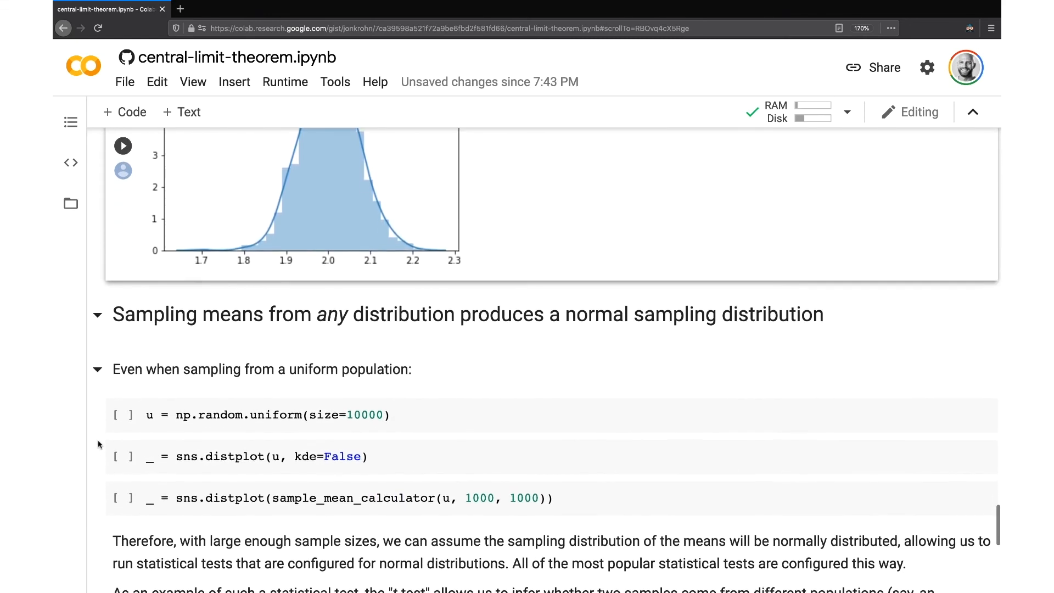
pyautogui.scroll(-3)
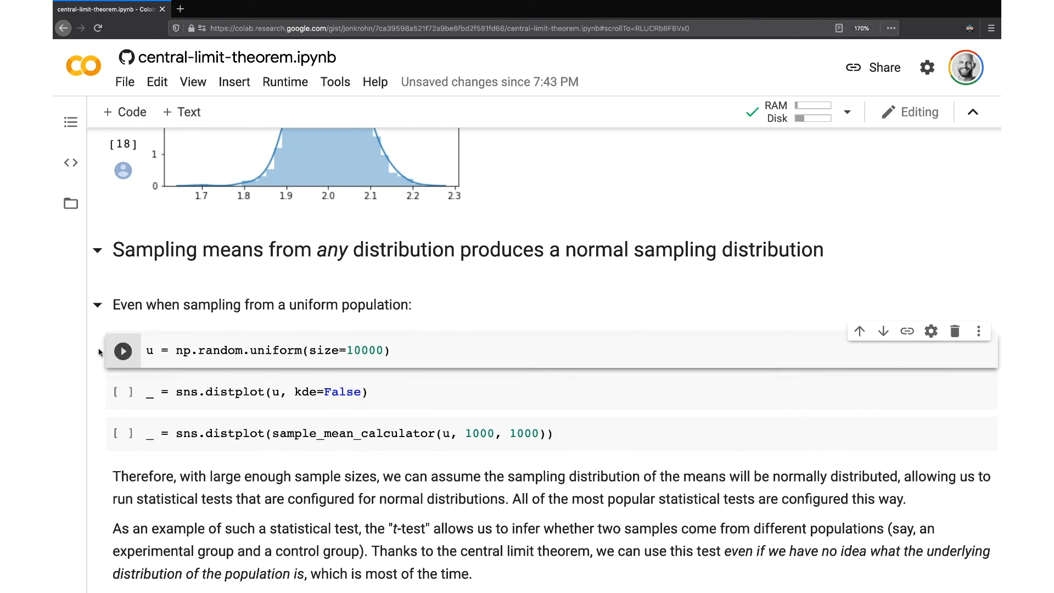
pyautogui.click(123, 350)
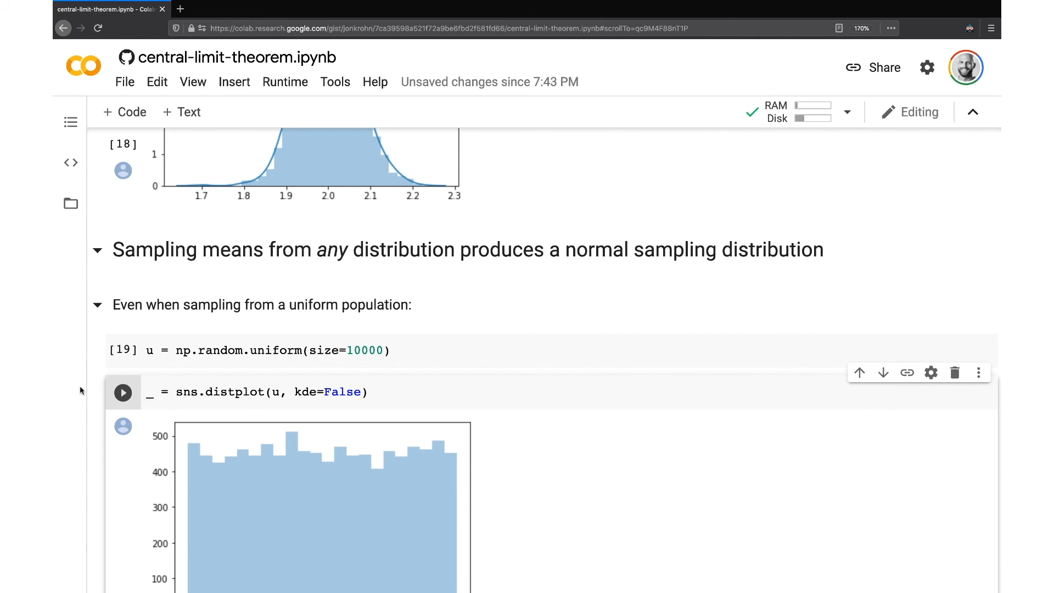
# Plot the flat histogram of u and its sample means as a bell curve near 0.5.
pyautogui.scroll(-3)
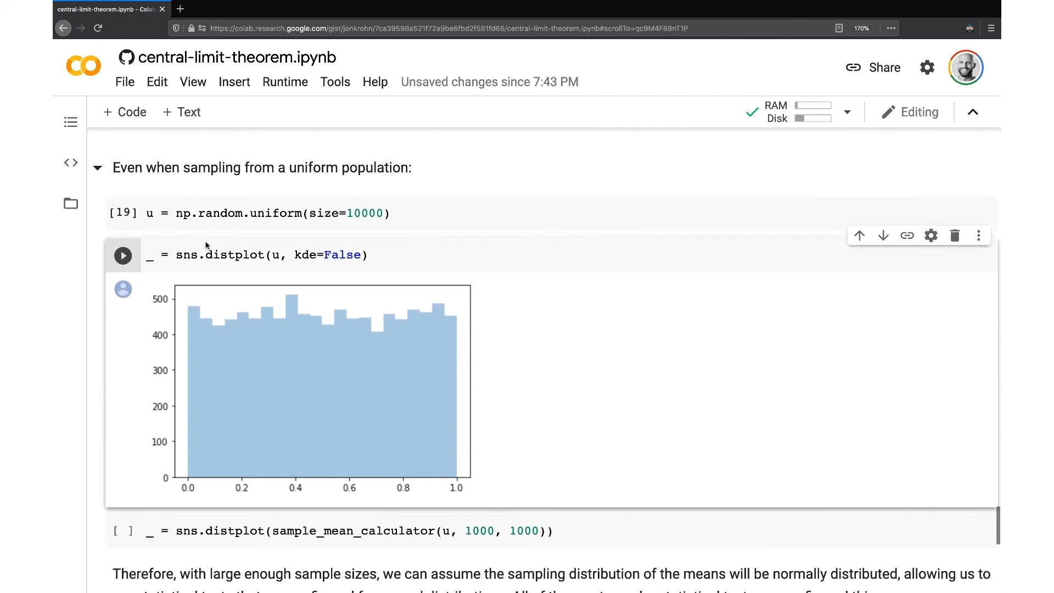
pyautogui.moveTo(203, 356)
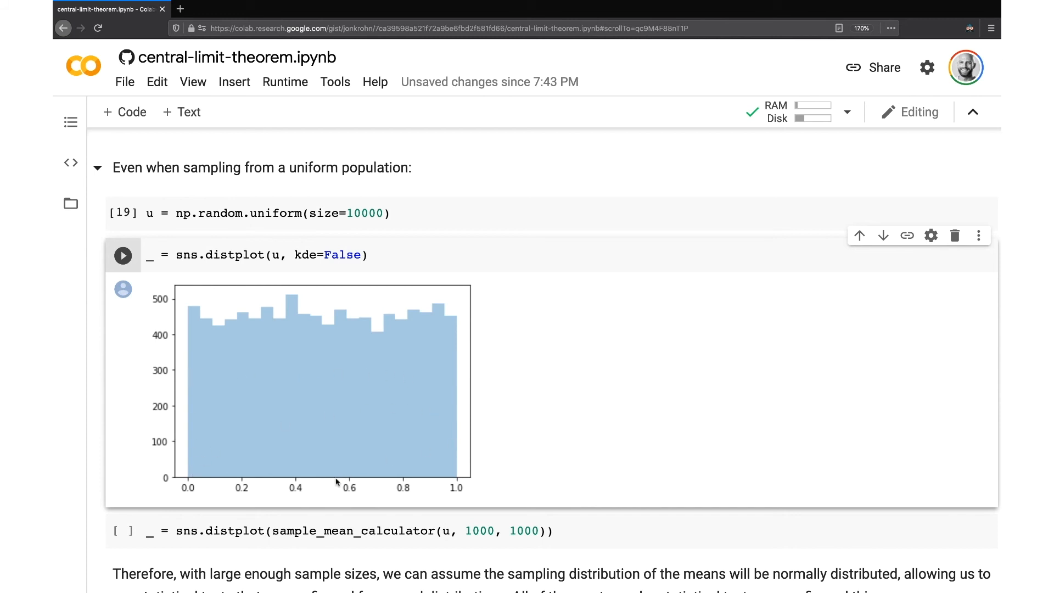
pyautogui.scroll(-3)
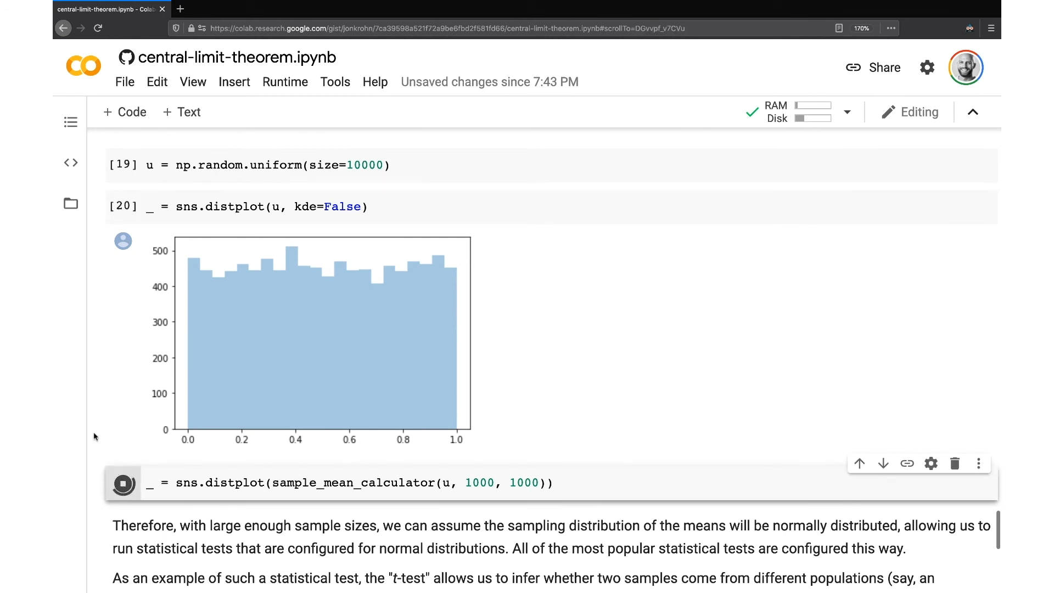
pyautogui.click(122, 483)
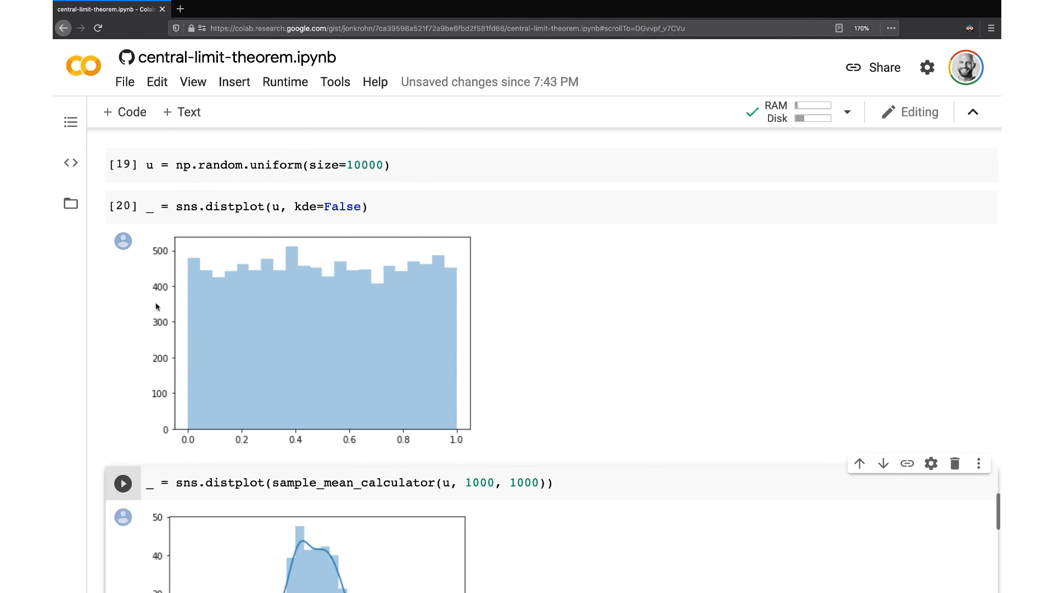
pyautogui.moveTo(92, 411)
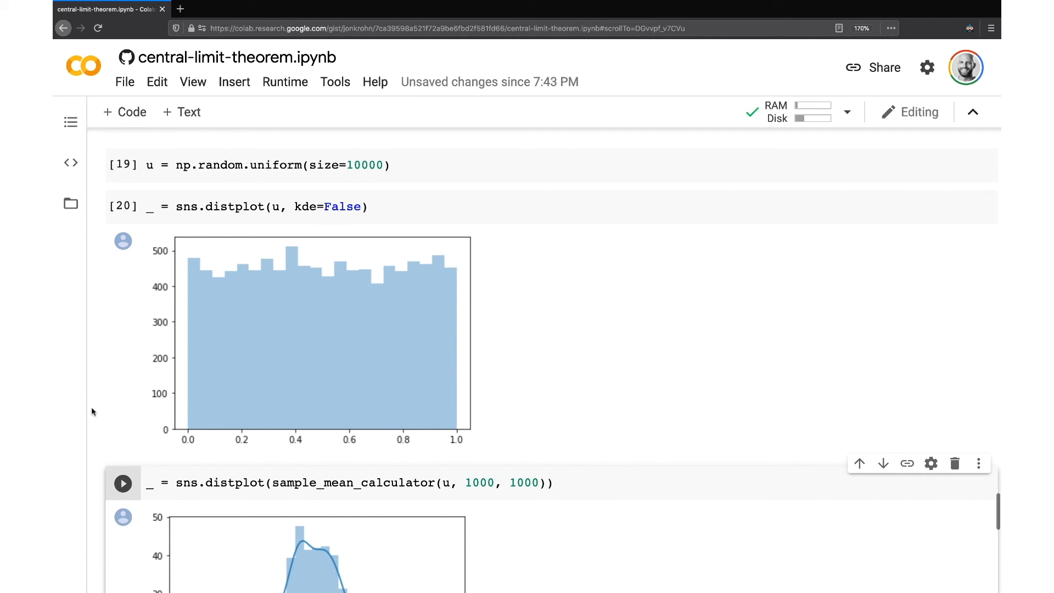
pyautogui.scroll(-3)
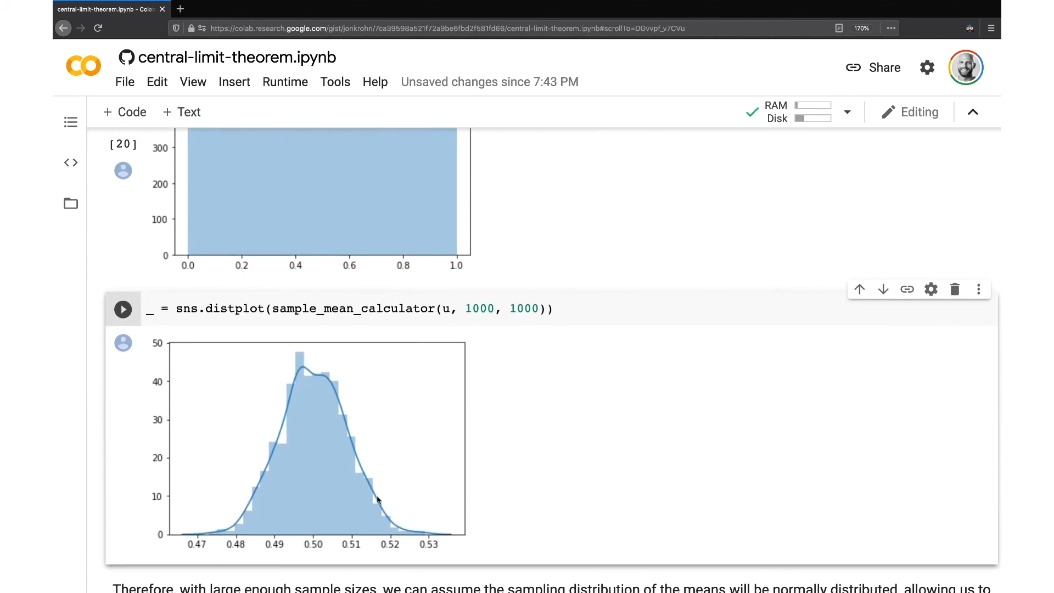
pyautogui.moveTo(314, 529)
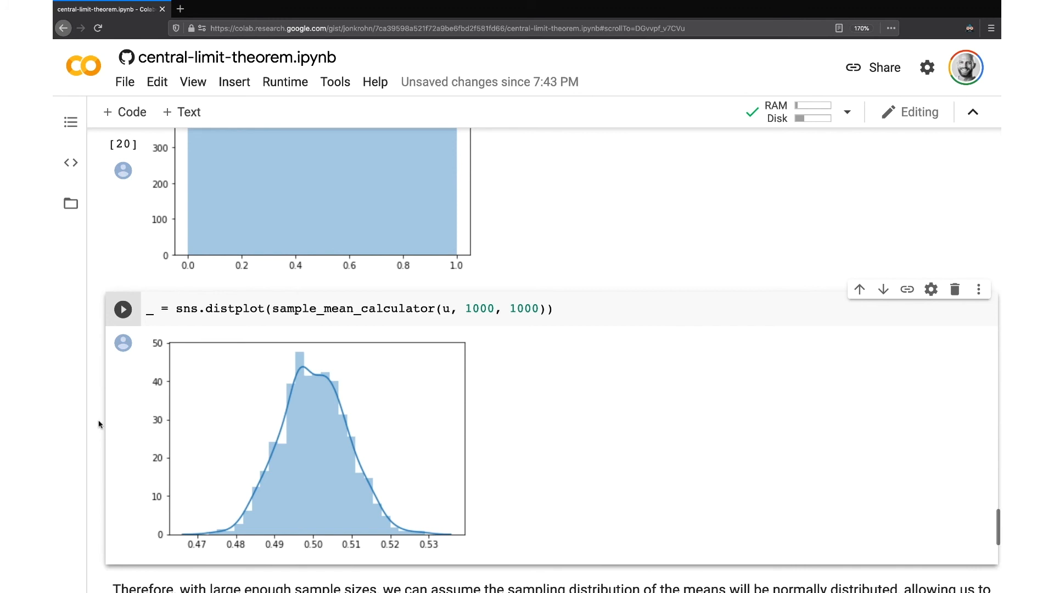
pyautogui.scroll(-3)
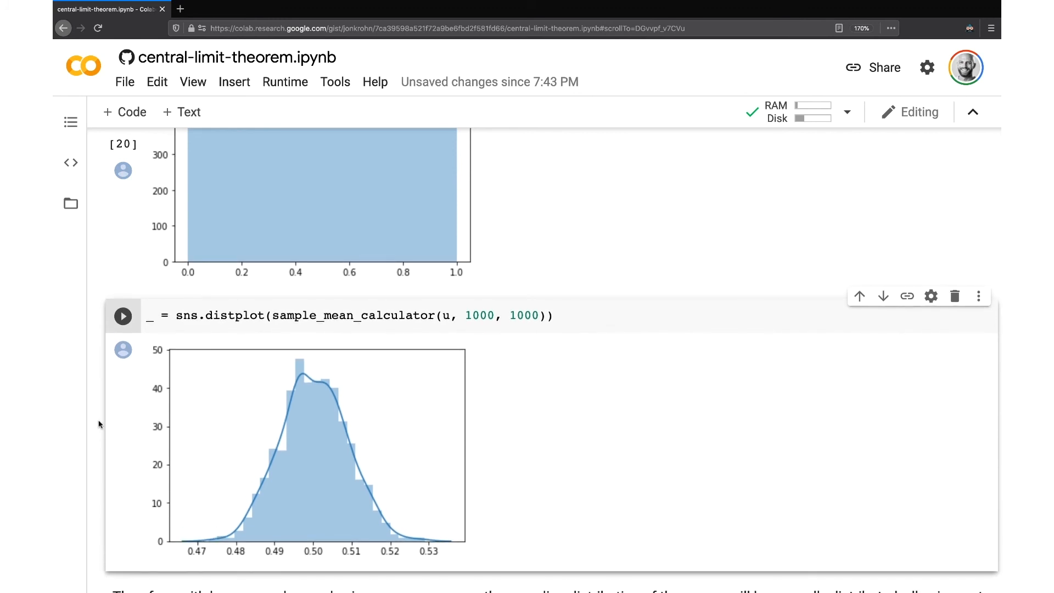
pyautogui.moveTo(96, 431)
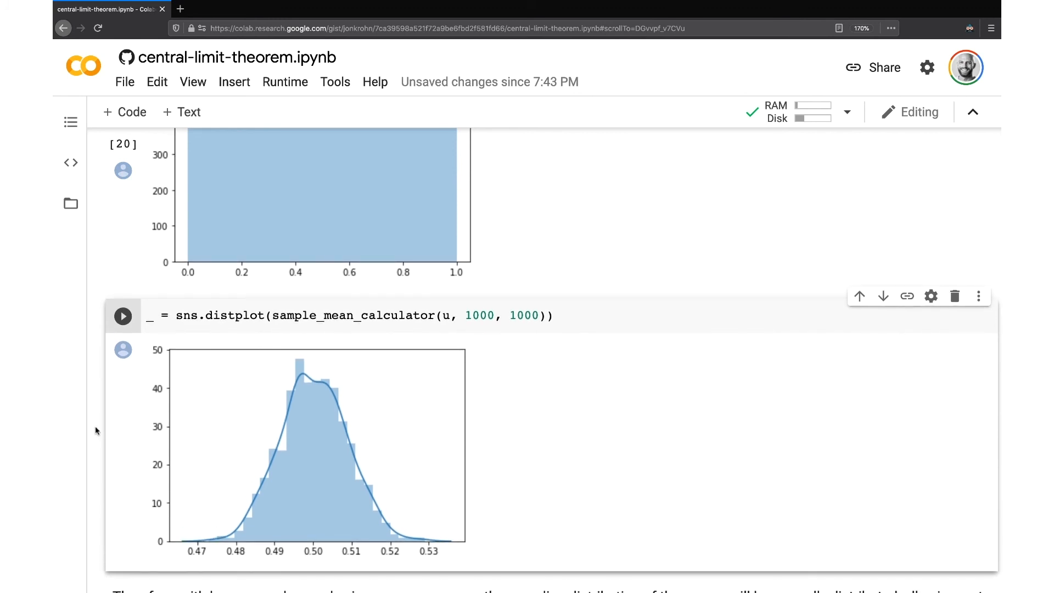